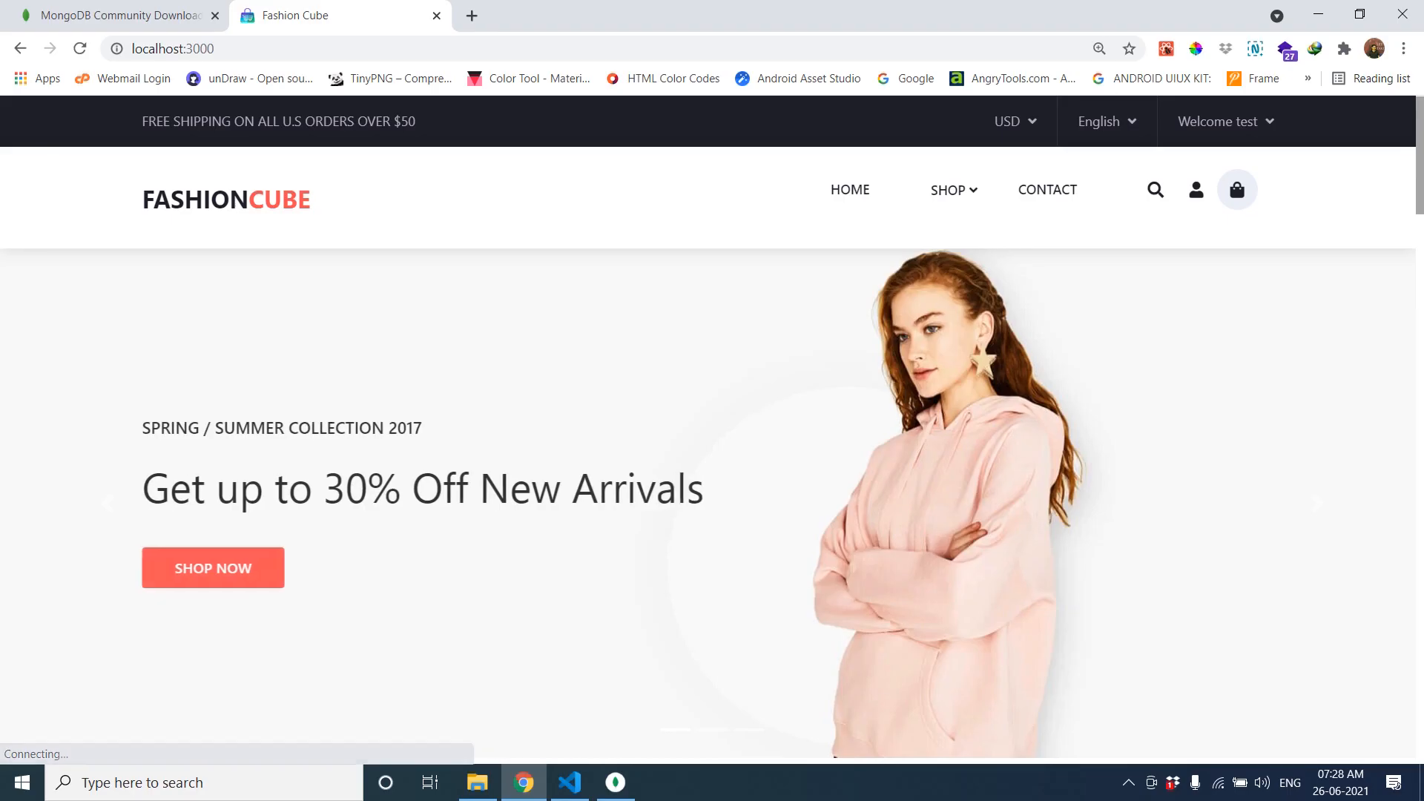
# - Scroll down and back up through the Fashion Cube homepage on localhost:3000
pyautogui.scroll(-3)
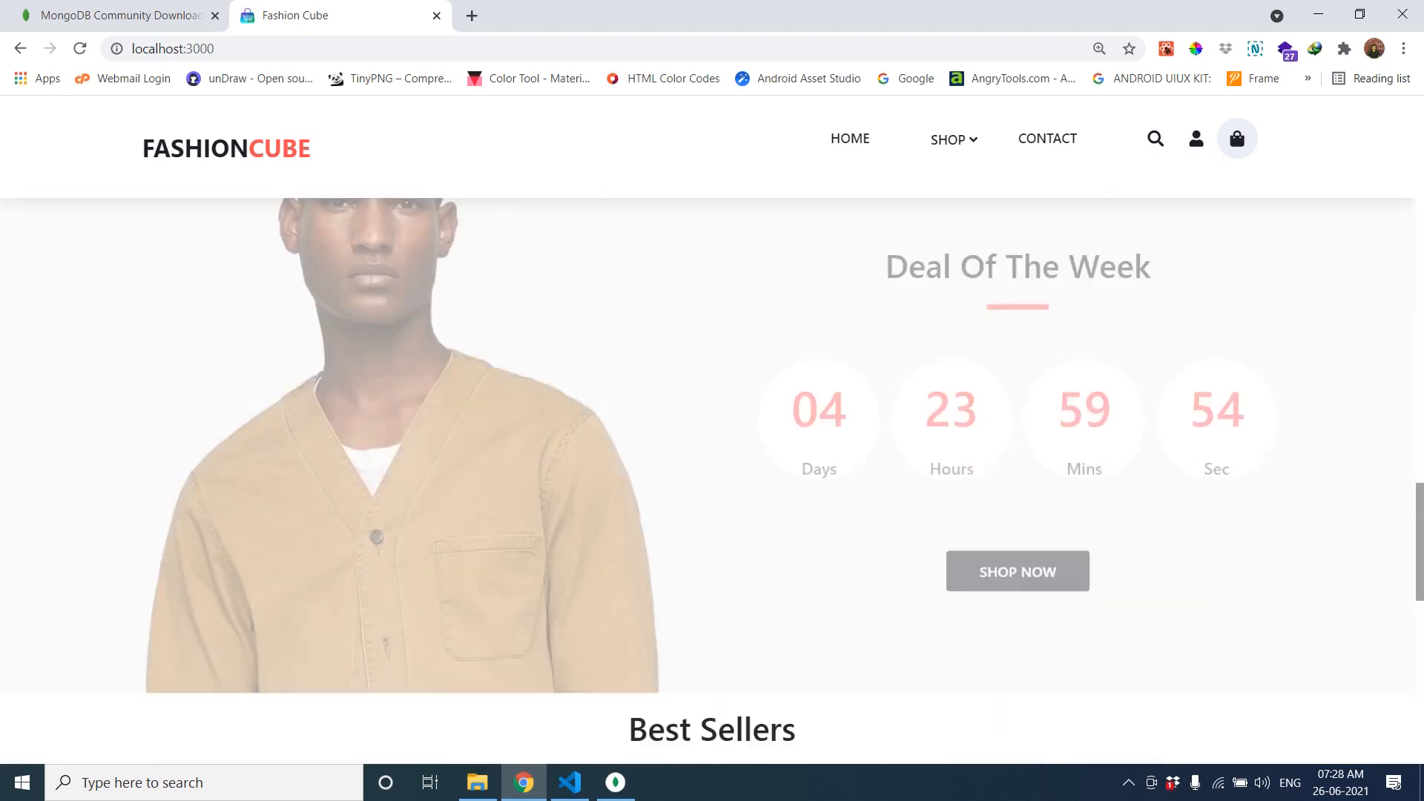
pyautogui.scroll(-3)
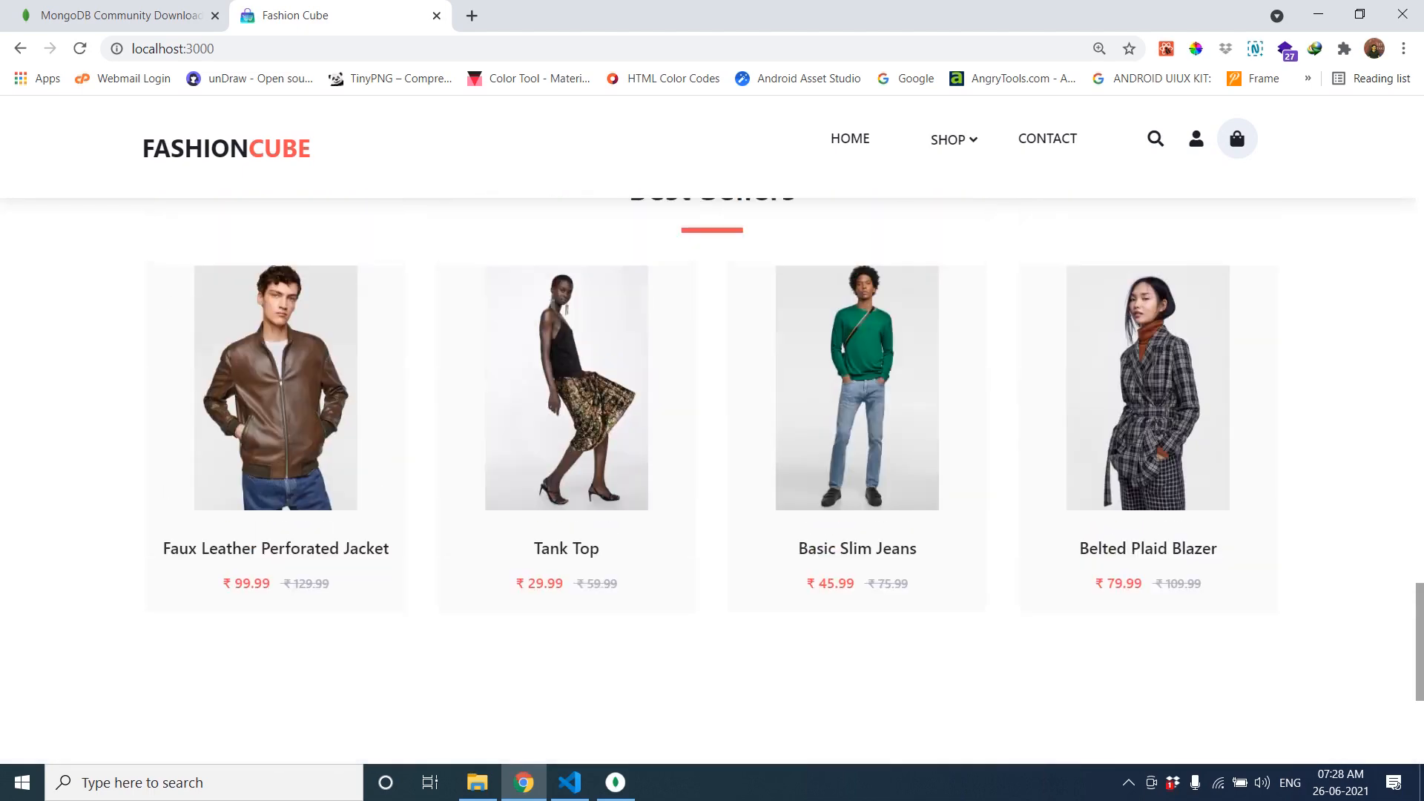
pyautogui.scroll(3)
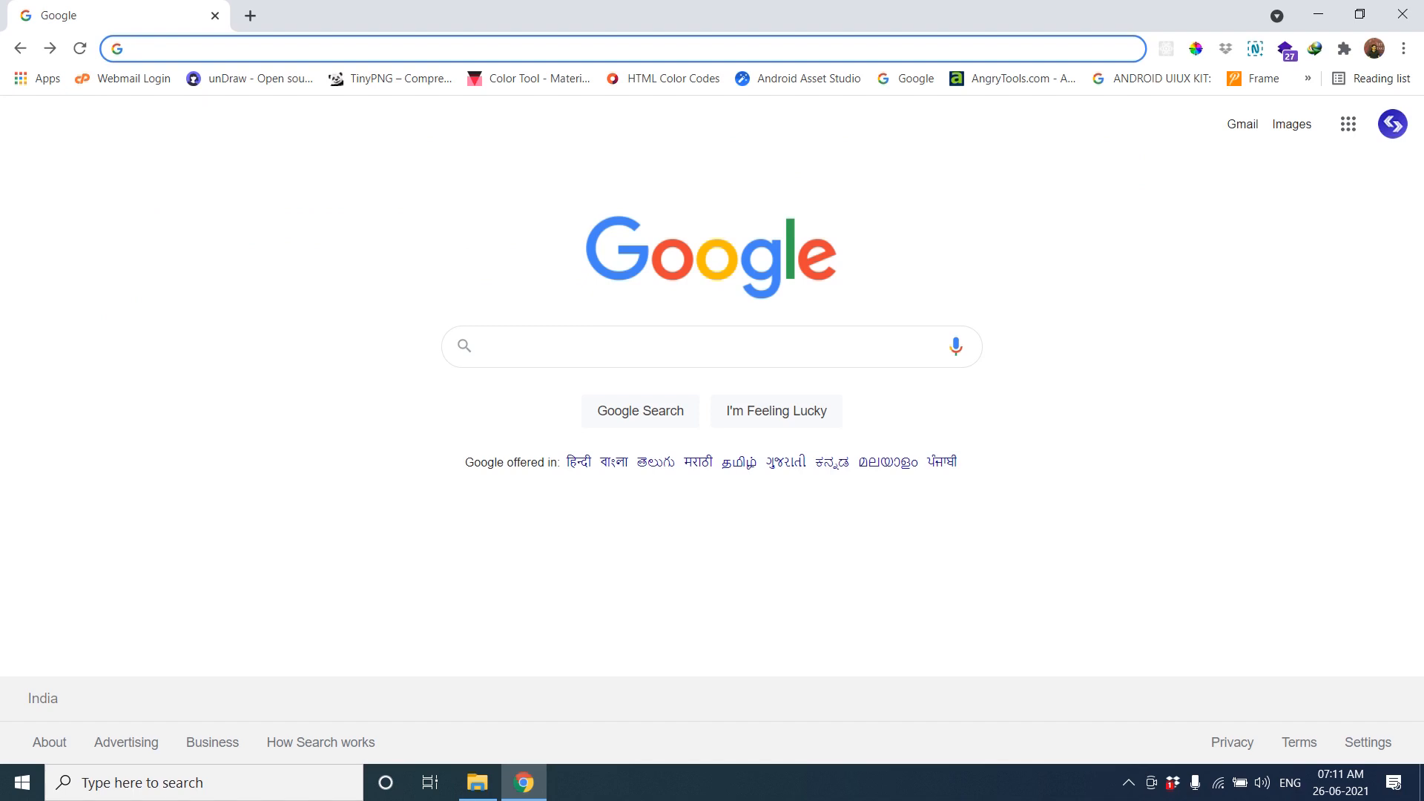
# - Go to the frontendsourcecode GitHub profile and open the fashion-cube repository
pyautogui.write('github.com')
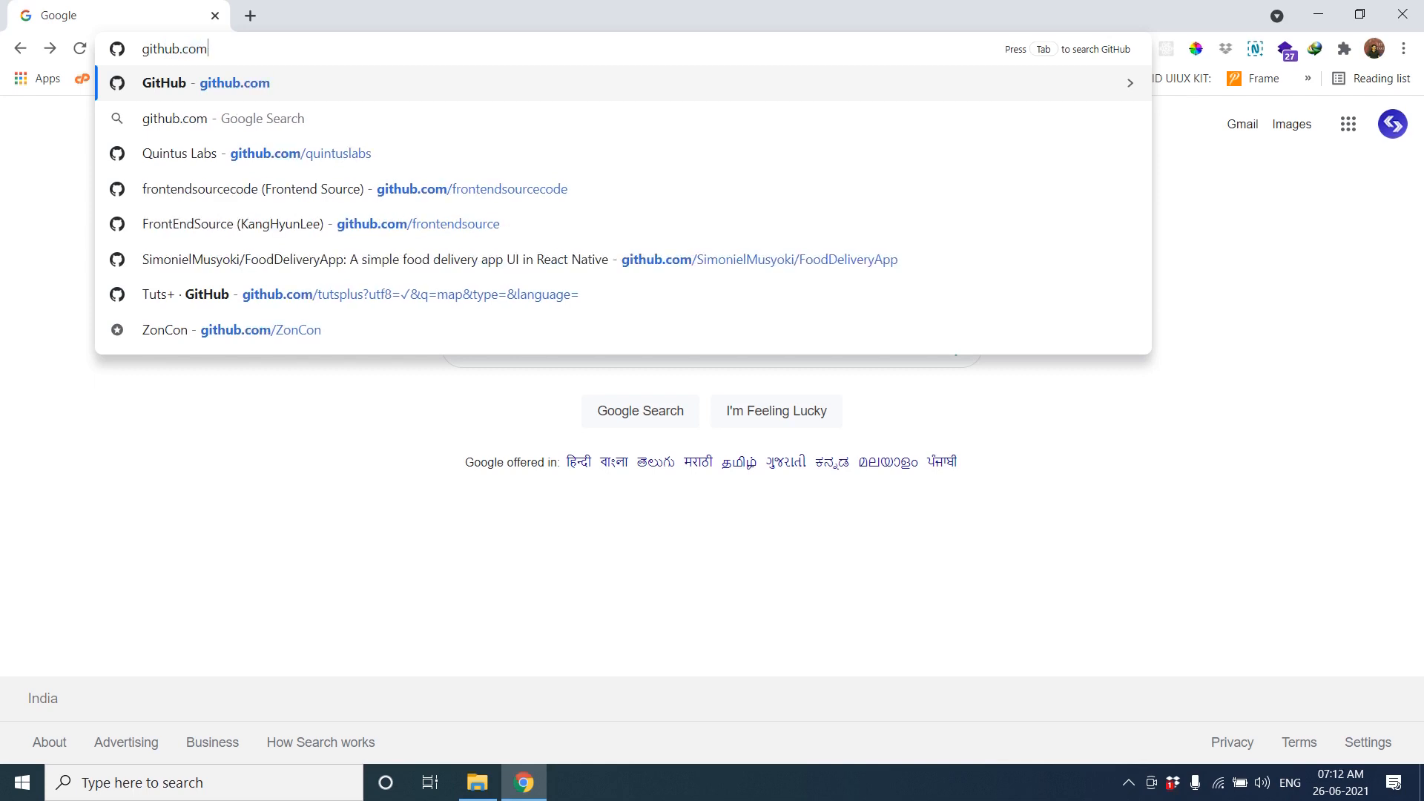
pyautogui.write('/')
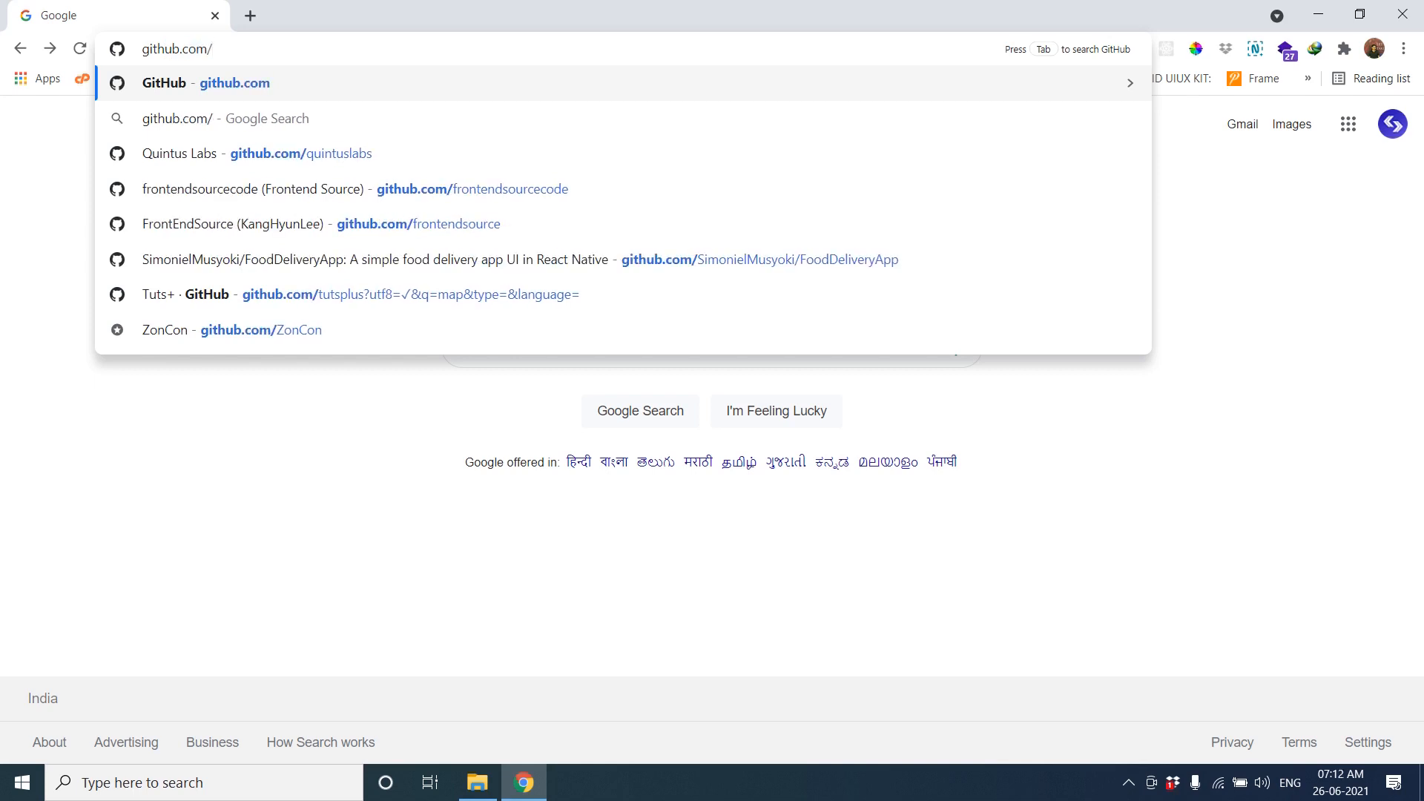
pyautogui.click(346, 189)
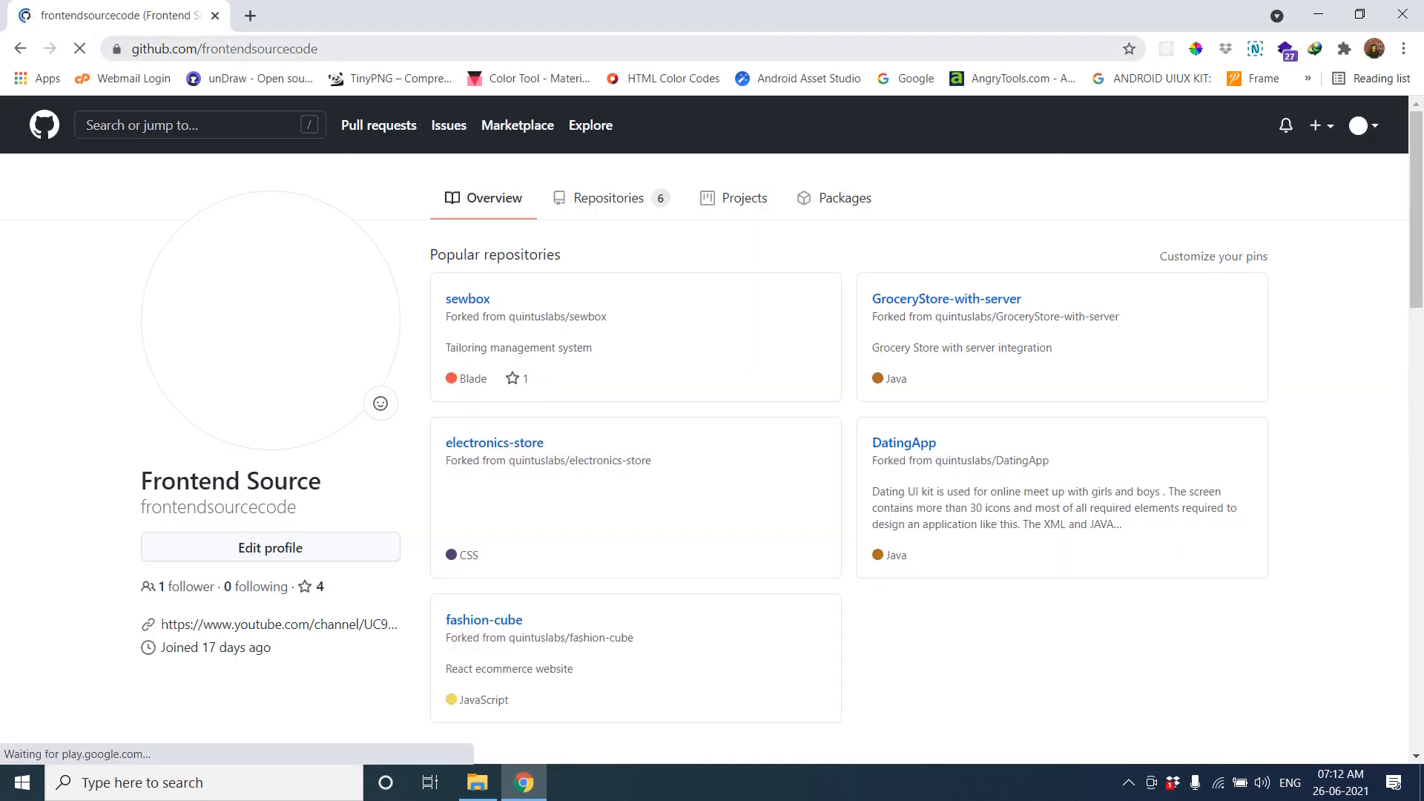
pyautogui.moveTo(483, 620)
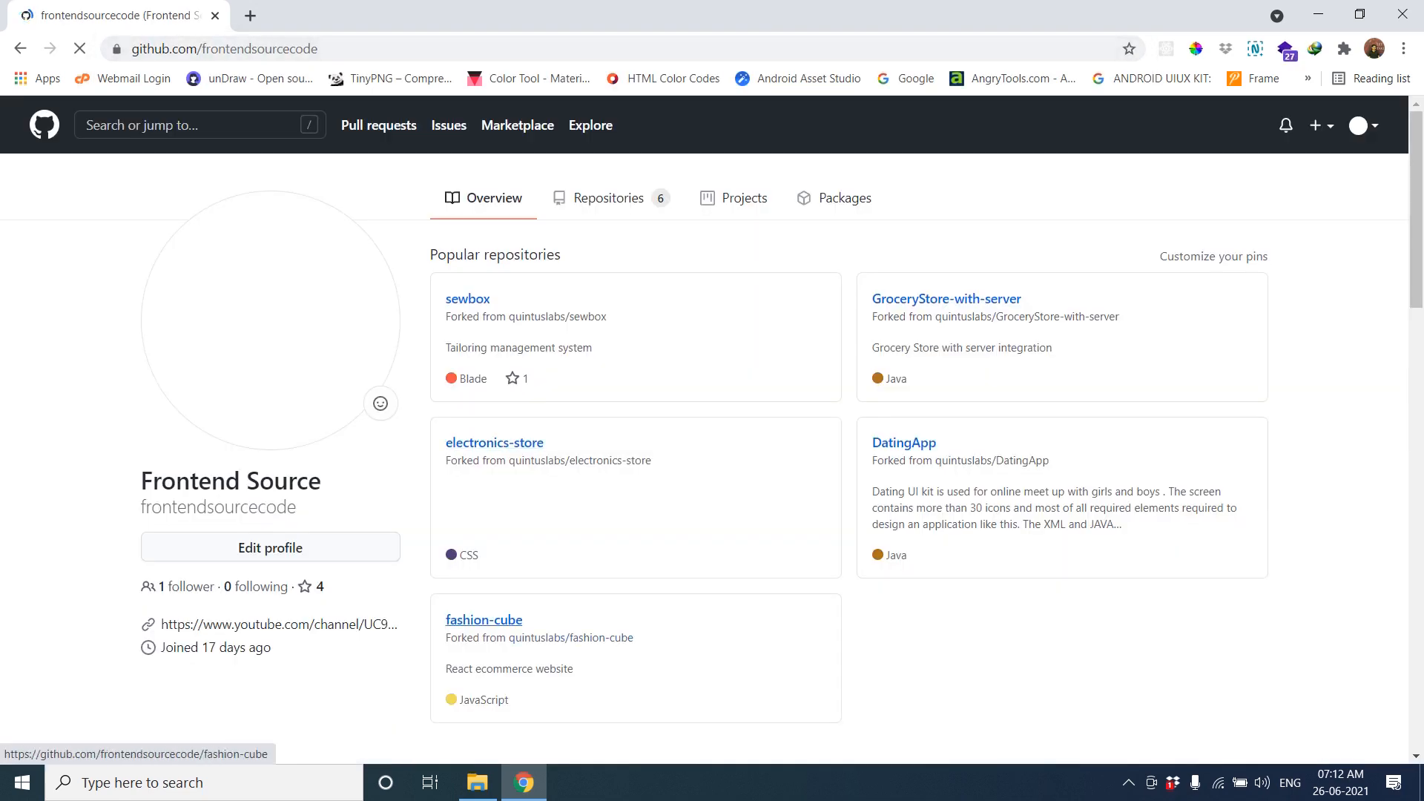
pyautogui.click(483, 620)
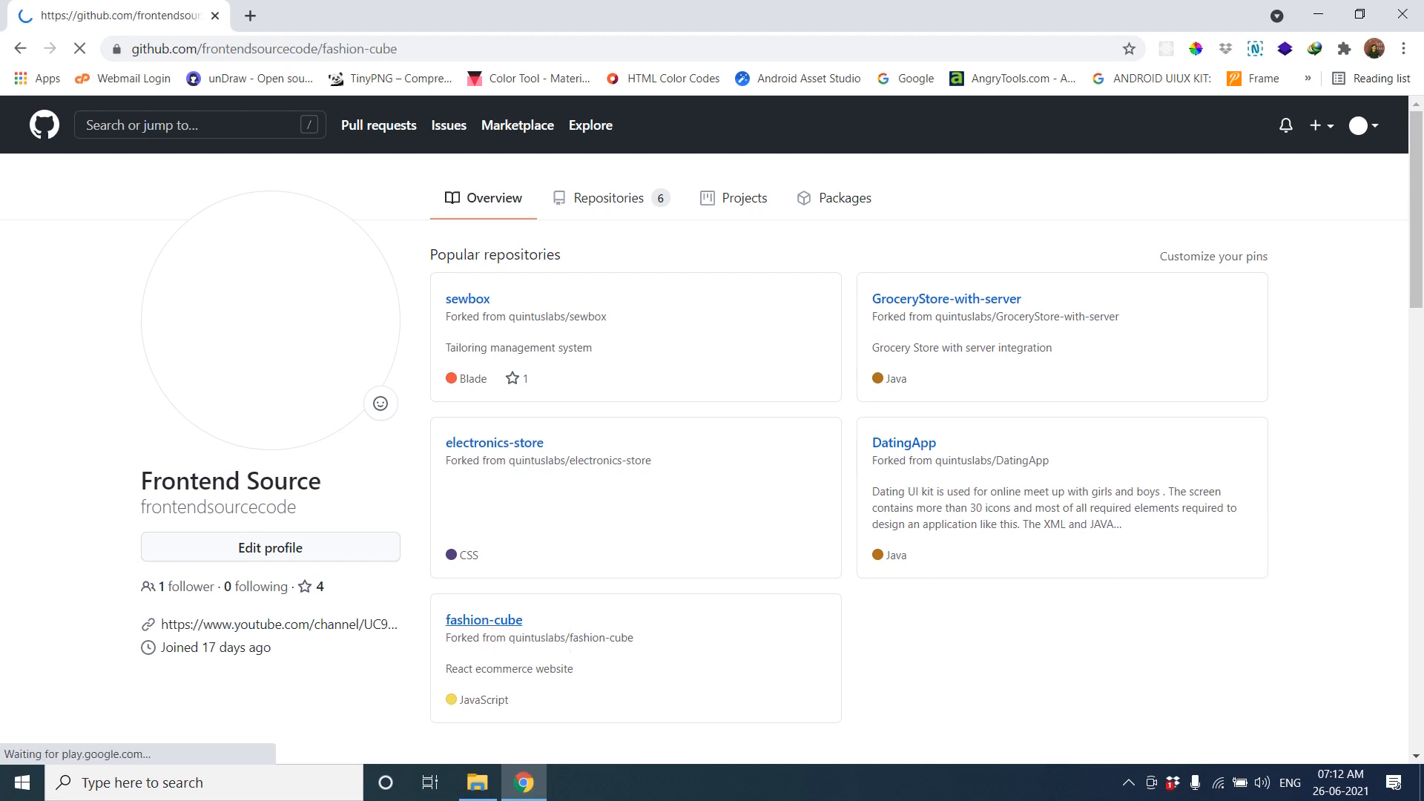
pyautogui.click(484, 620)
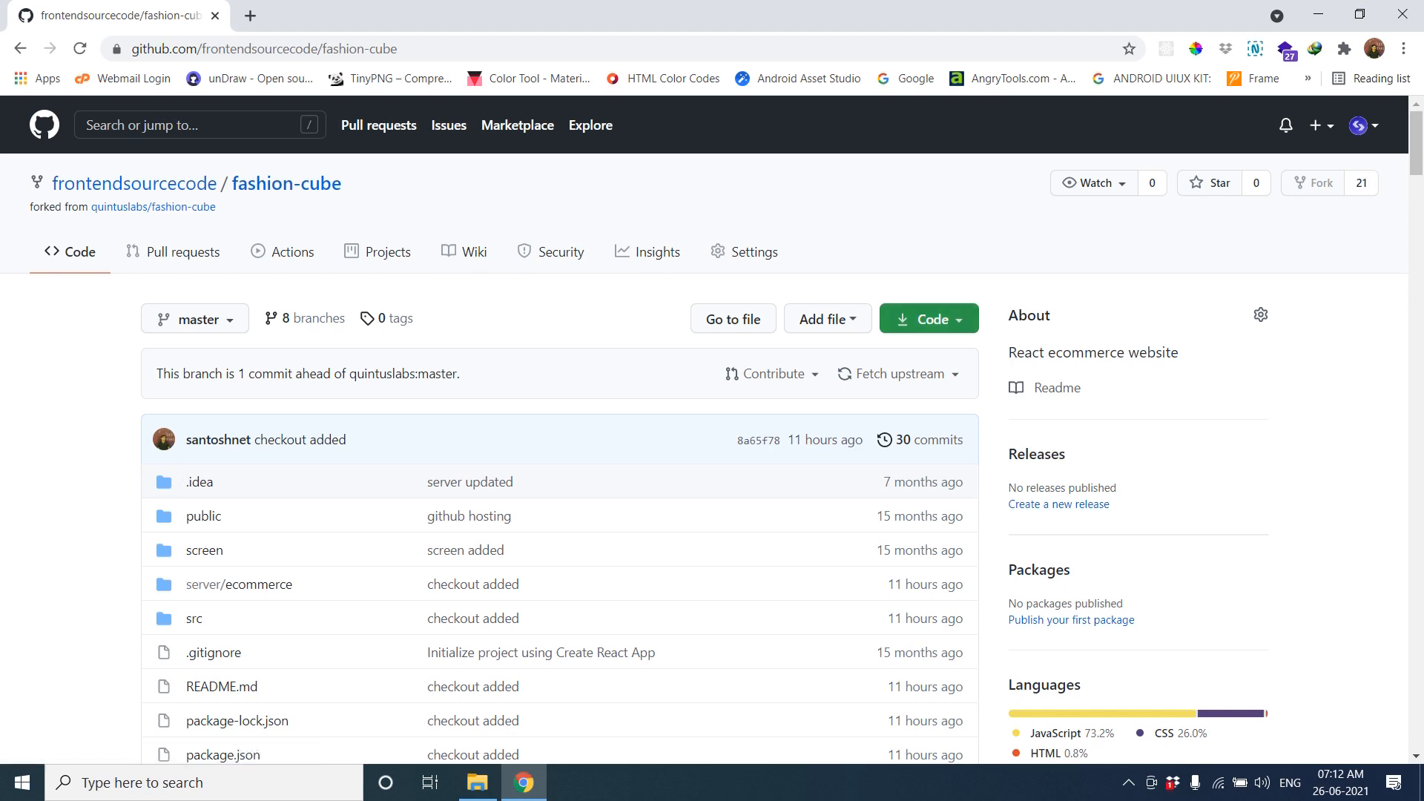
# - Copy the repository's HTTPS clone address from the Code menu
pyautogui.click(928, 319)
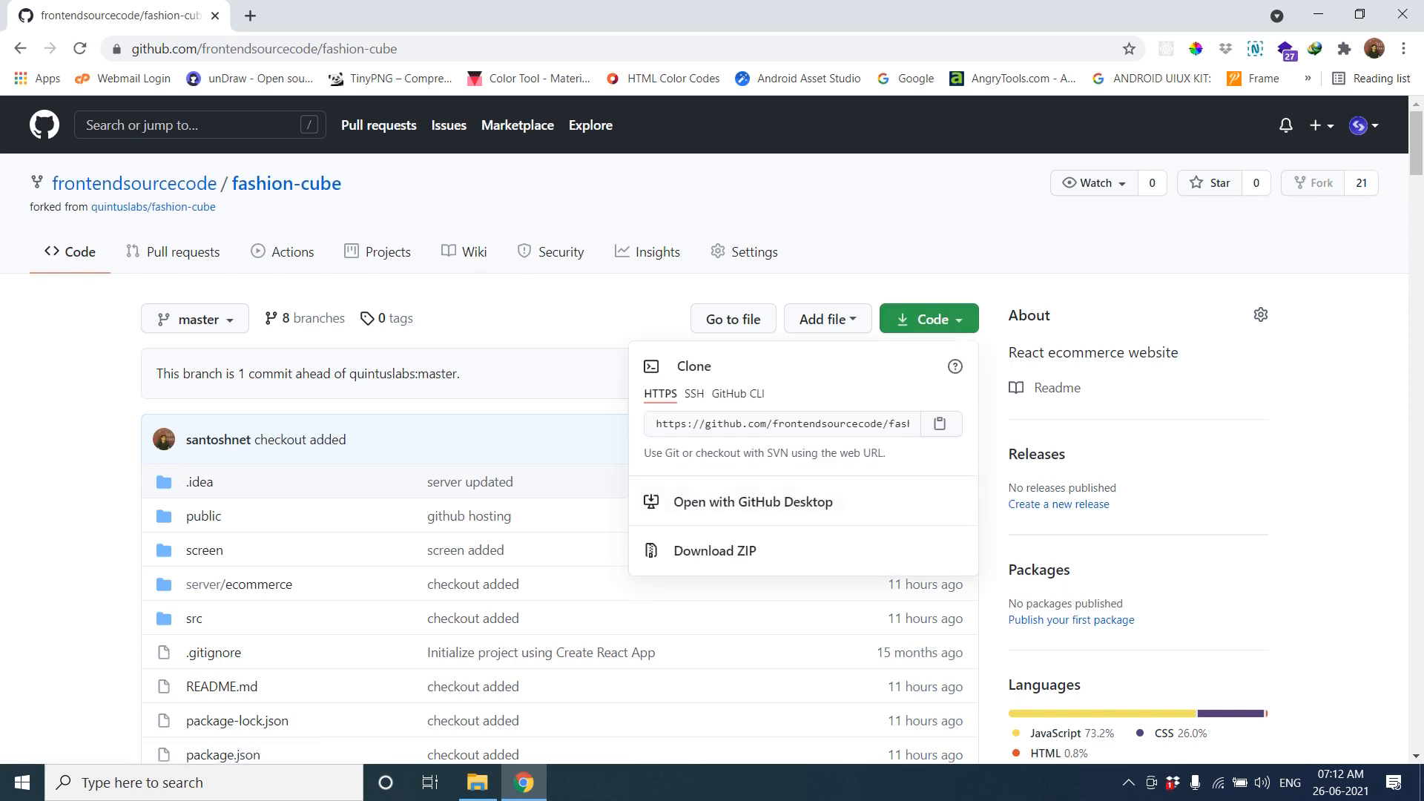
pyautogui.moveTo(715, 551)
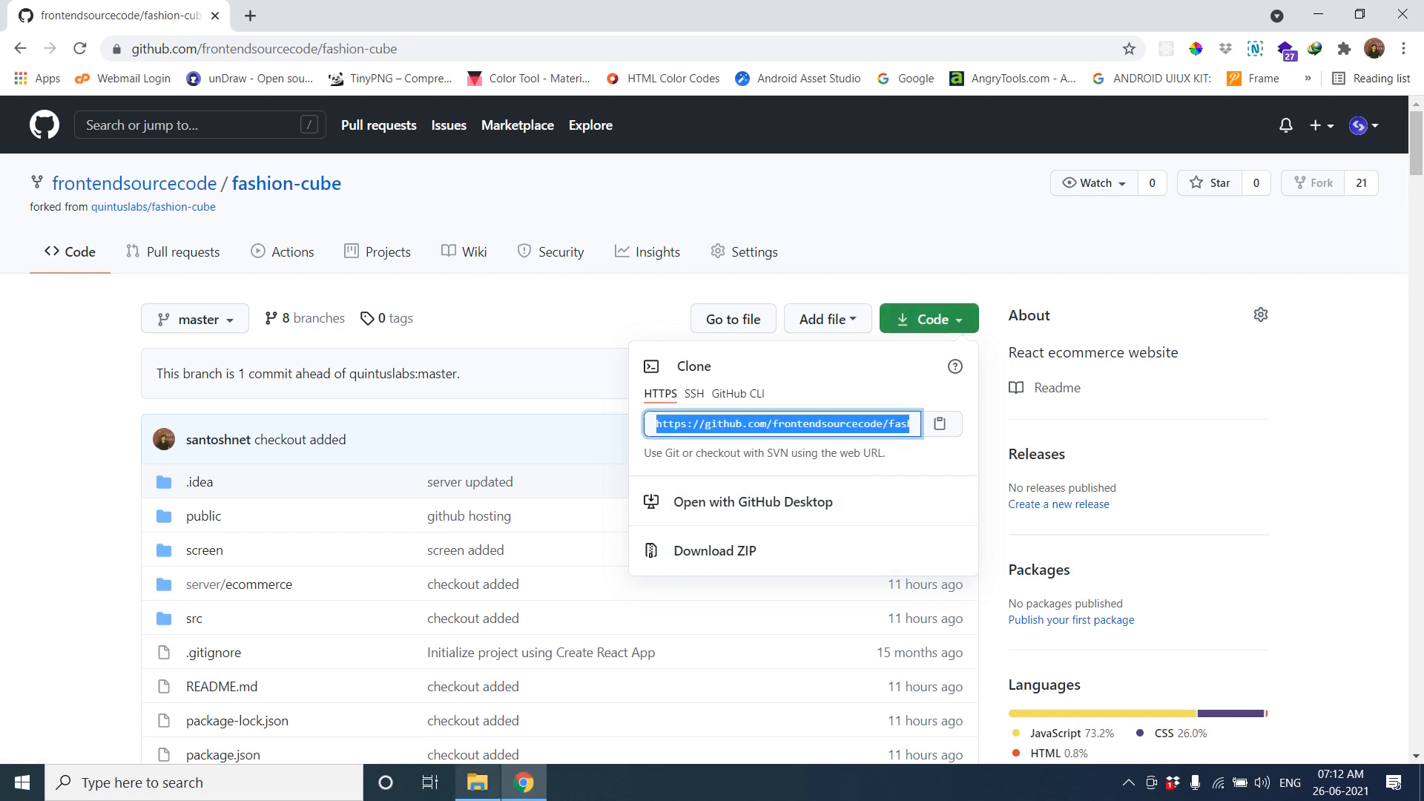
pyautogui.click(478, 782)
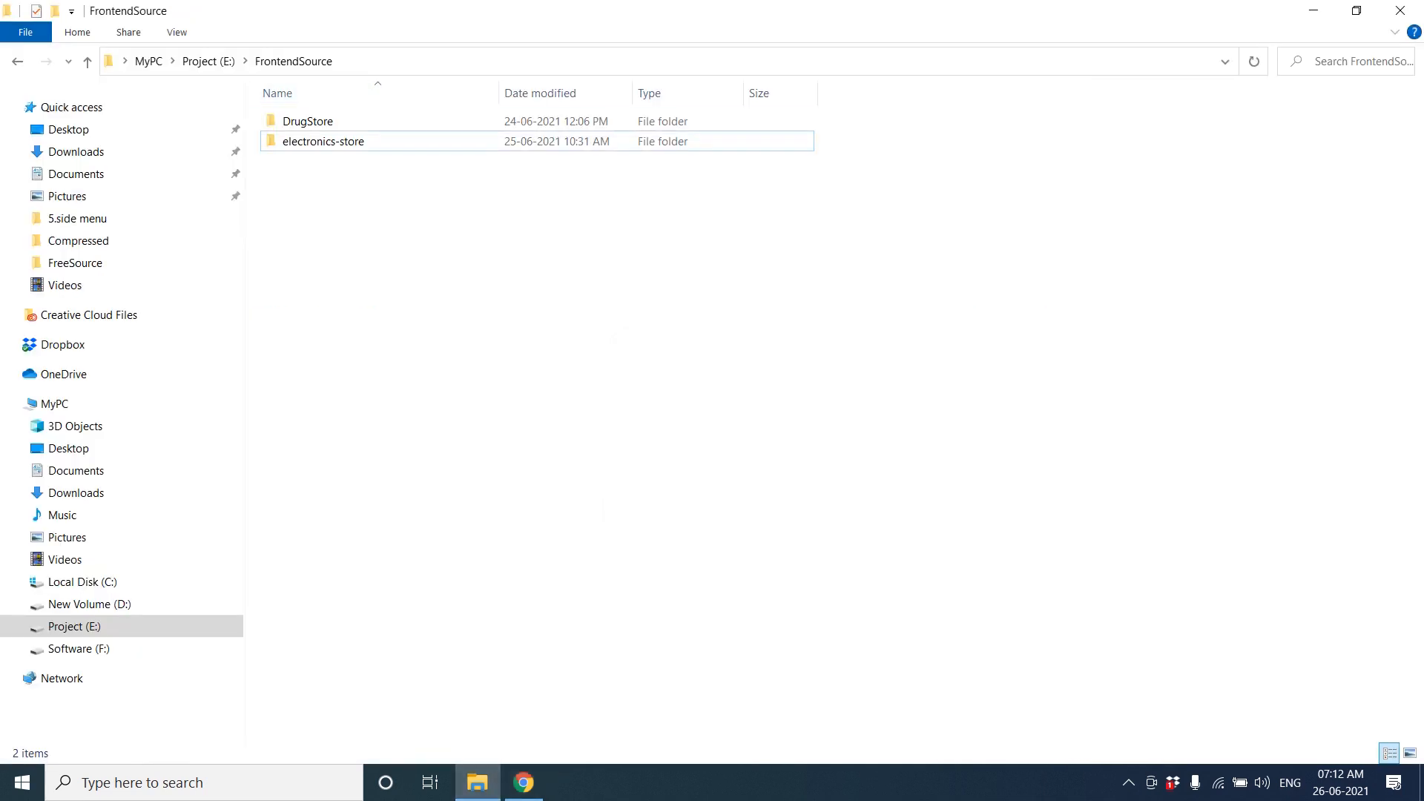
# - Launch cmd from the Explorer address bar and run git clone with the fashion-cube URL
pyautogui.write('cm')
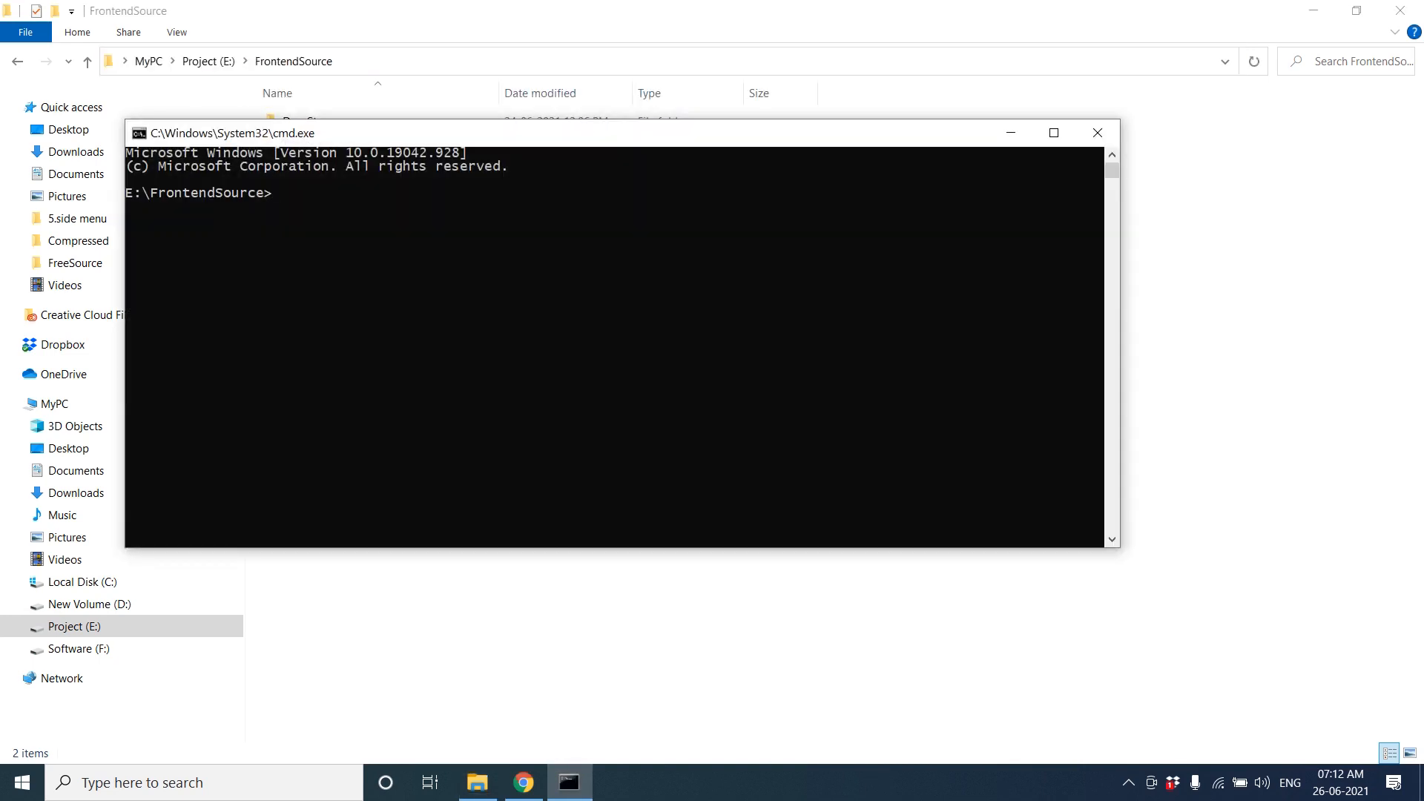
pyautogui.write('git')
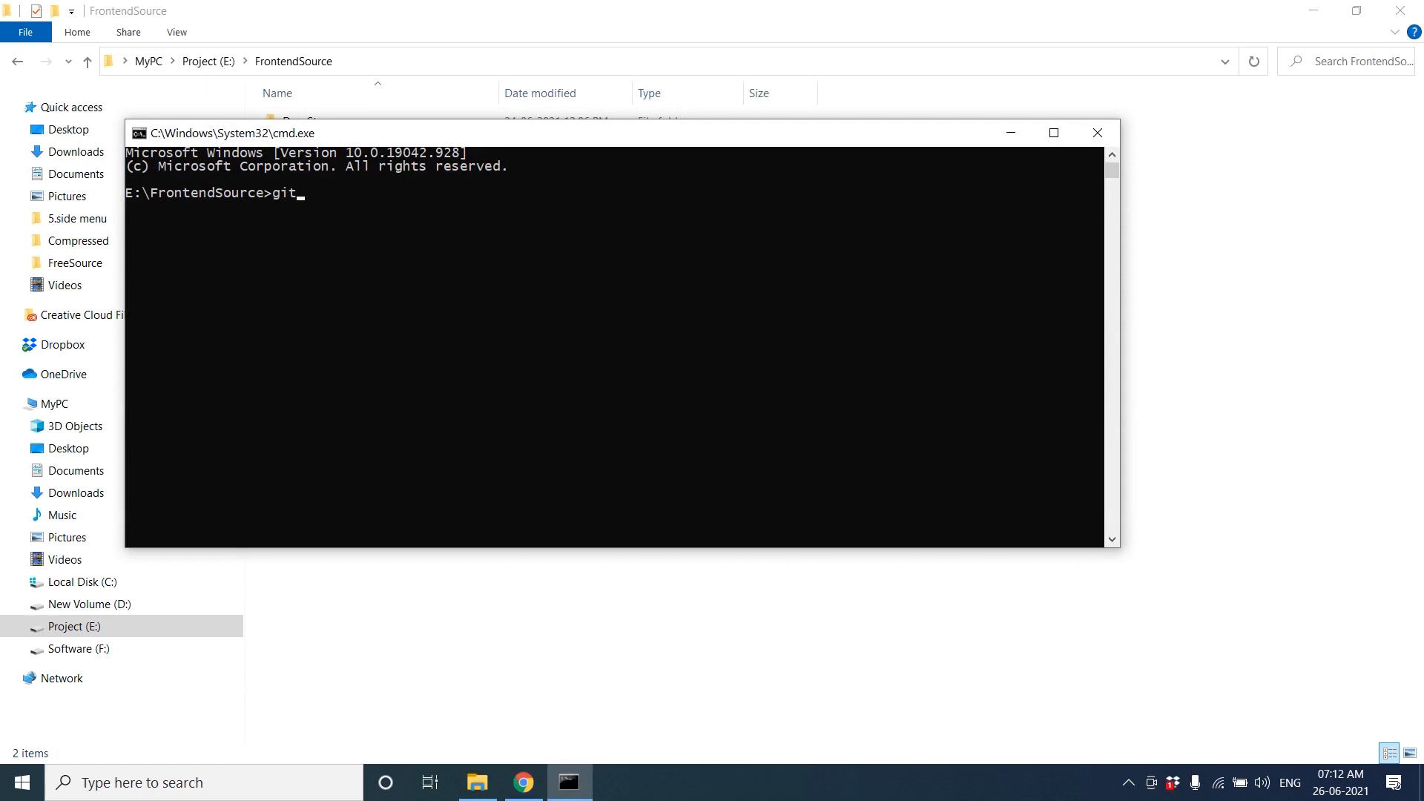
pyautogui.write('clone https://github.com/frontendsourcecode/fashion-cube.git')
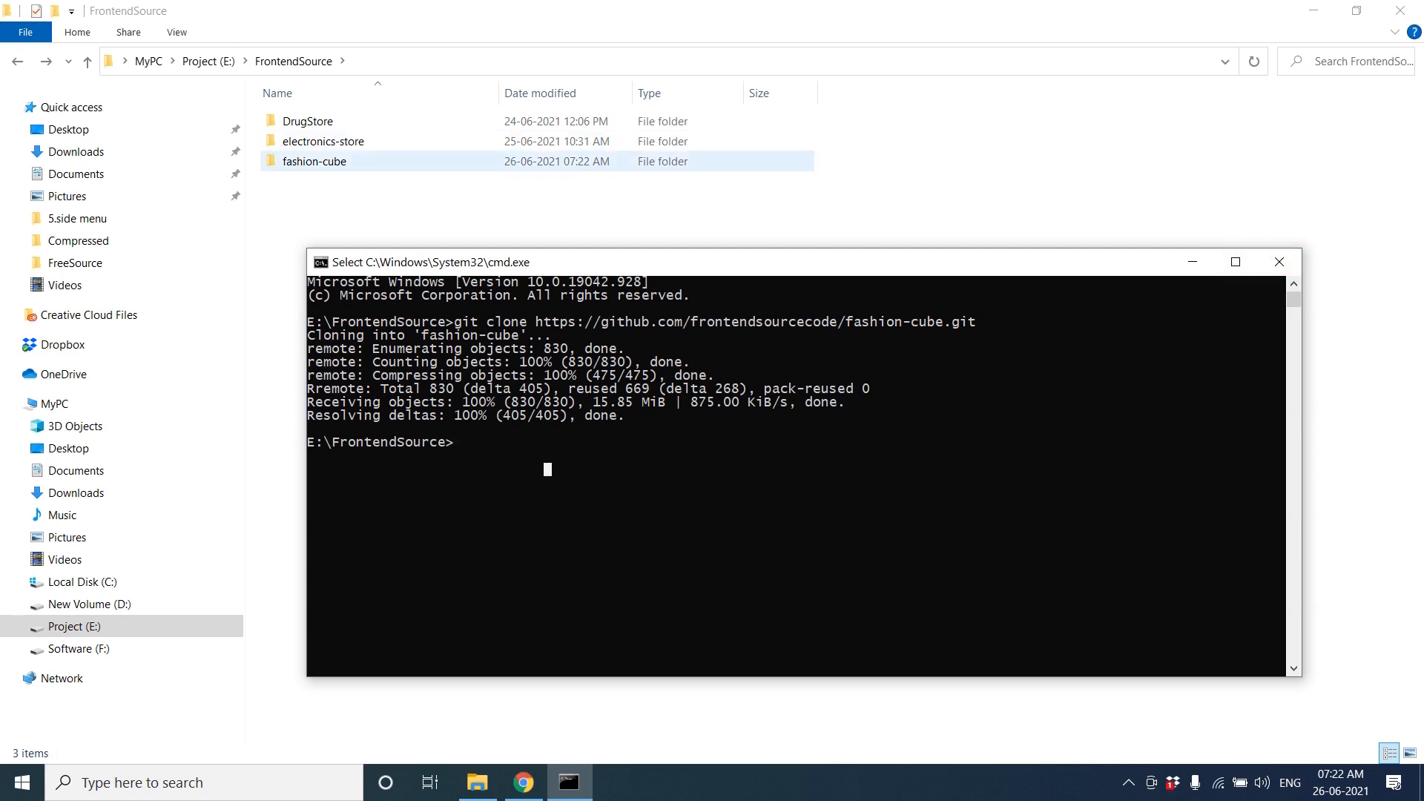
# - Bring up the fashion-cube folder's context menu to reach Open with Code
pyautogui.rightClick(315, 160)
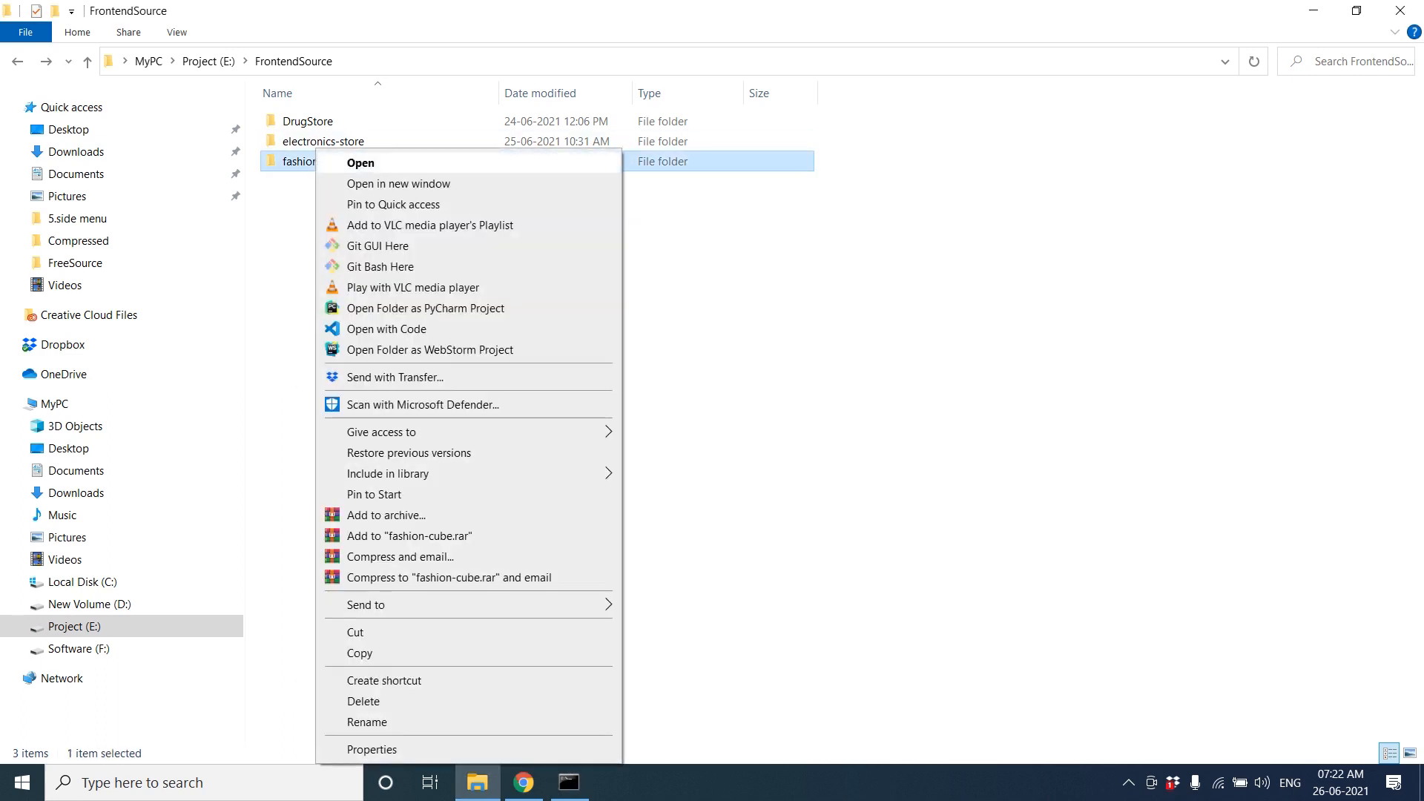
pyautogui.moveTo(388, 329)
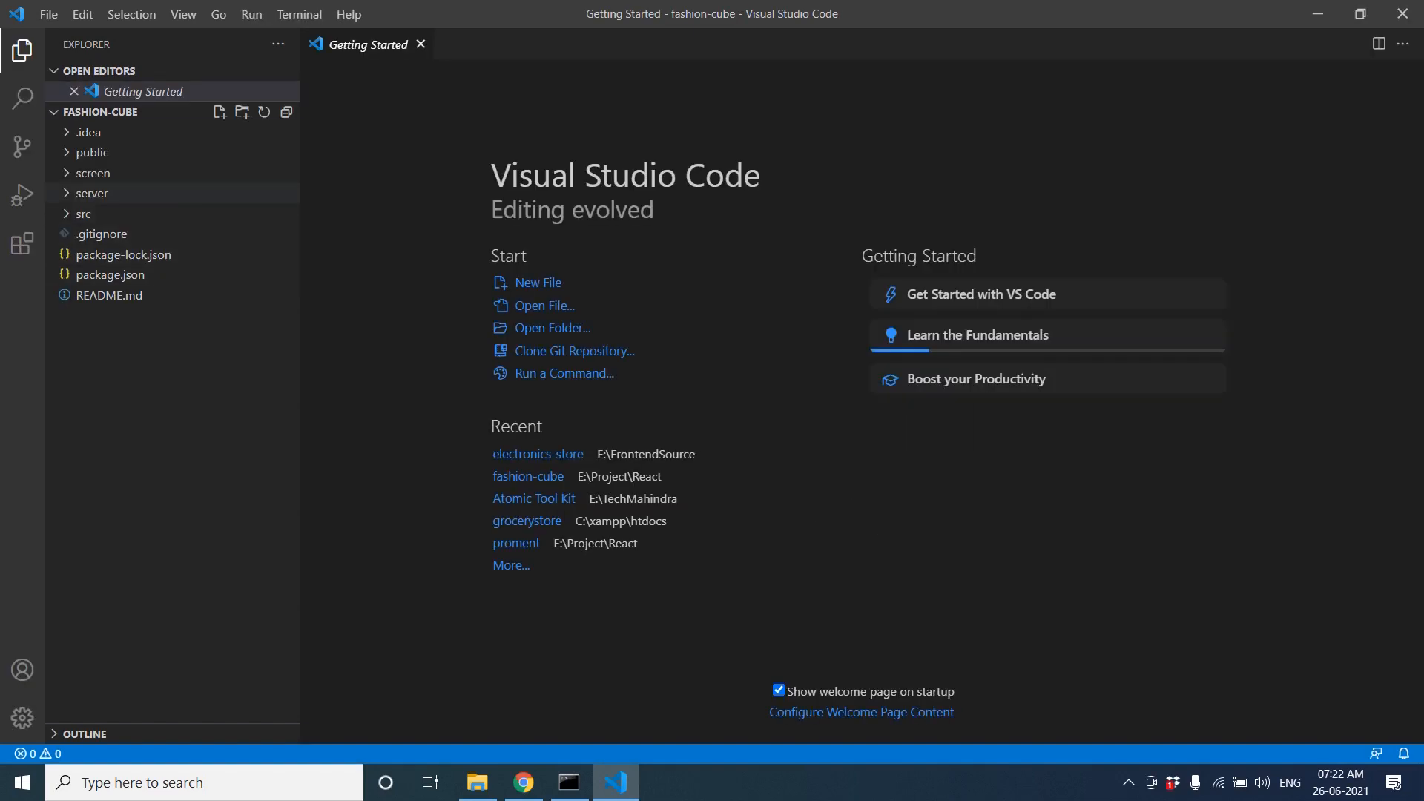
# - Expand server\ecommerce and run npm install in the integrated terminal
pyautogui.click(92, 172)
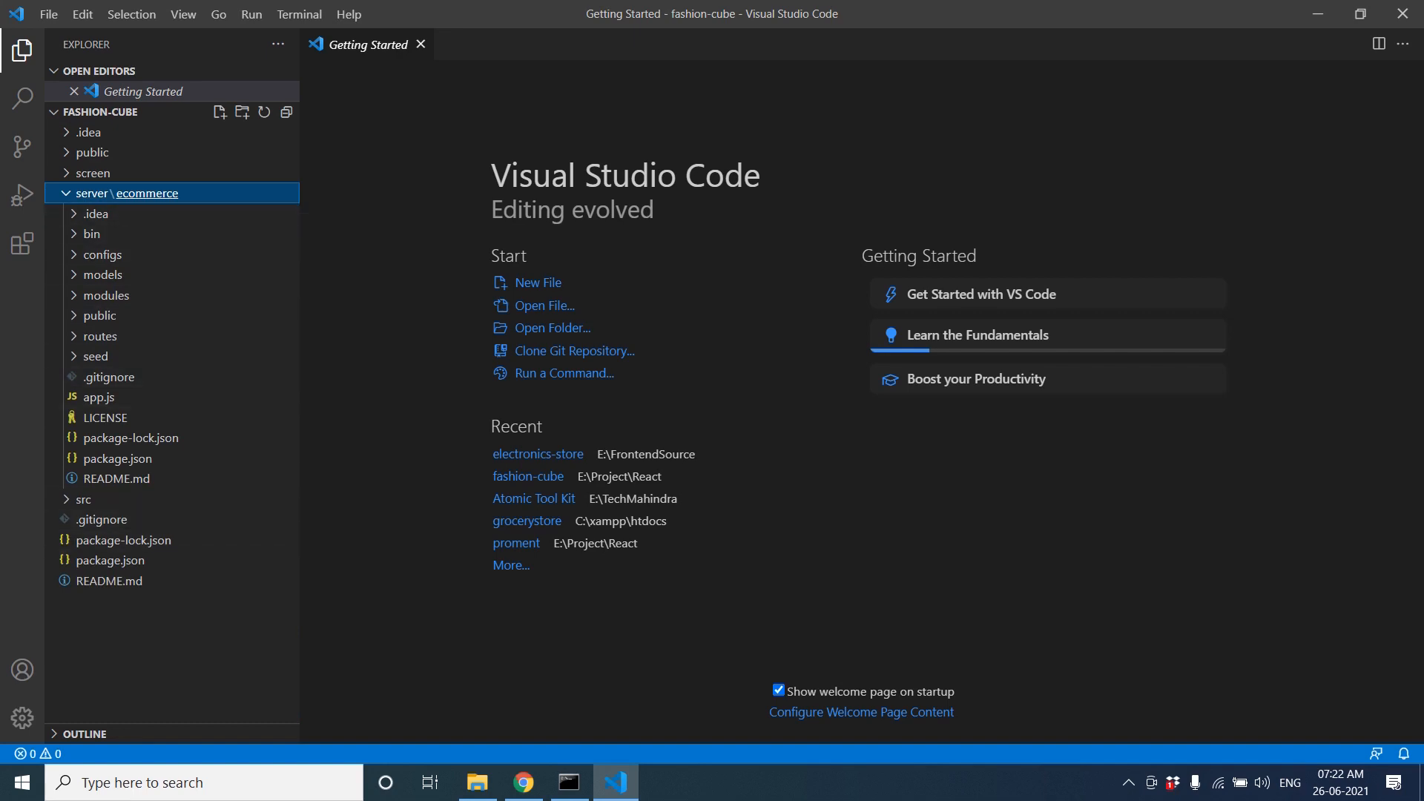
pyautogui.moveTo(22, 718)
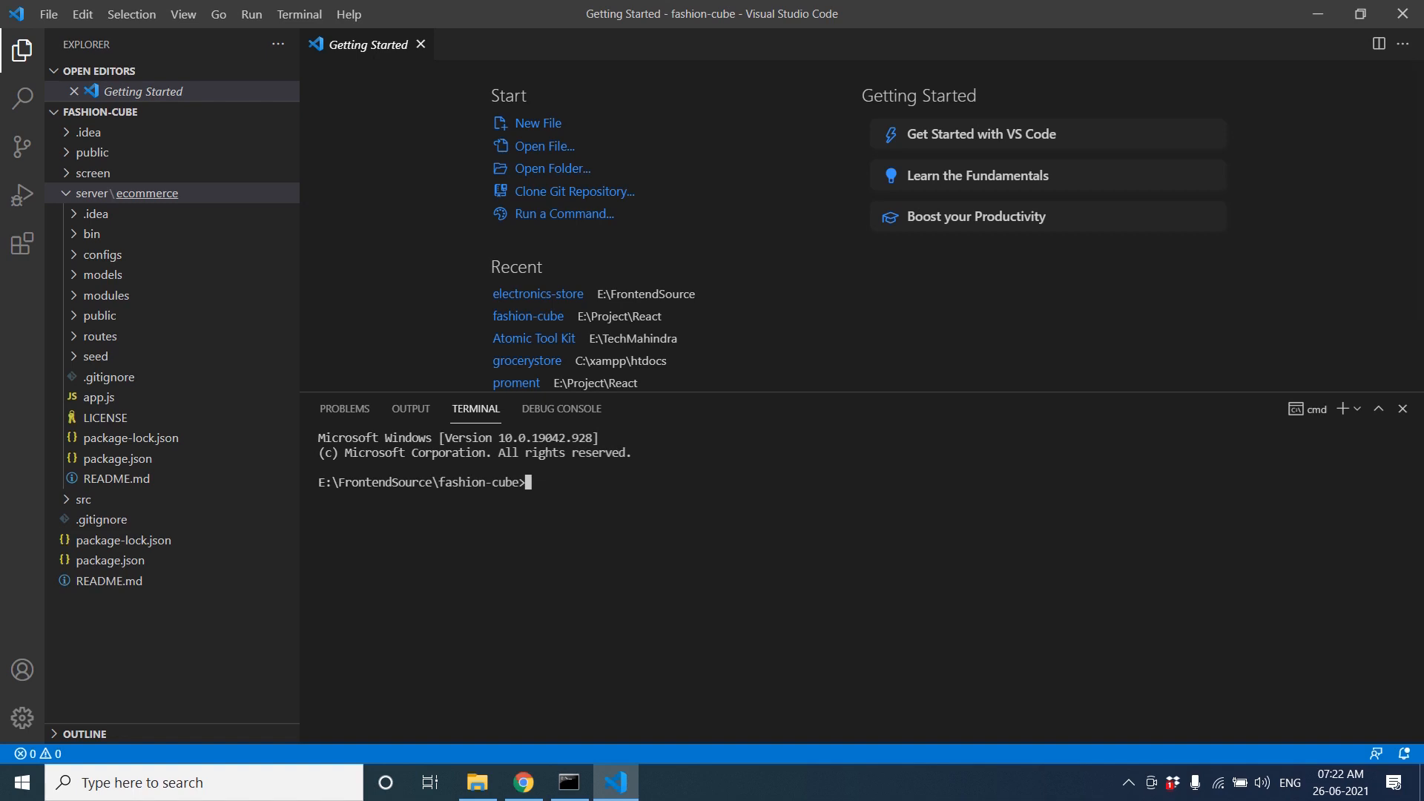
pyautogui.write('npm')
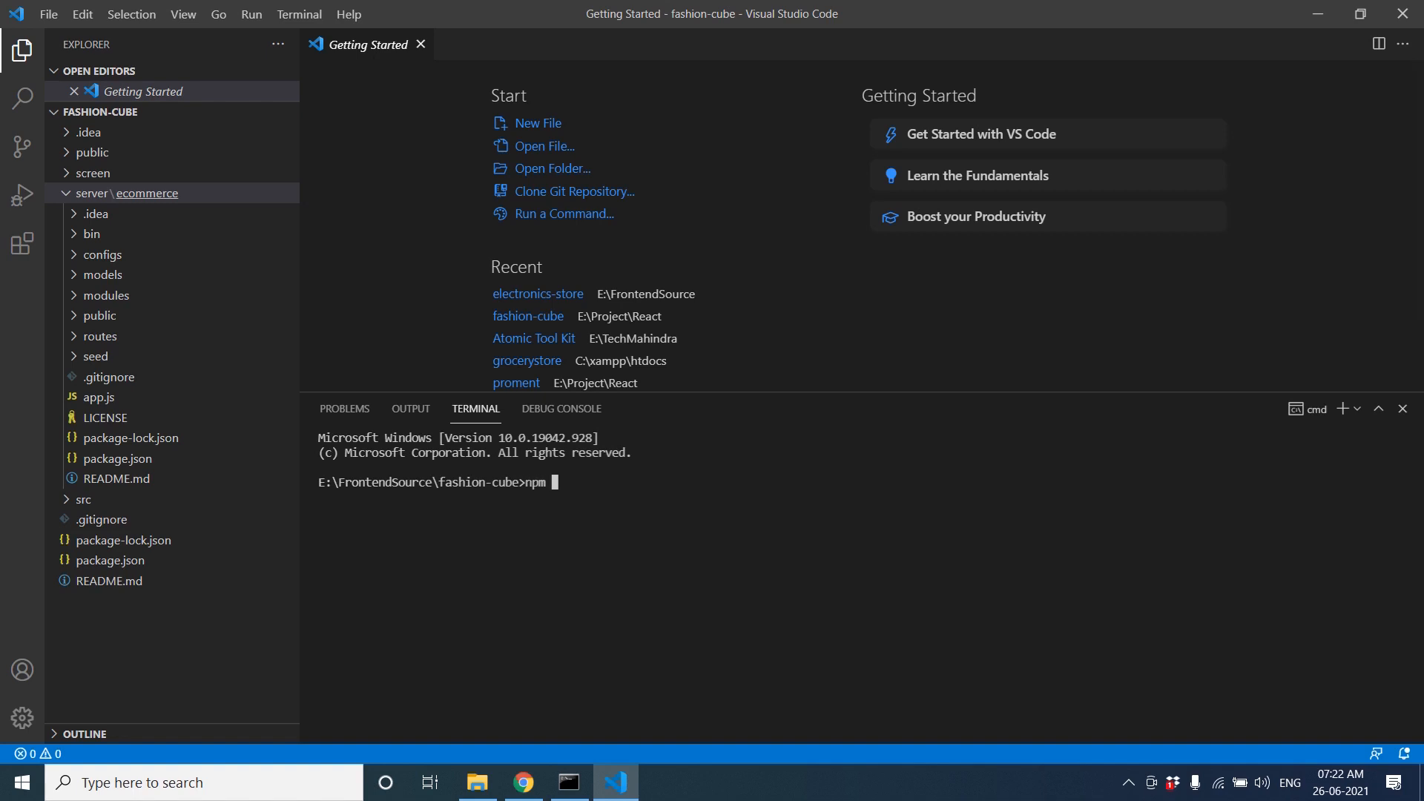
pyautogui.write('install')
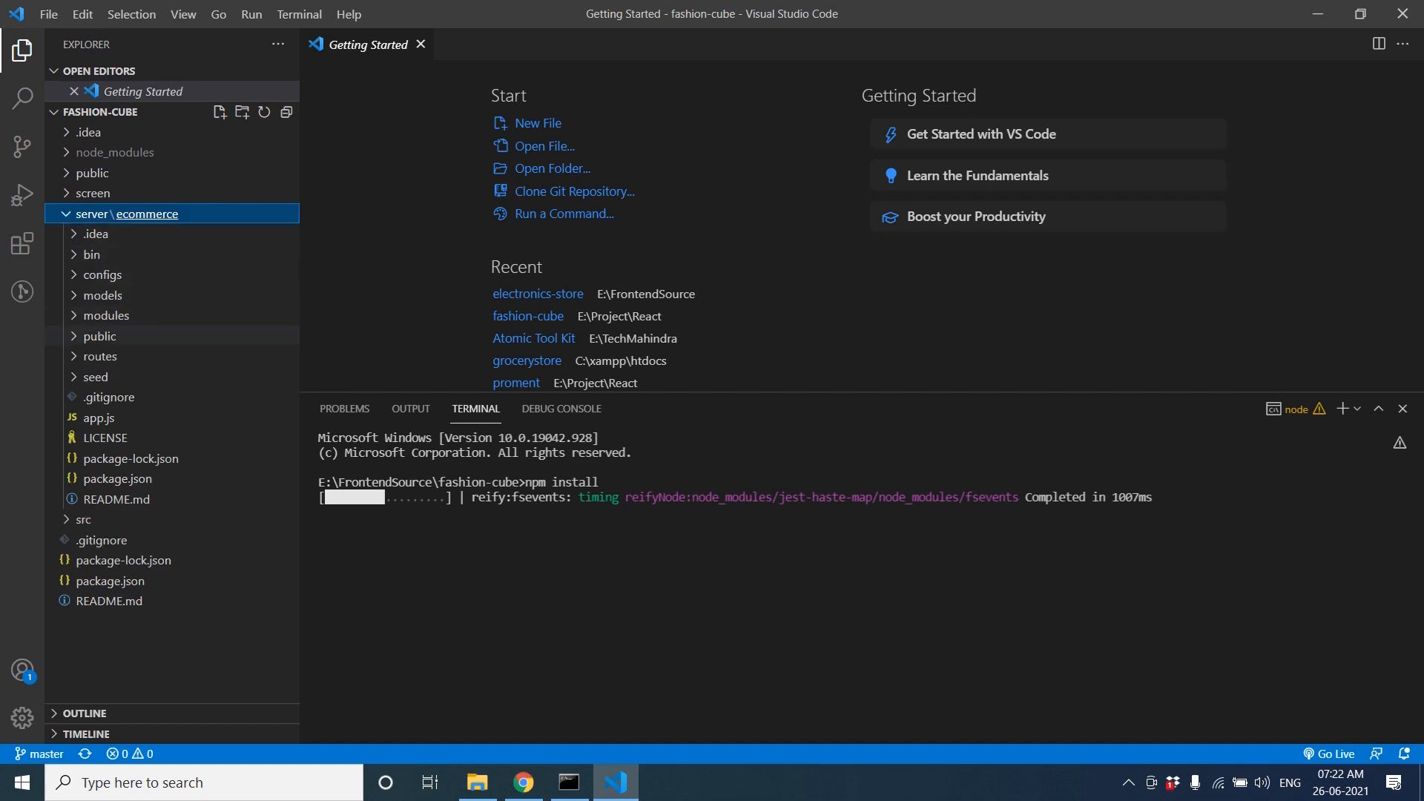
# - View bin/www and inspect its default port value 5000
pyautogui.click(90, 253)
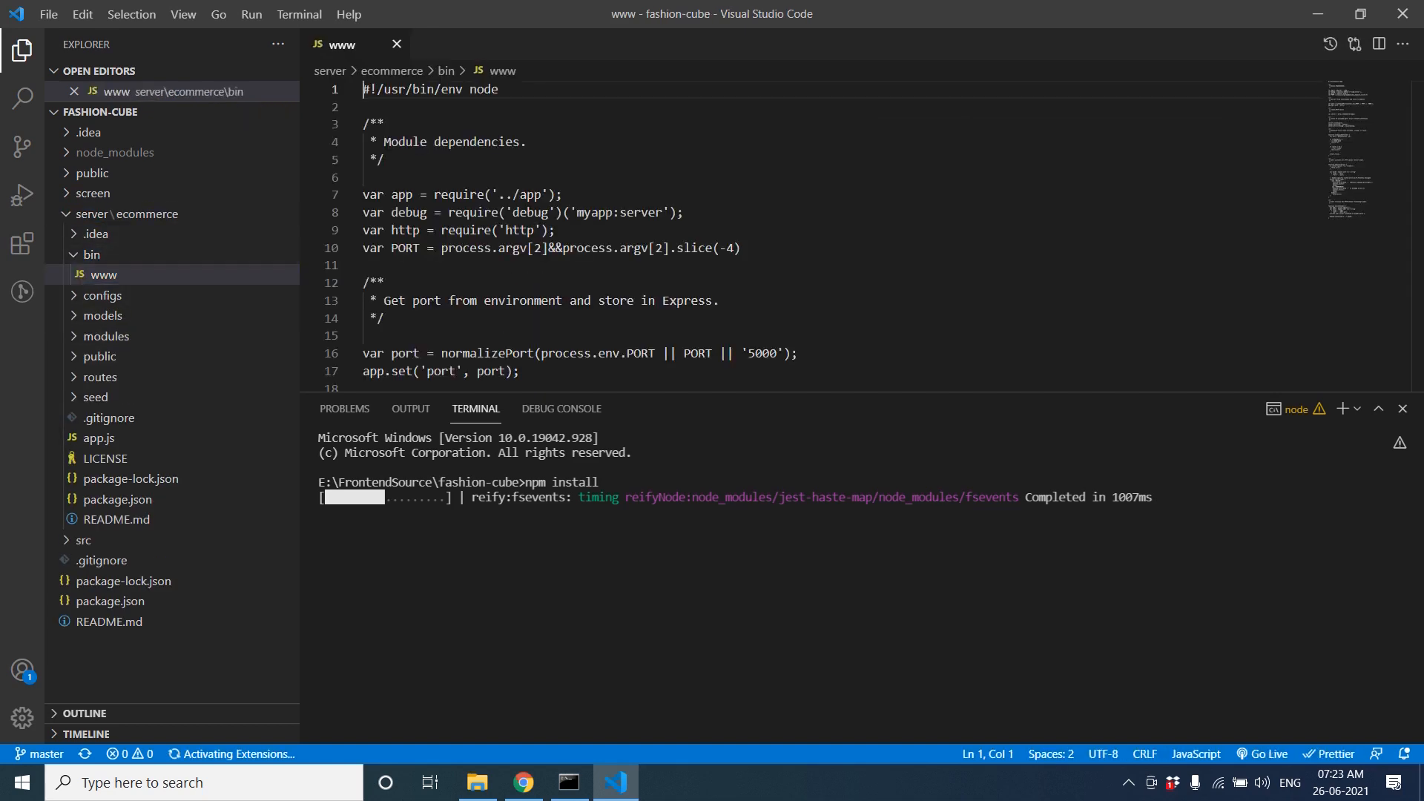
pyautogui.scroll(-3)
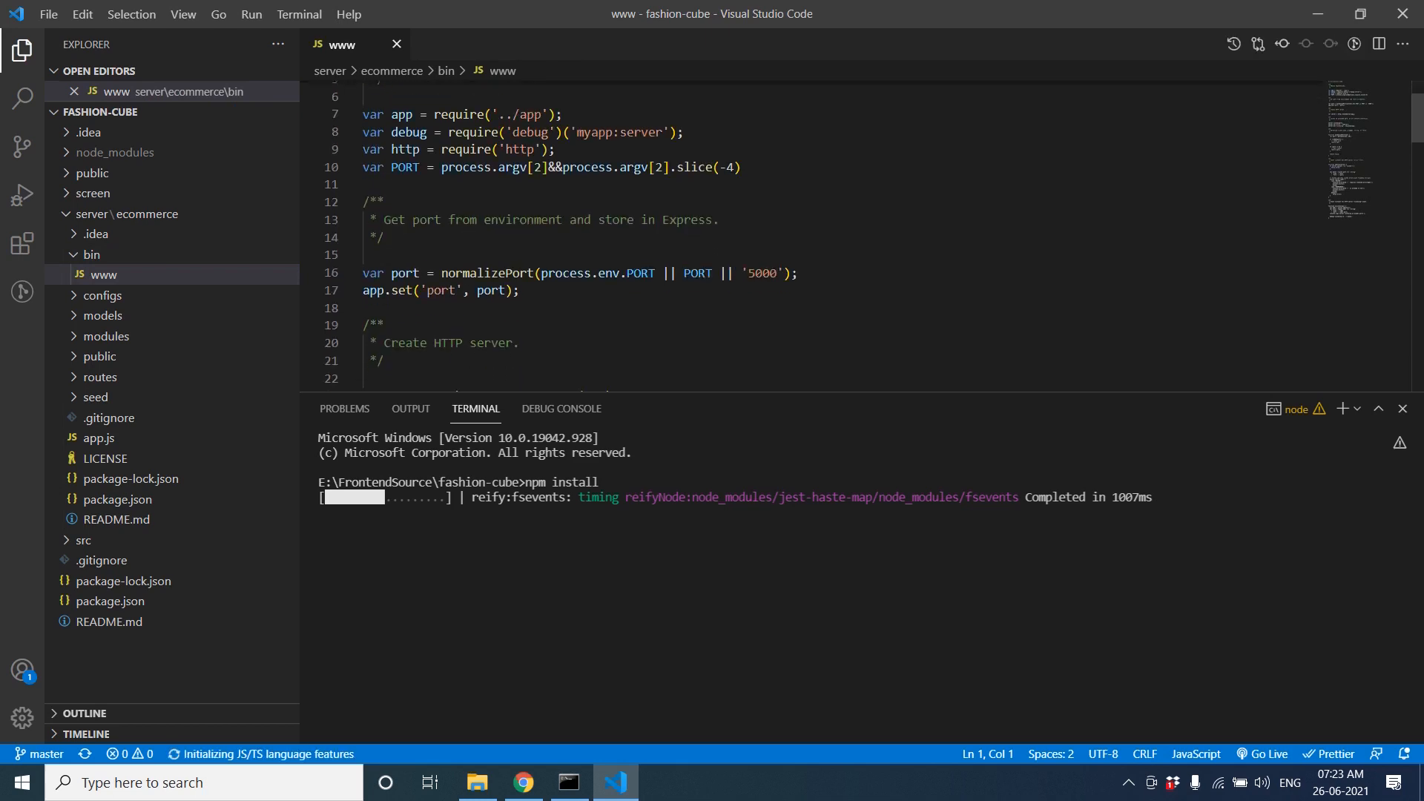
pyautogui.click(753, 273)
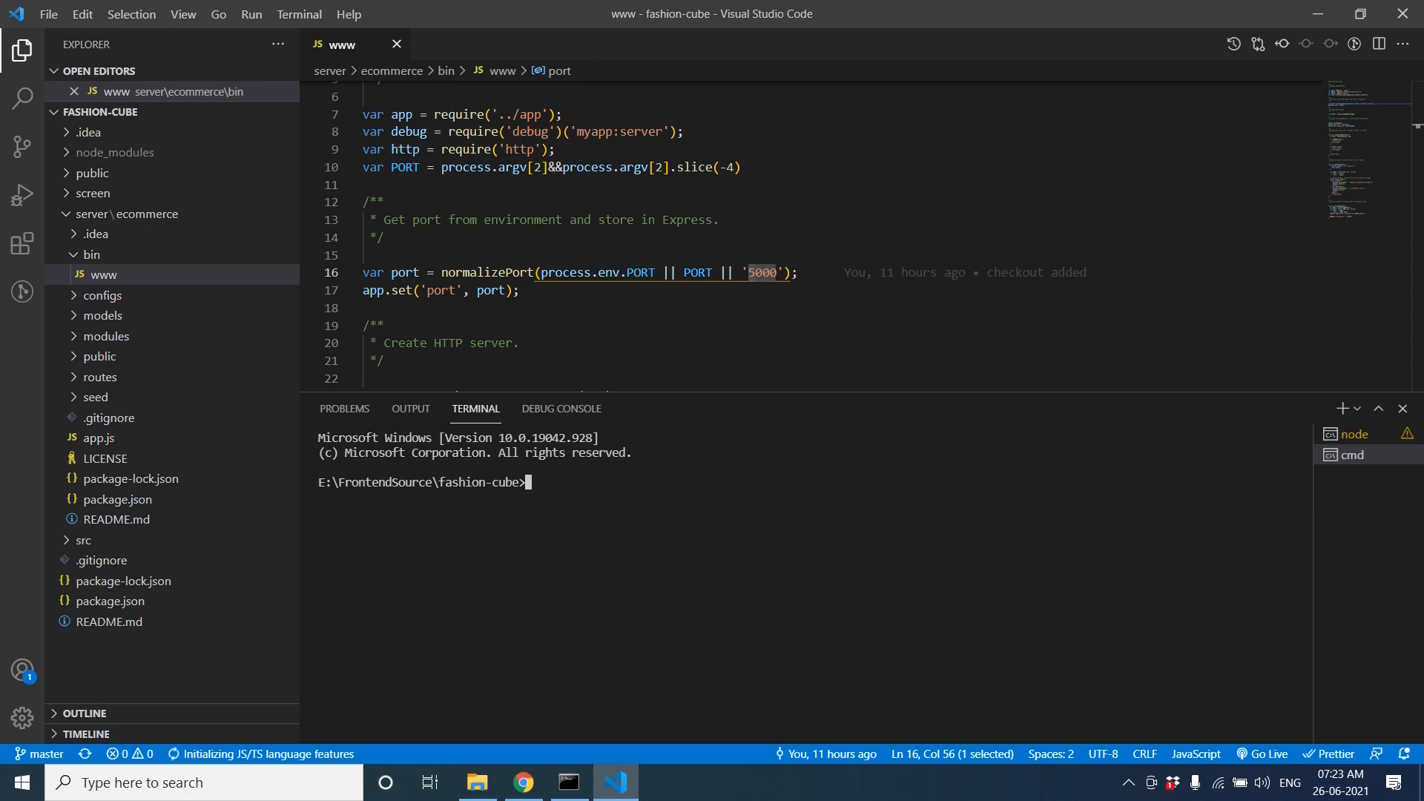
# - Run cd server, cd ecommerce and npm install in the second terminal
pyautogui.write('cd')
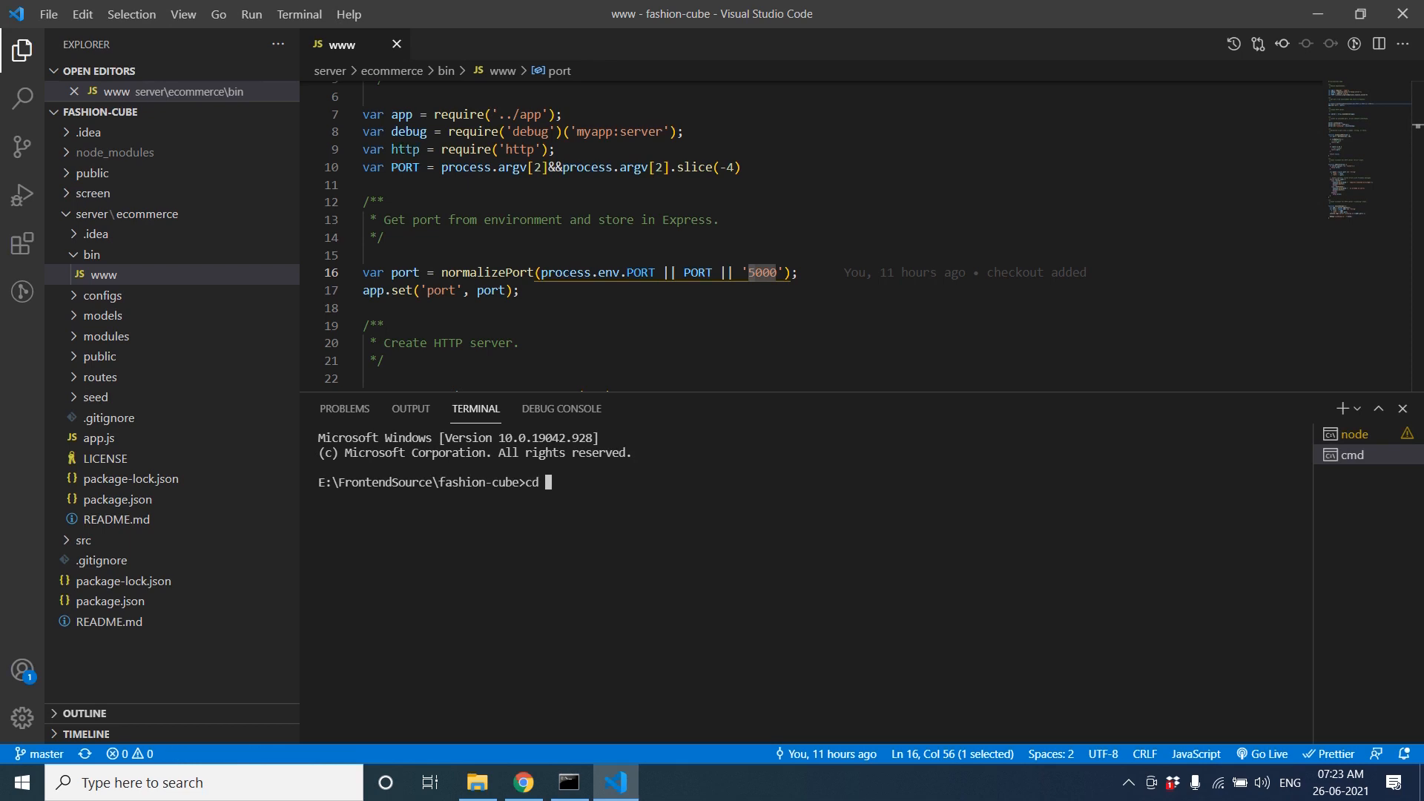
pyautogui.write('server')
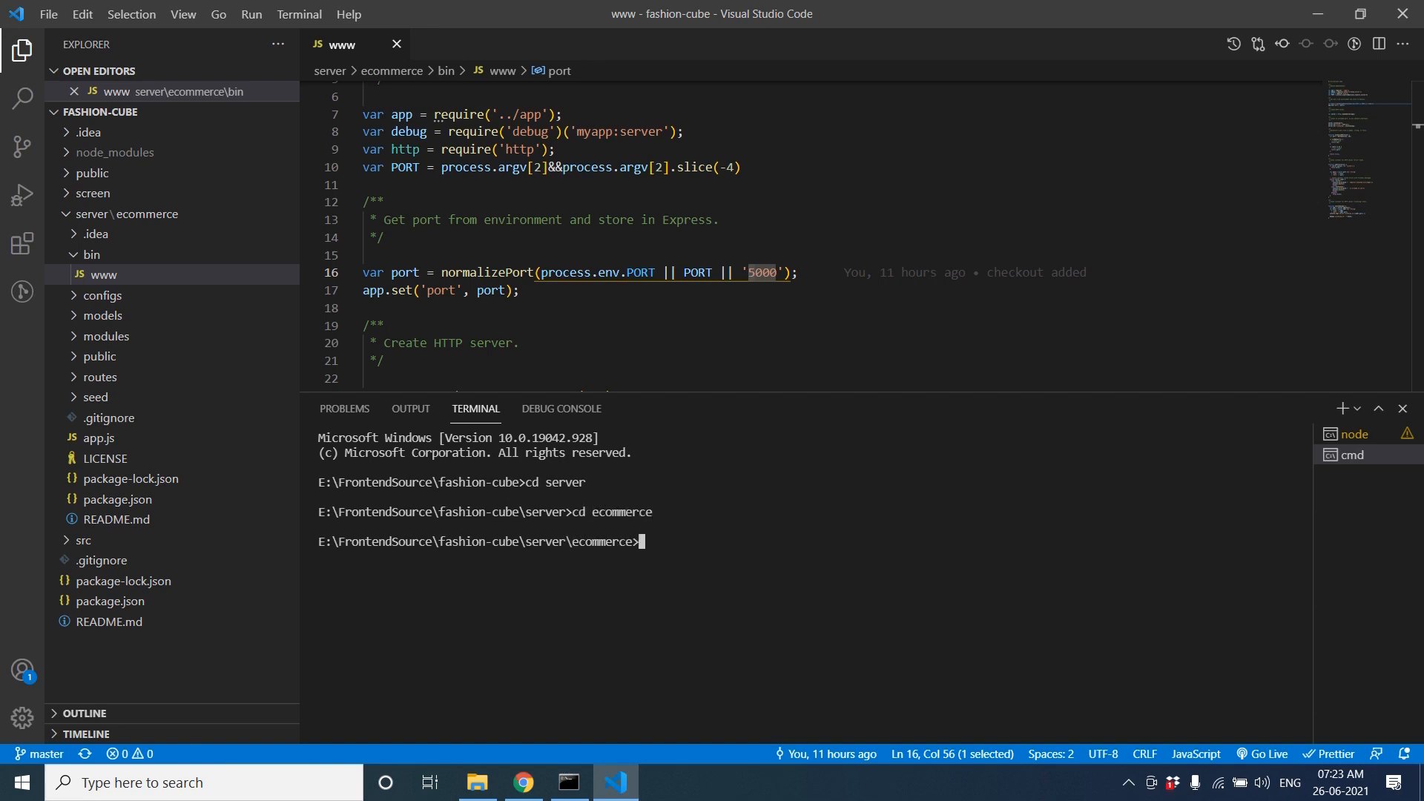
pyautogui.write('npm i')
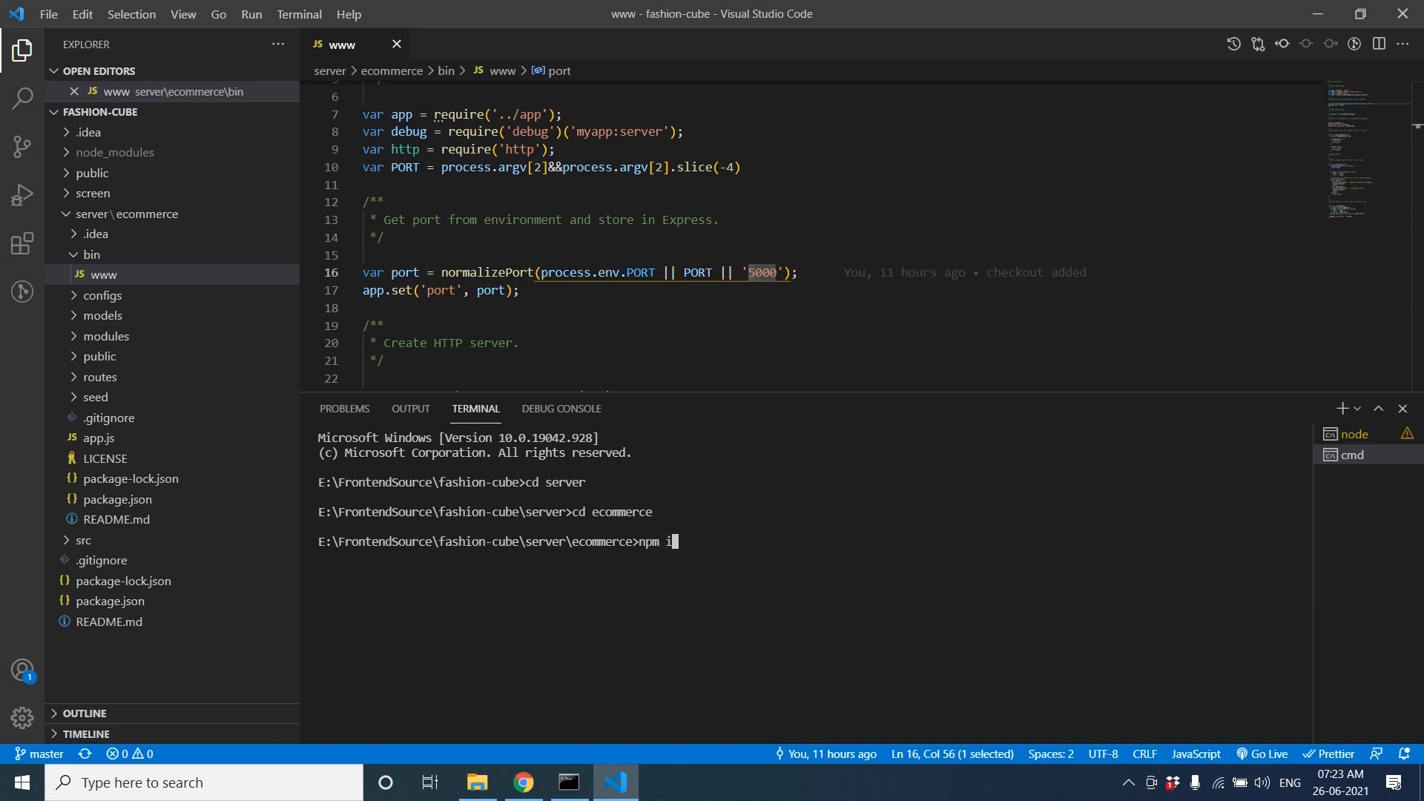
pyautogui.write('nstall')
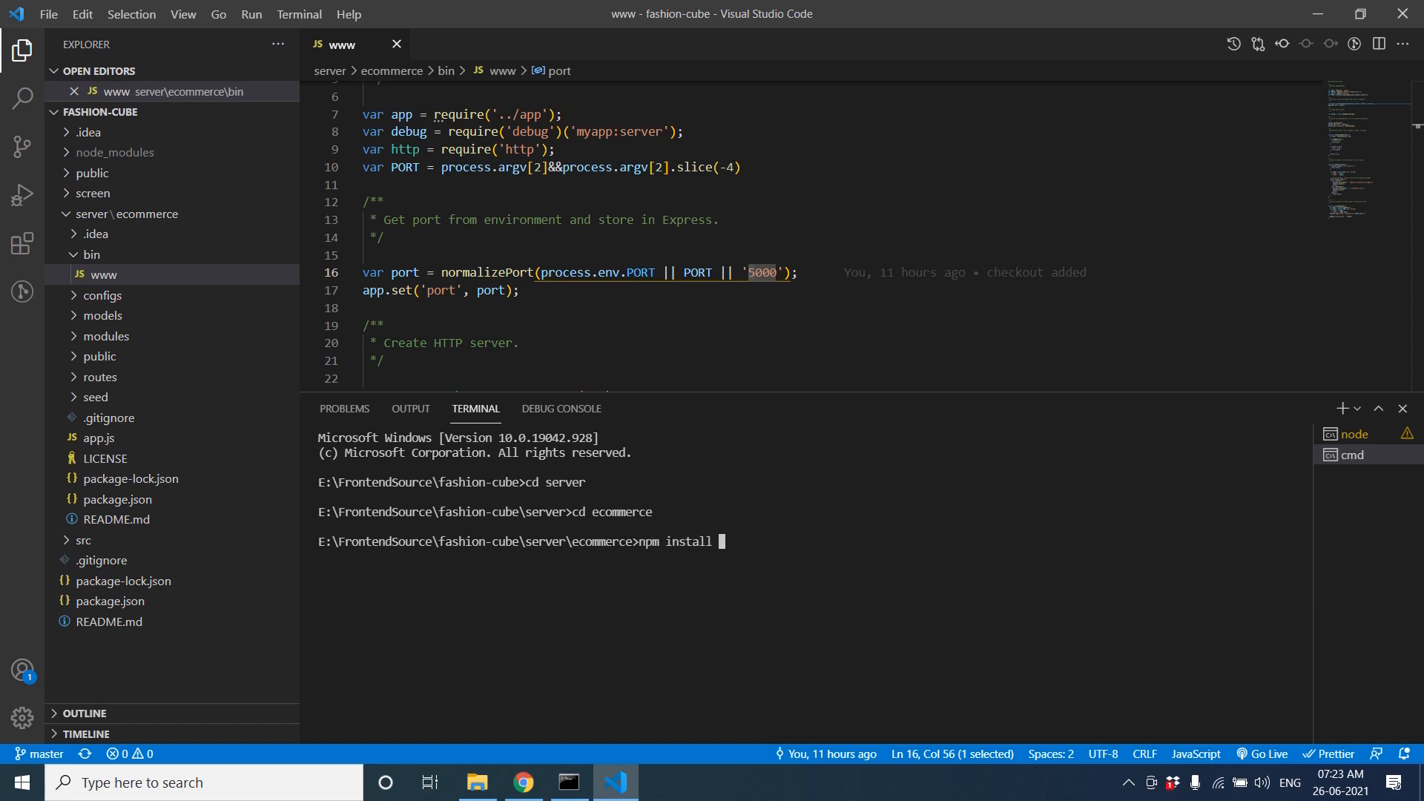
pyautogui.press('Return')
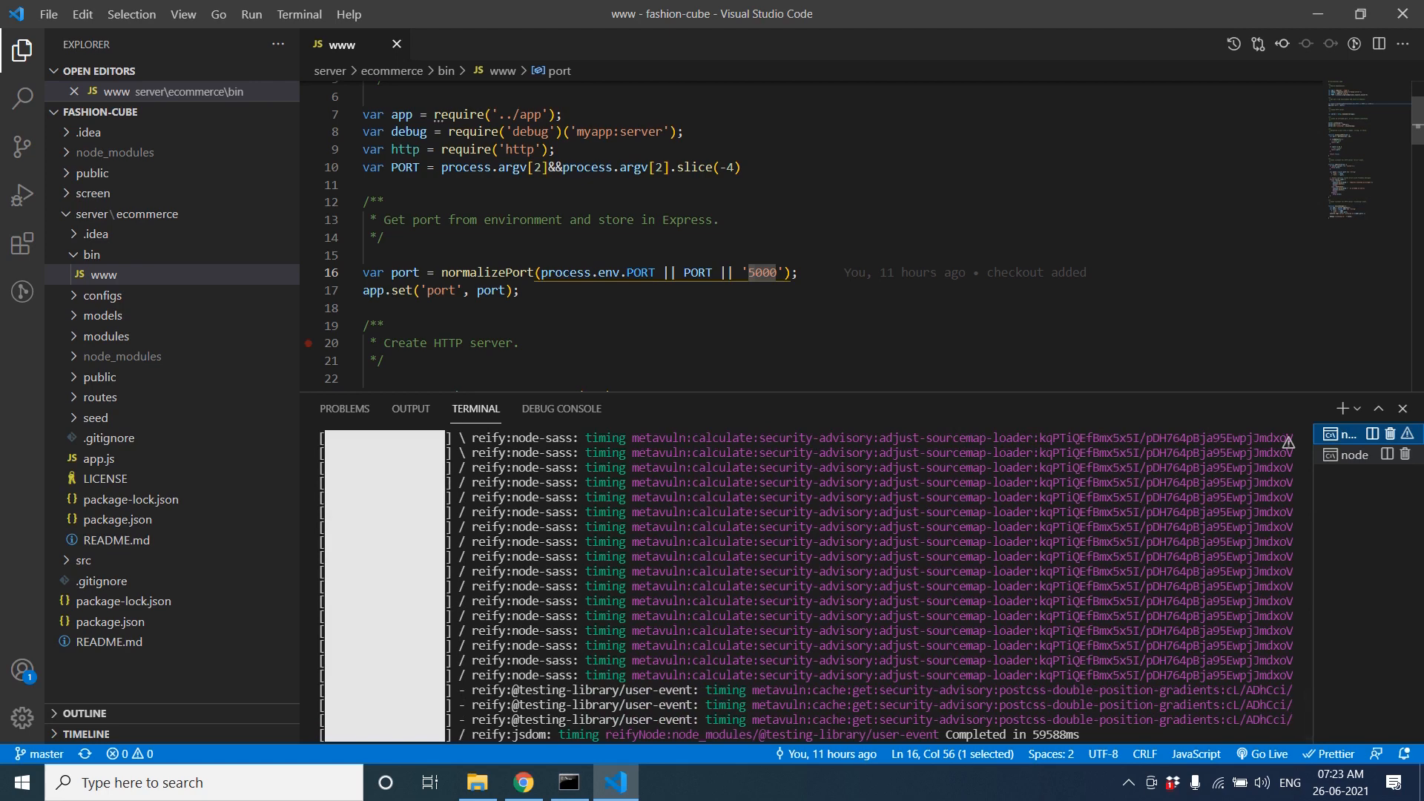
pyautogui.click(1353, 454)
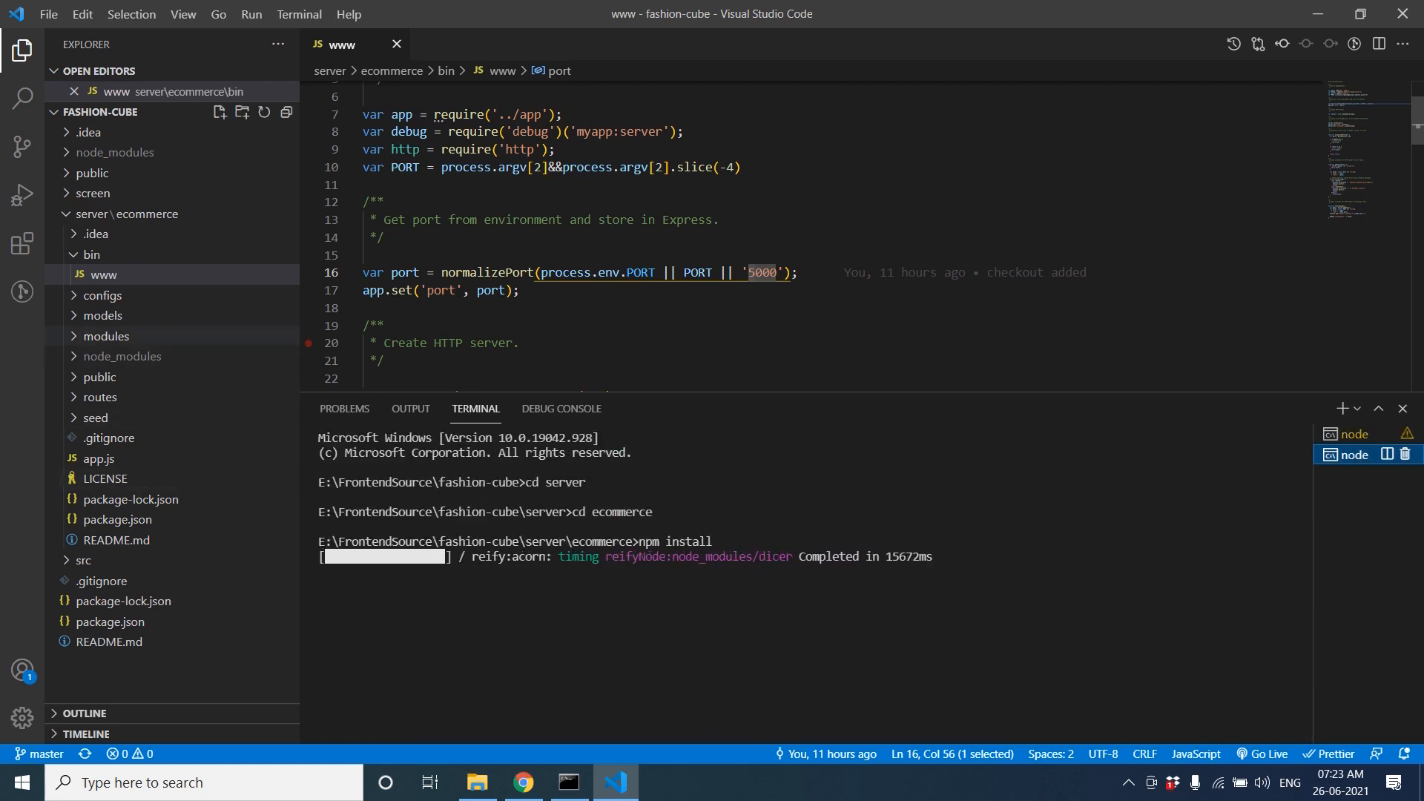
# - Expand the server's configs folder in the Explorer
pyautogui.click(102, 295)
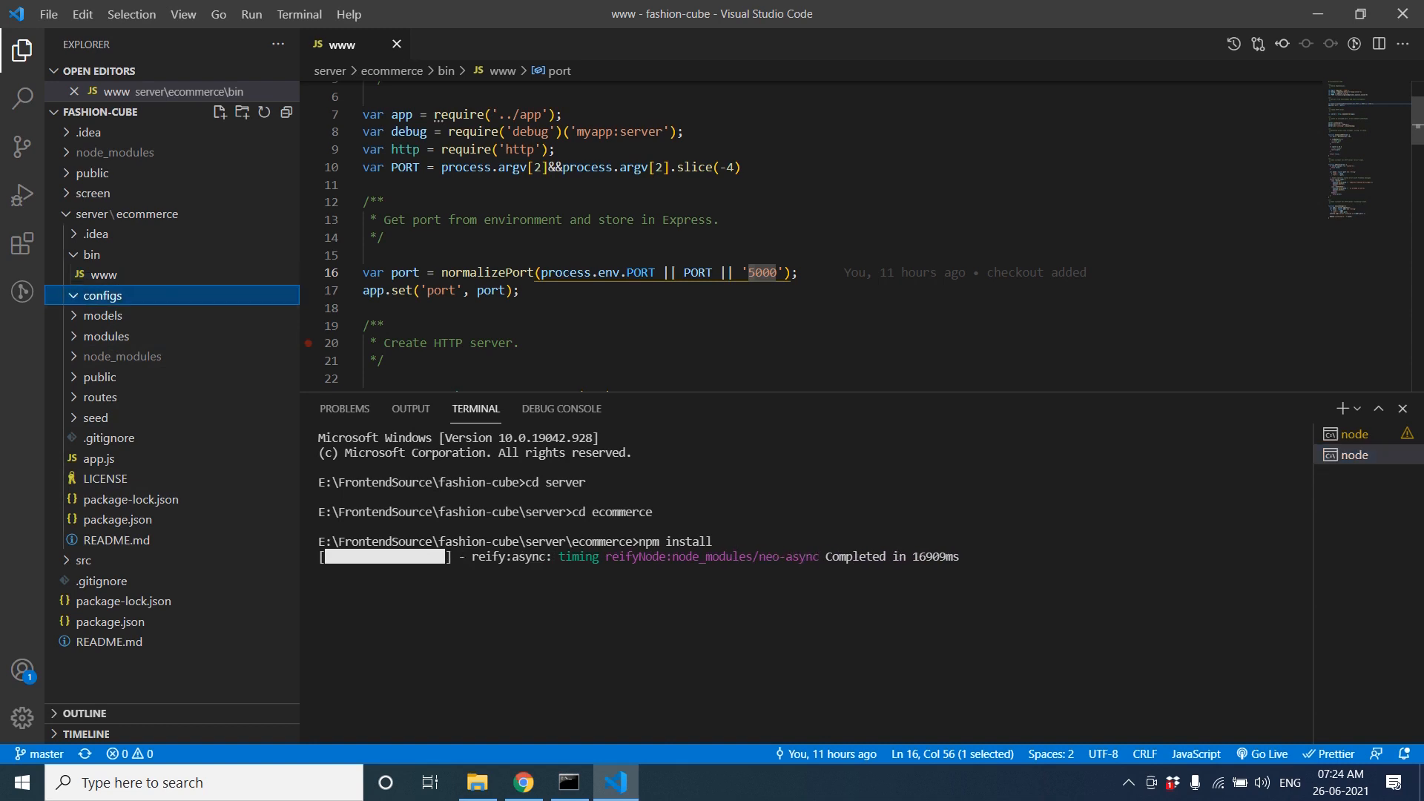
# - View mongo-config.js, select the fashion-cube database name, then bring Chrome forward
pyautogui.click(103, 295)
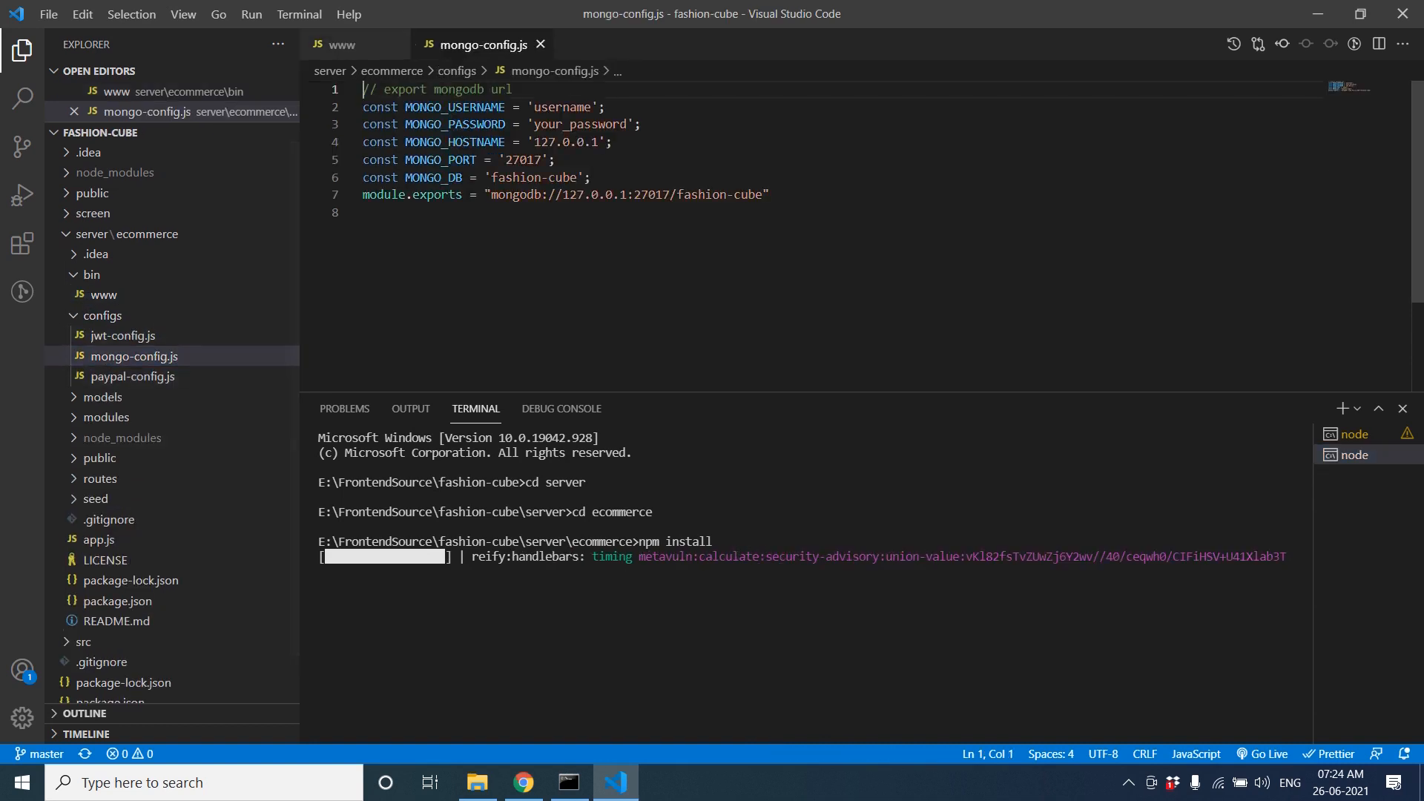
pyautogui.doubleClick(694, 212)
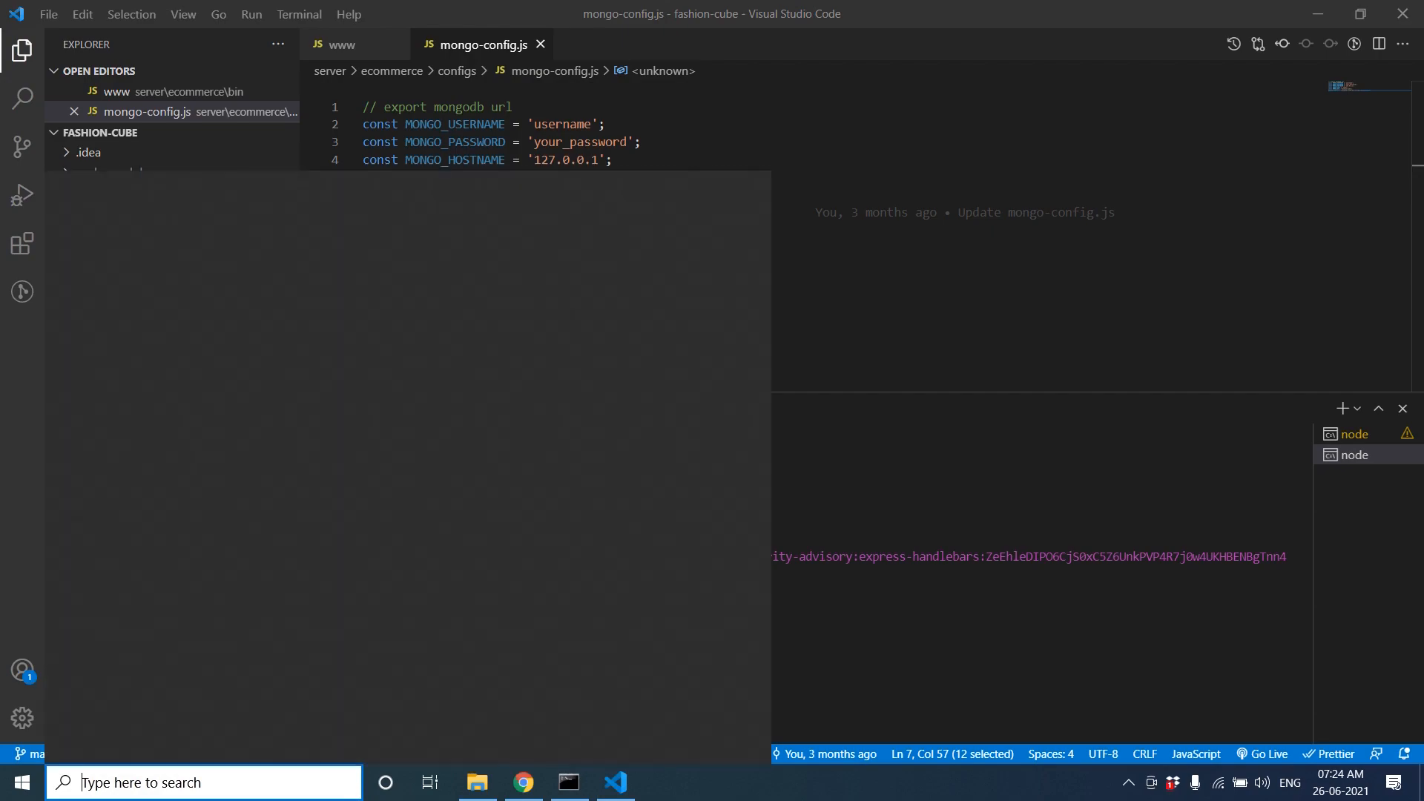
pyautogui.click(522, 782)
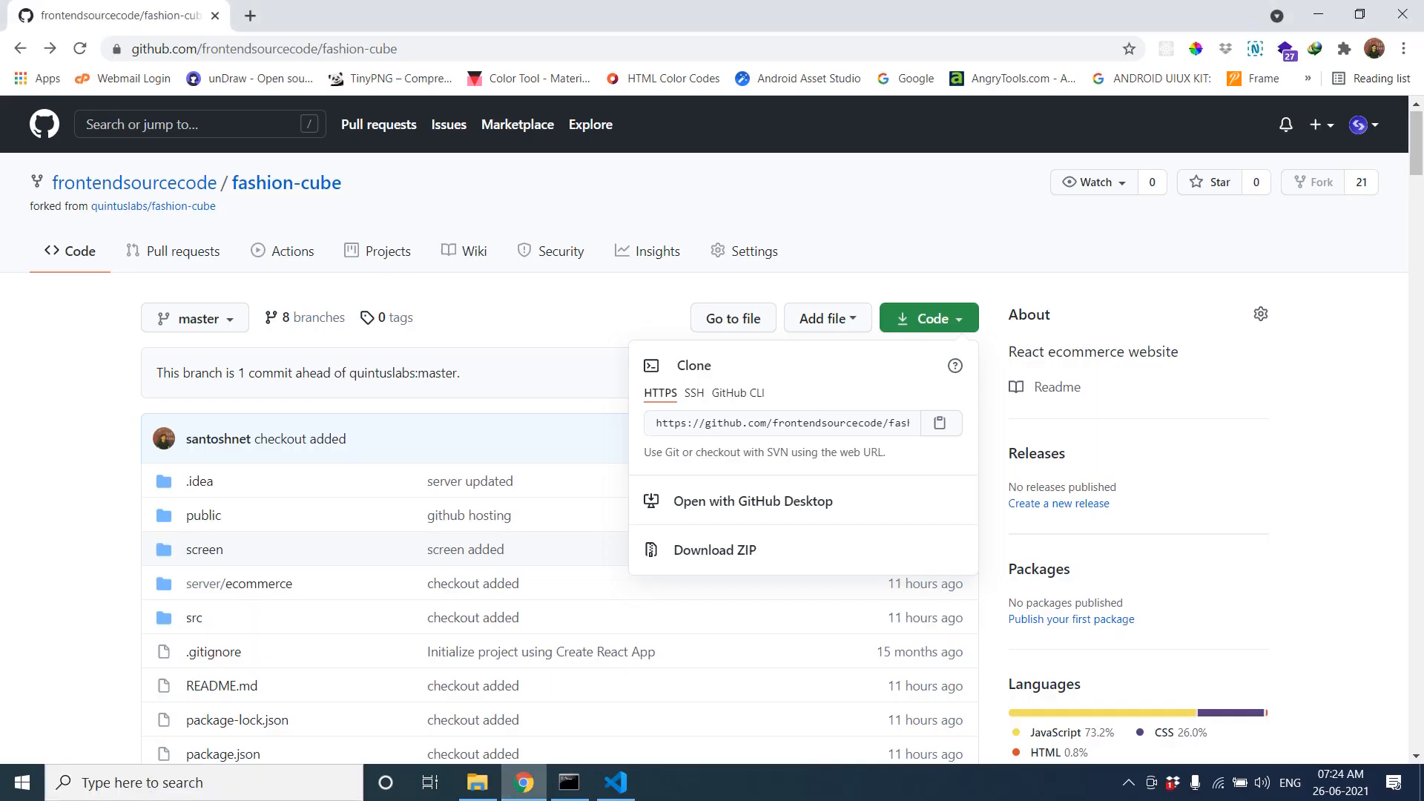
# - Load the MongoDB Community Server download page in the browser
pyautogui.click(617, 47)
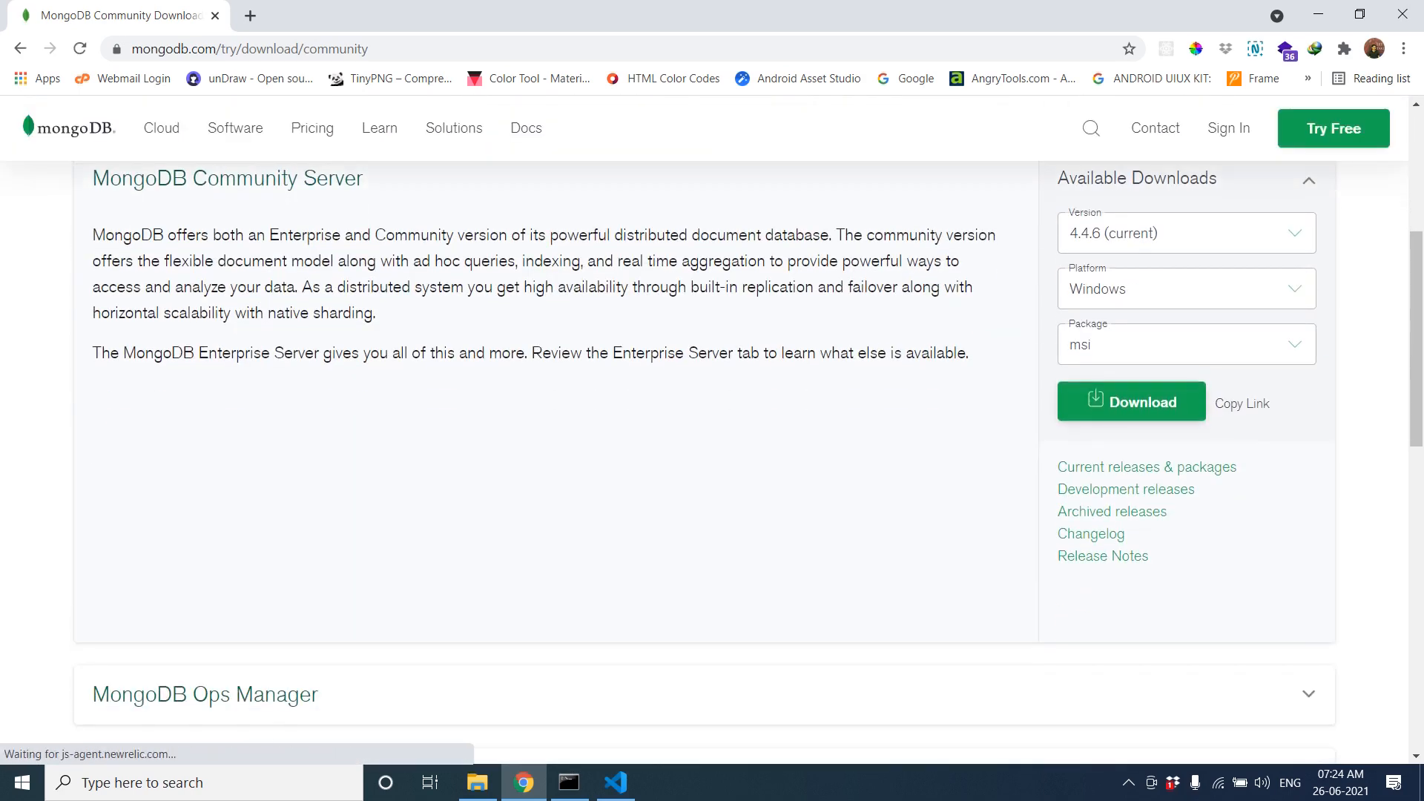
# - Search Windows for 'mong' and launch MongoDB Compass
pyautogui.click(64, 782)
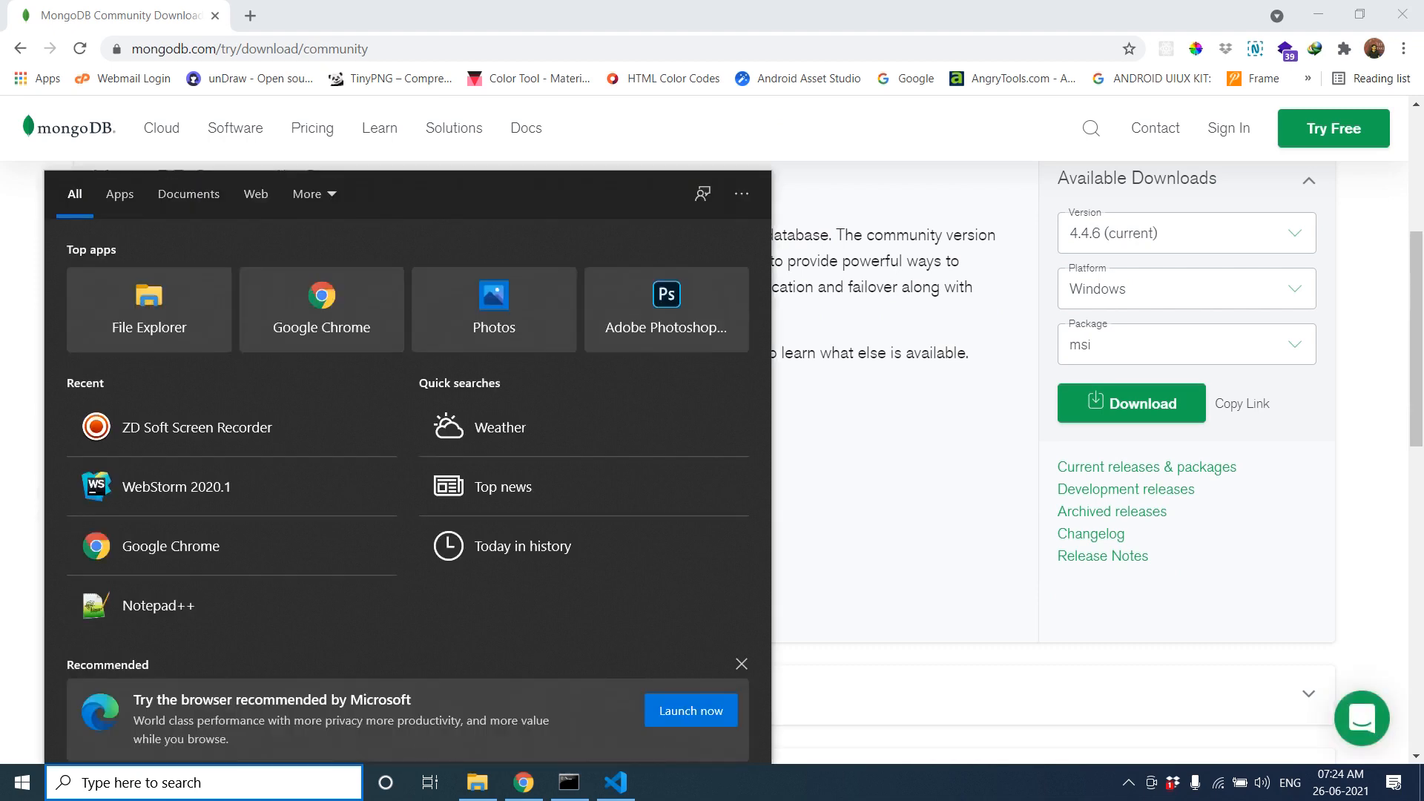
pyautogui.write('mong')
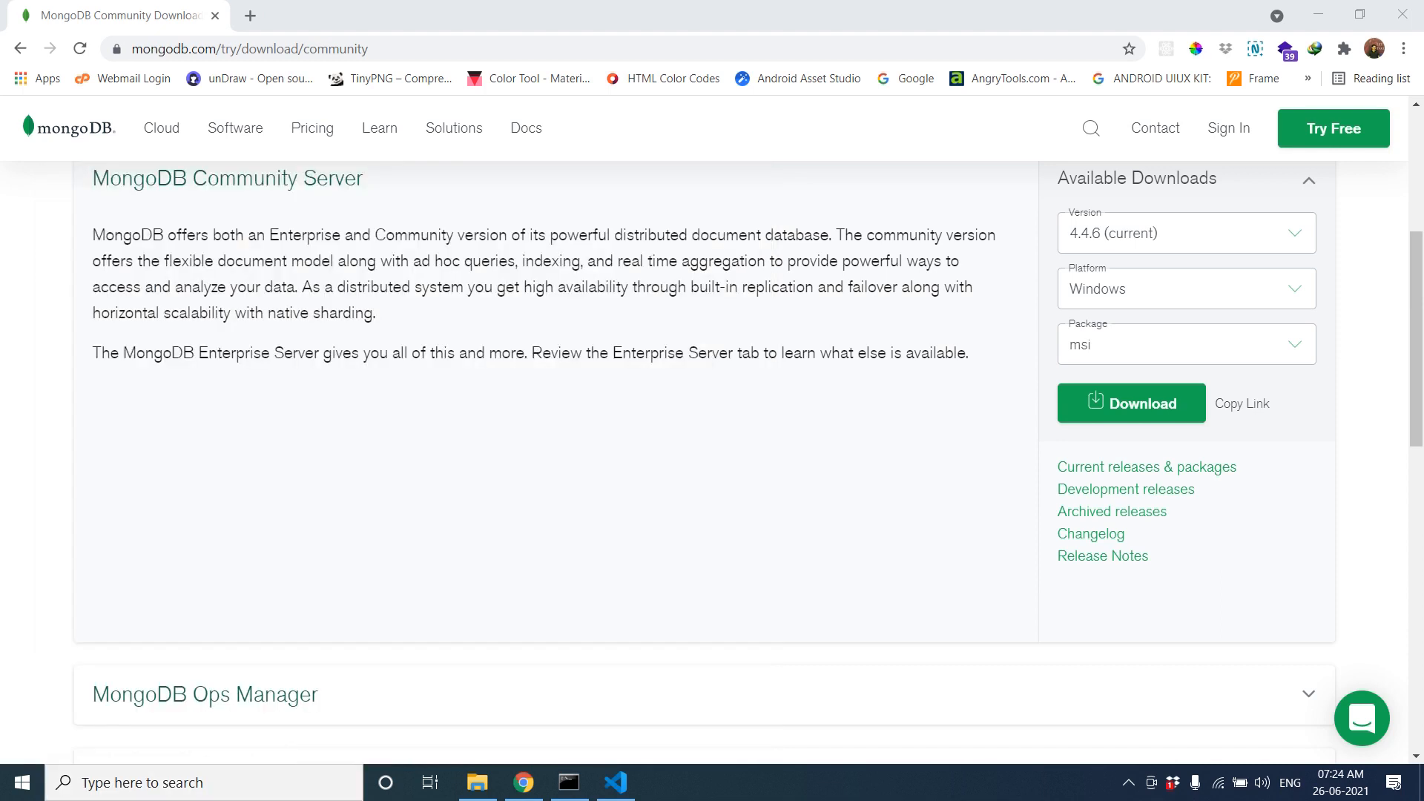
pyautogui.click(662, 782)
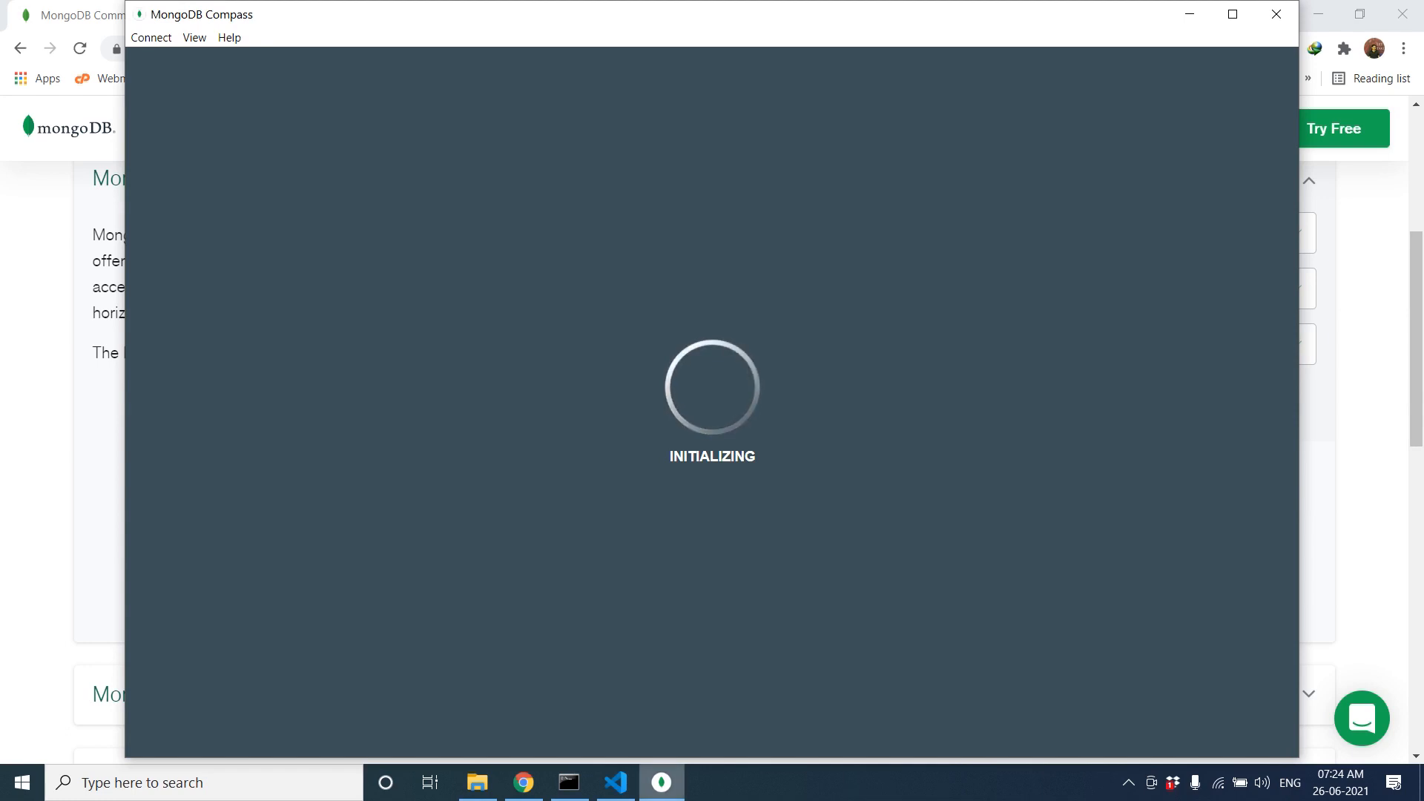
pyautogui.click(1277, 14)
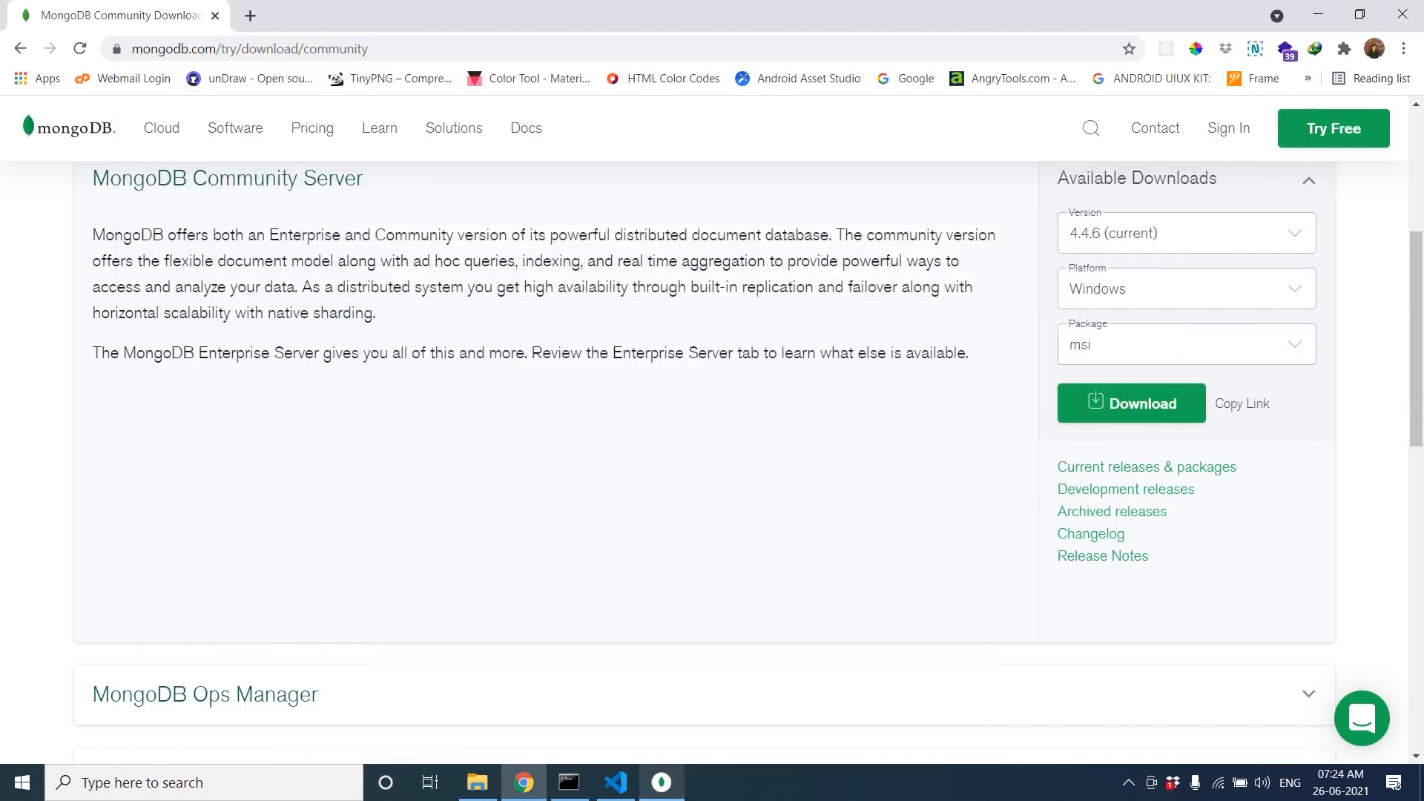
# - Back in VS Code, run npm start in the project-root terminal
pyautogui.click(614, 782)
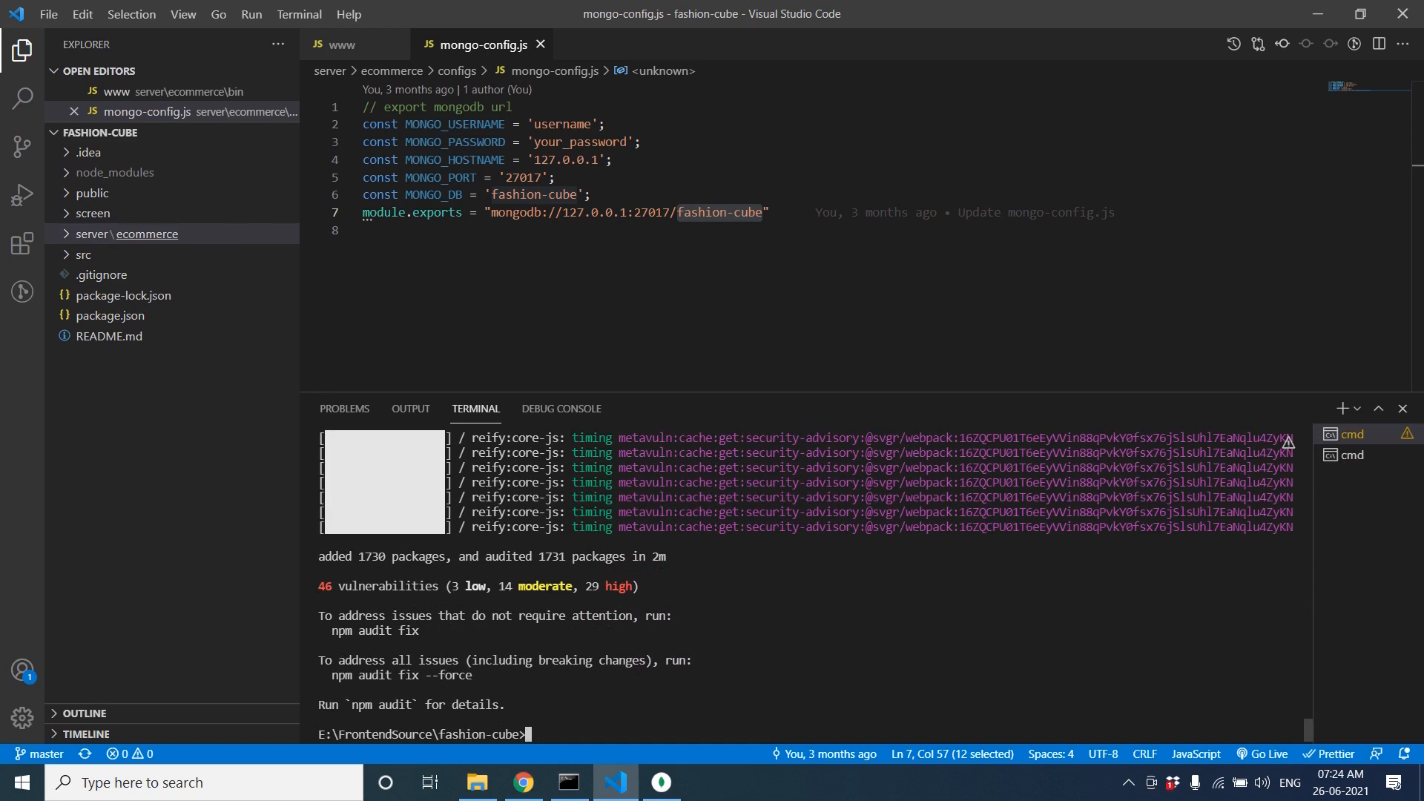
pyautogui.write('npm sta')
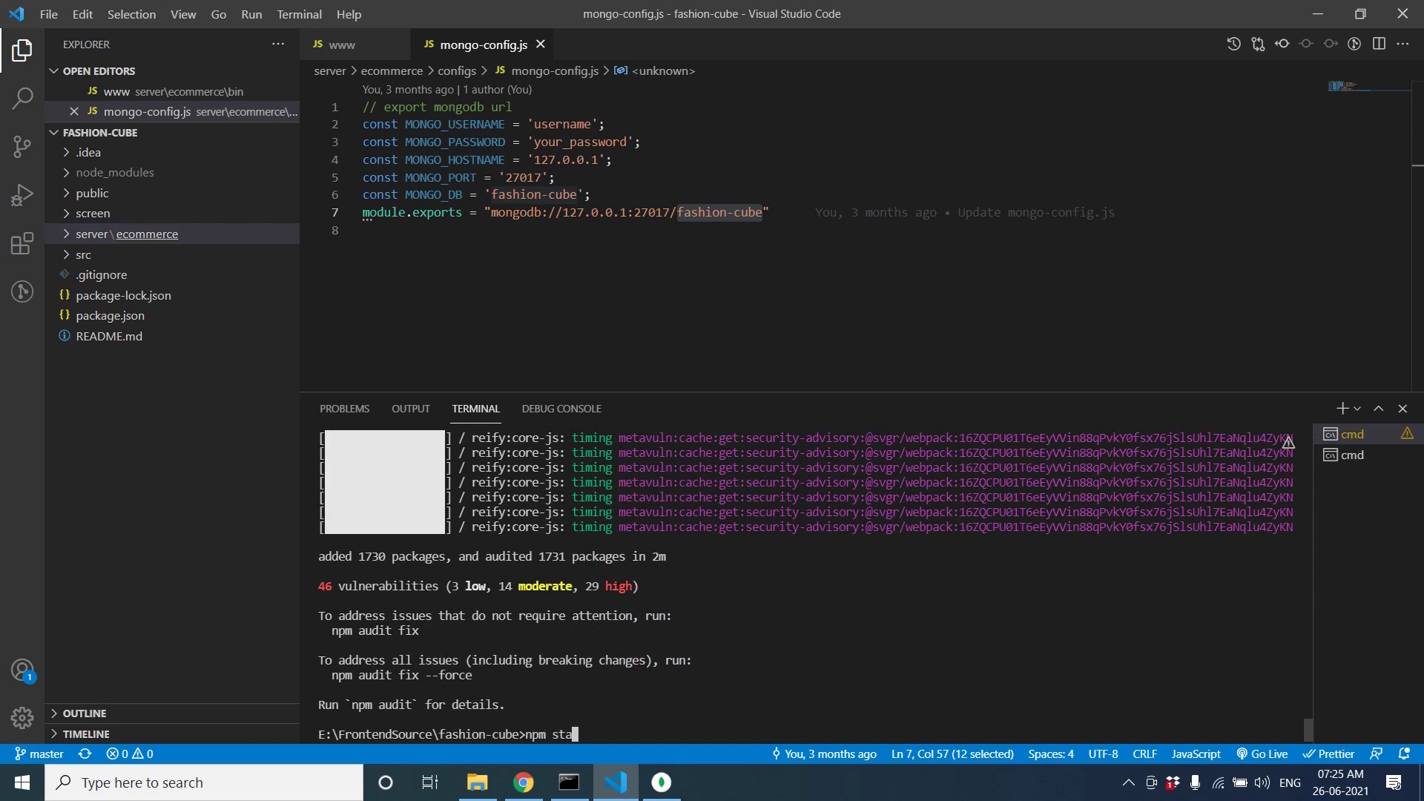
pyautogui.press('Return')
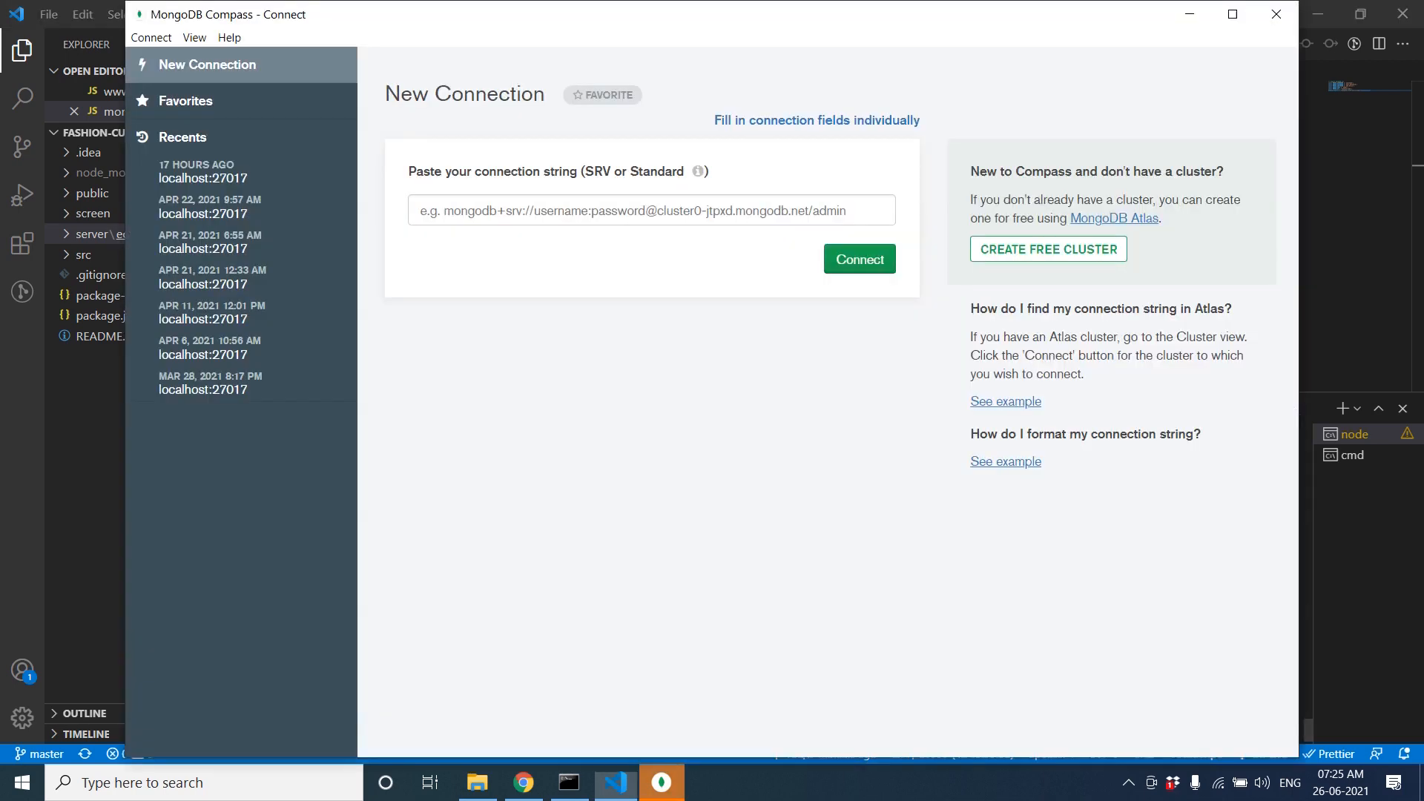
pyautogui.moveTo(205, 172)
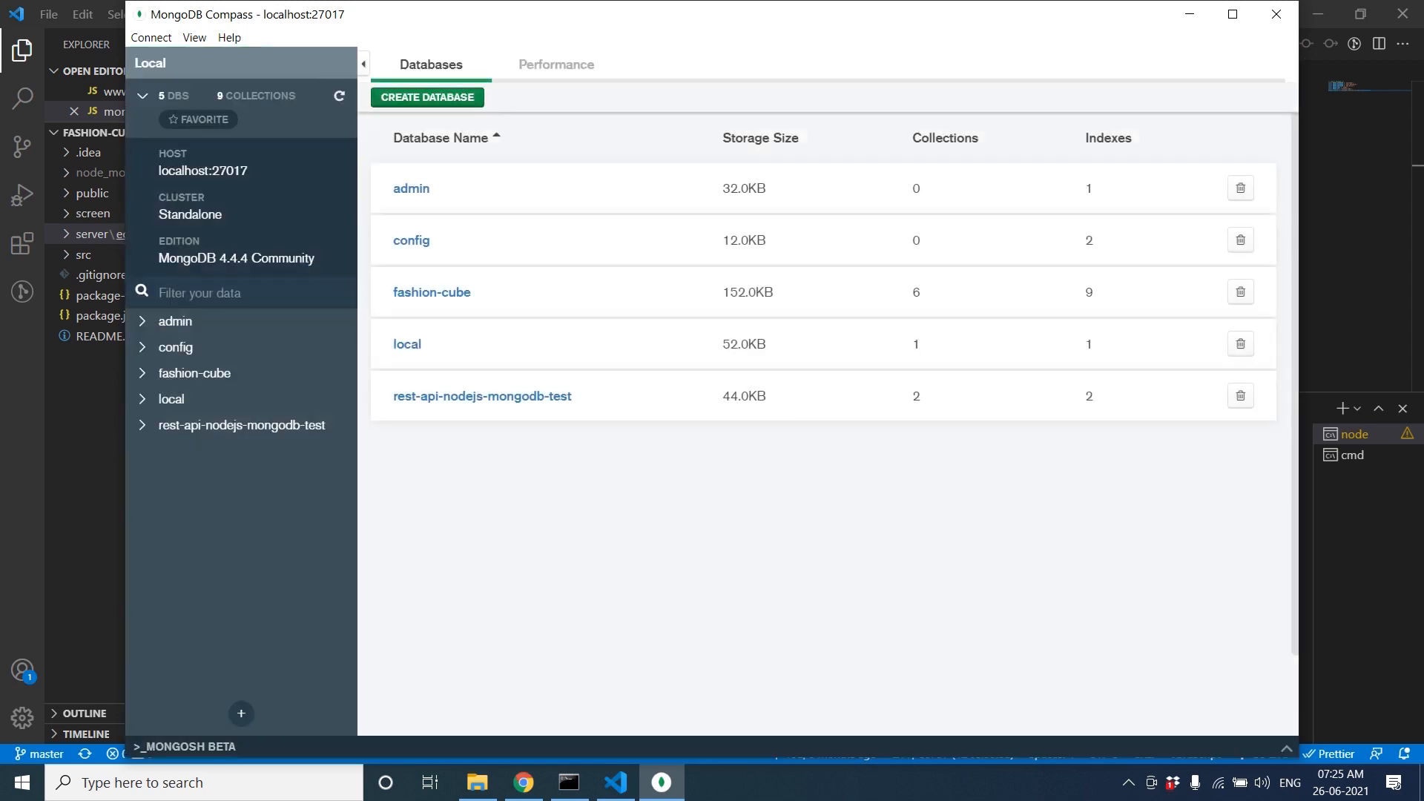
# - Create the fashioncube database with a users collection in Compass, then return to VS Code
pyautogui.click(428, 98)
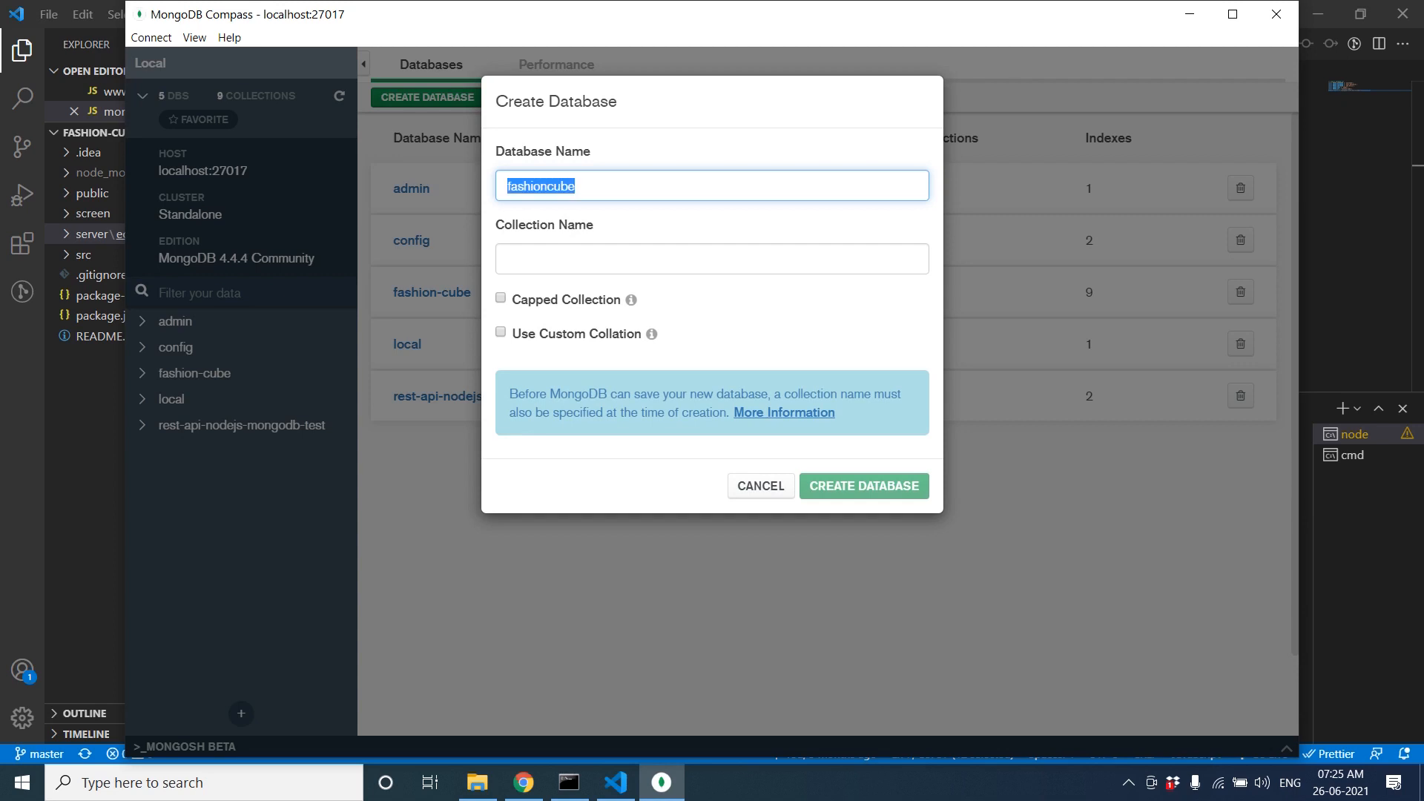
pyautogui.click(710, 258)
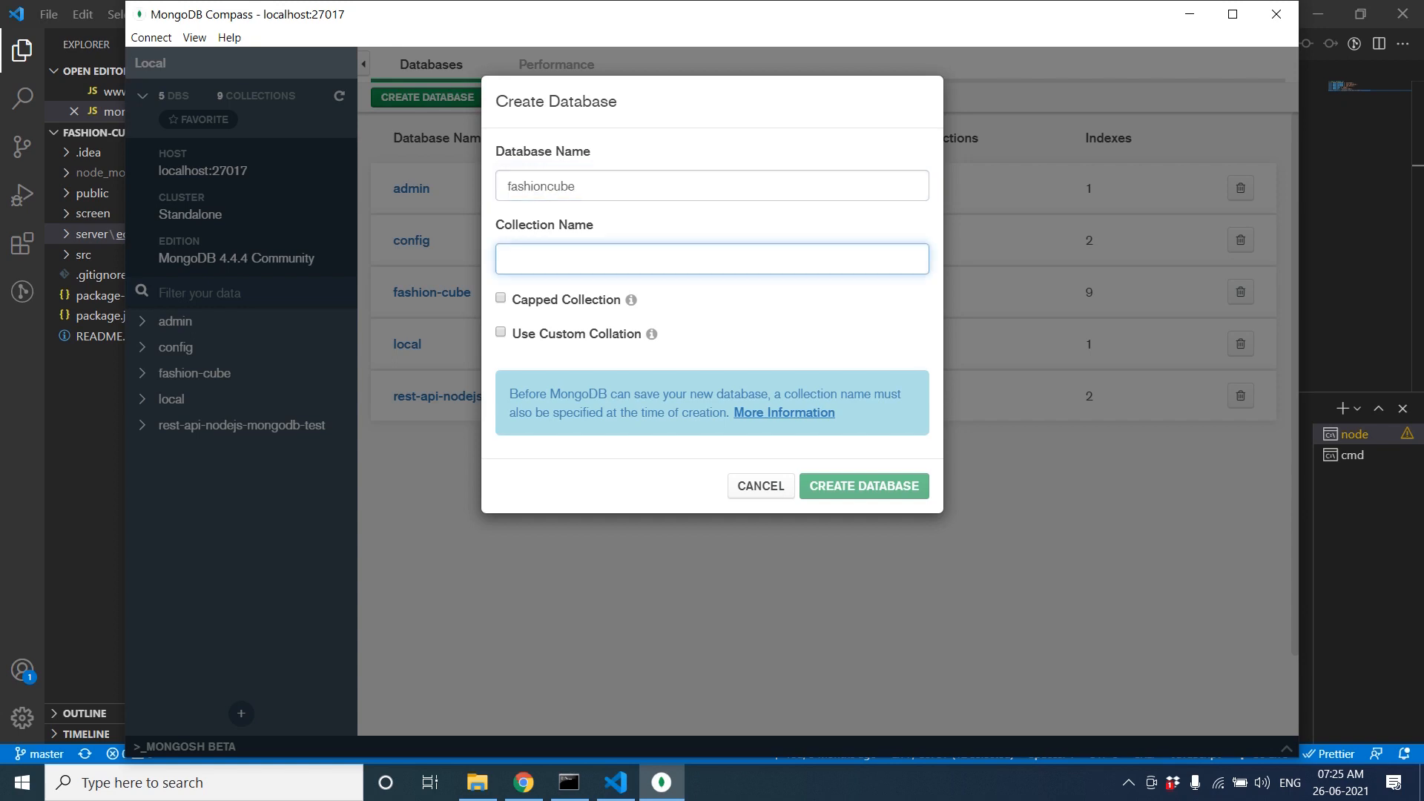
pyautogui.write('users')
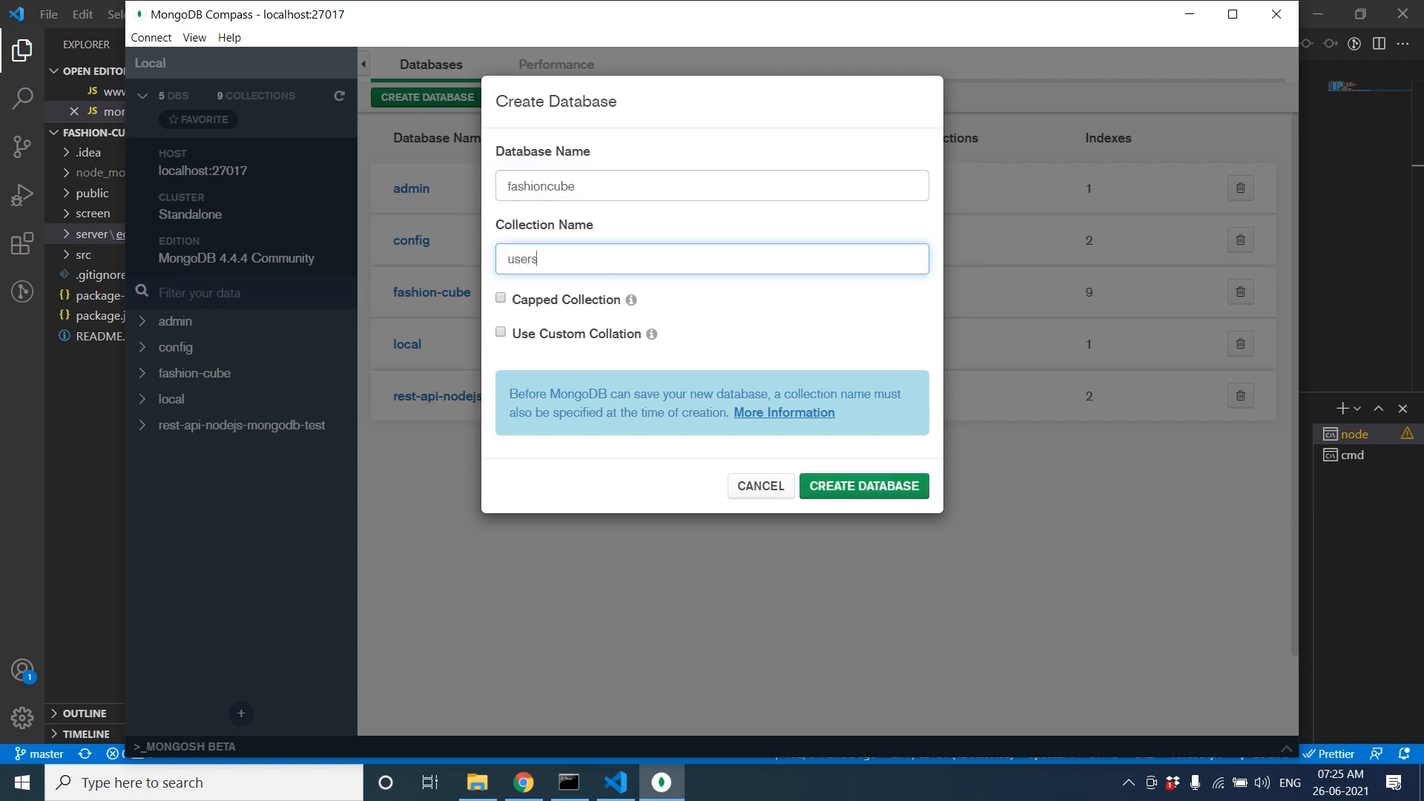
pyautogui.click(864, 487)
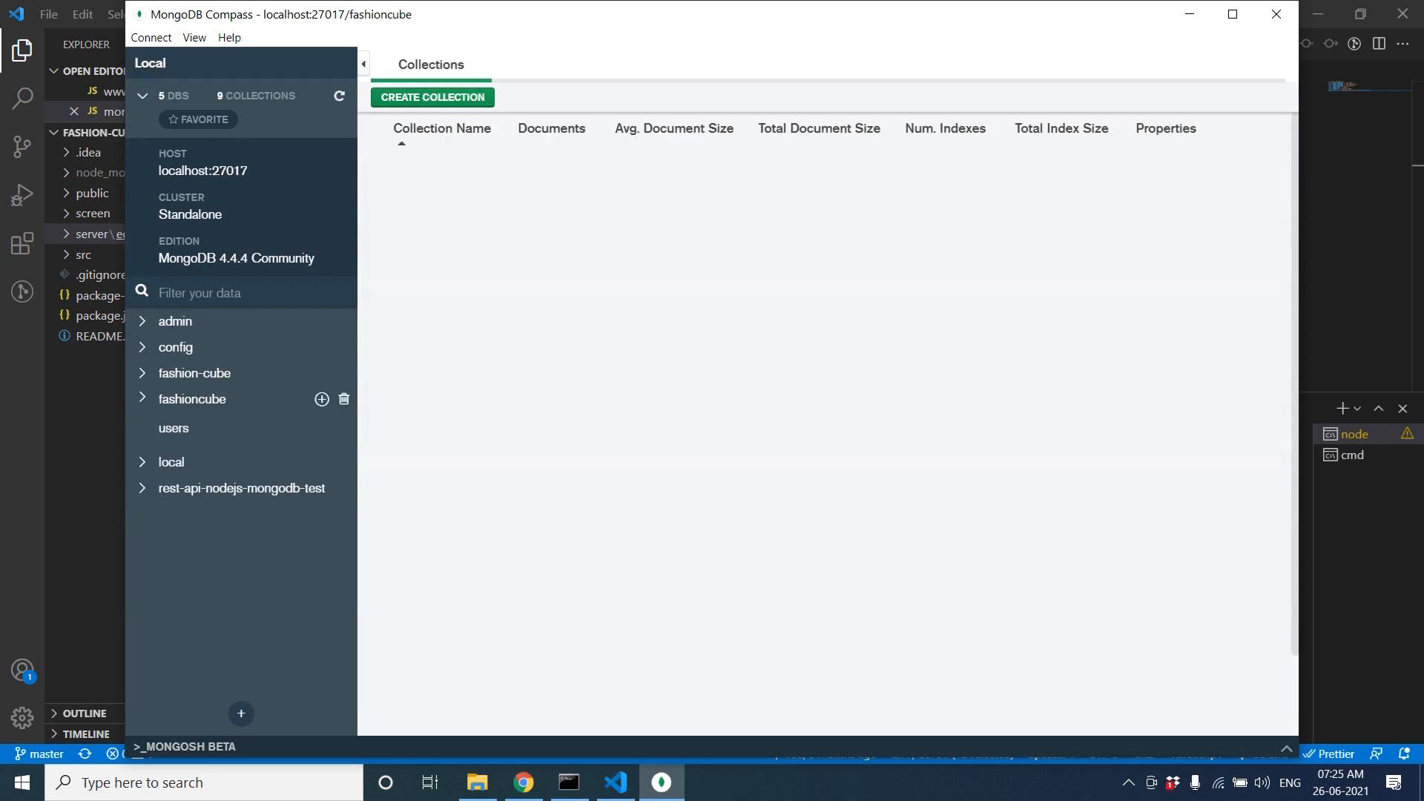
pyautogui.click(614, 782)
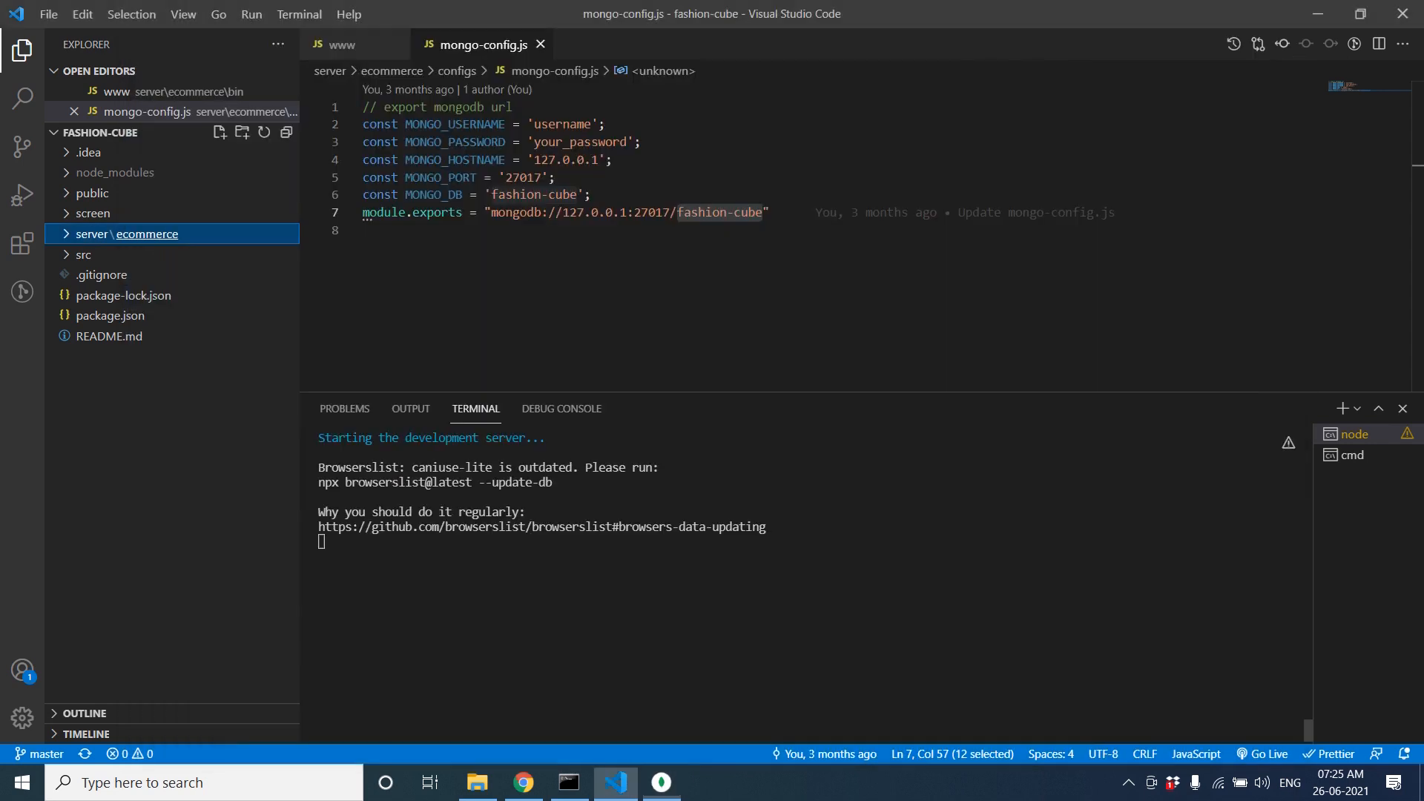
# - Change the database name at the end of the URL in mongo-config.js to fashioncube and save
pyautogui.click(409, 230)
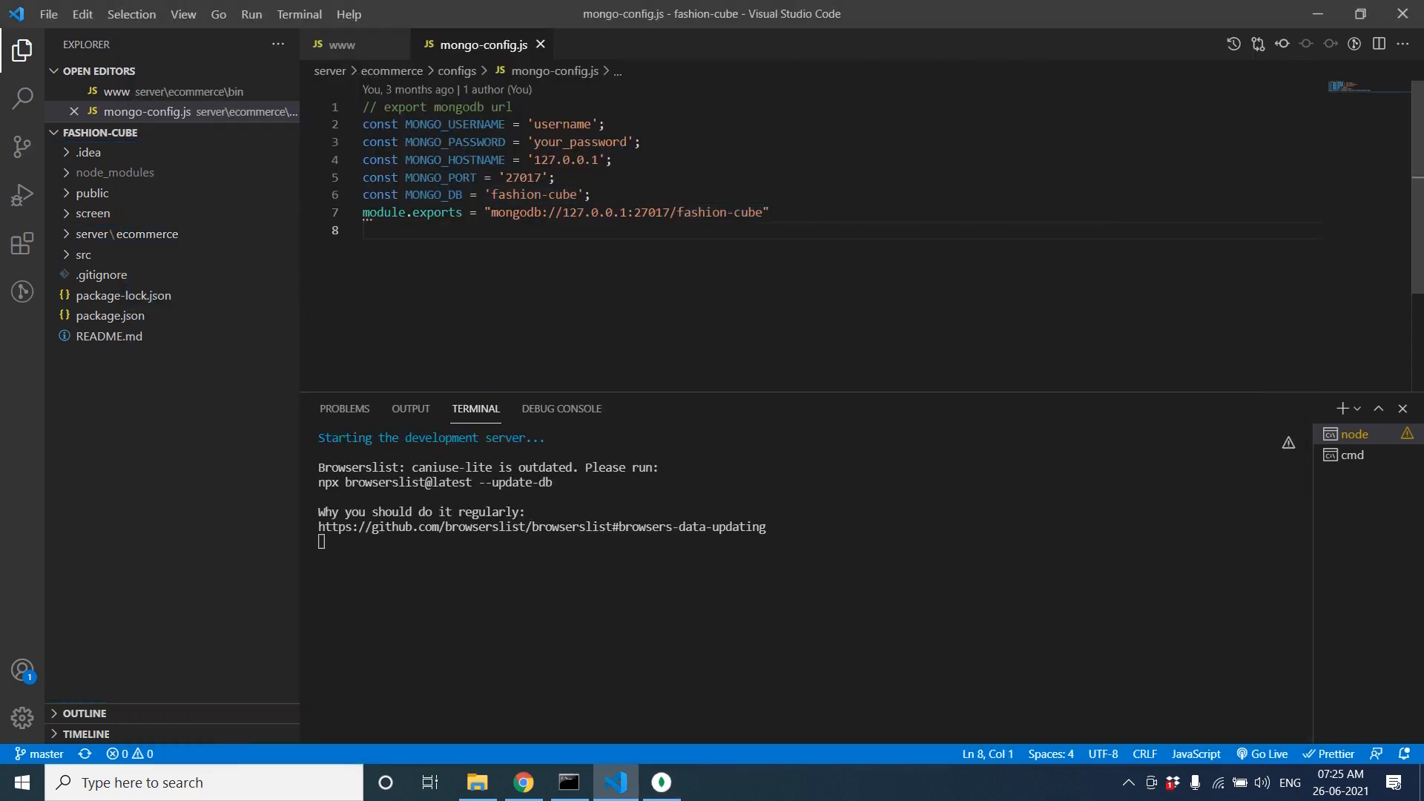
pyautogui.doubleClick(517, 213)
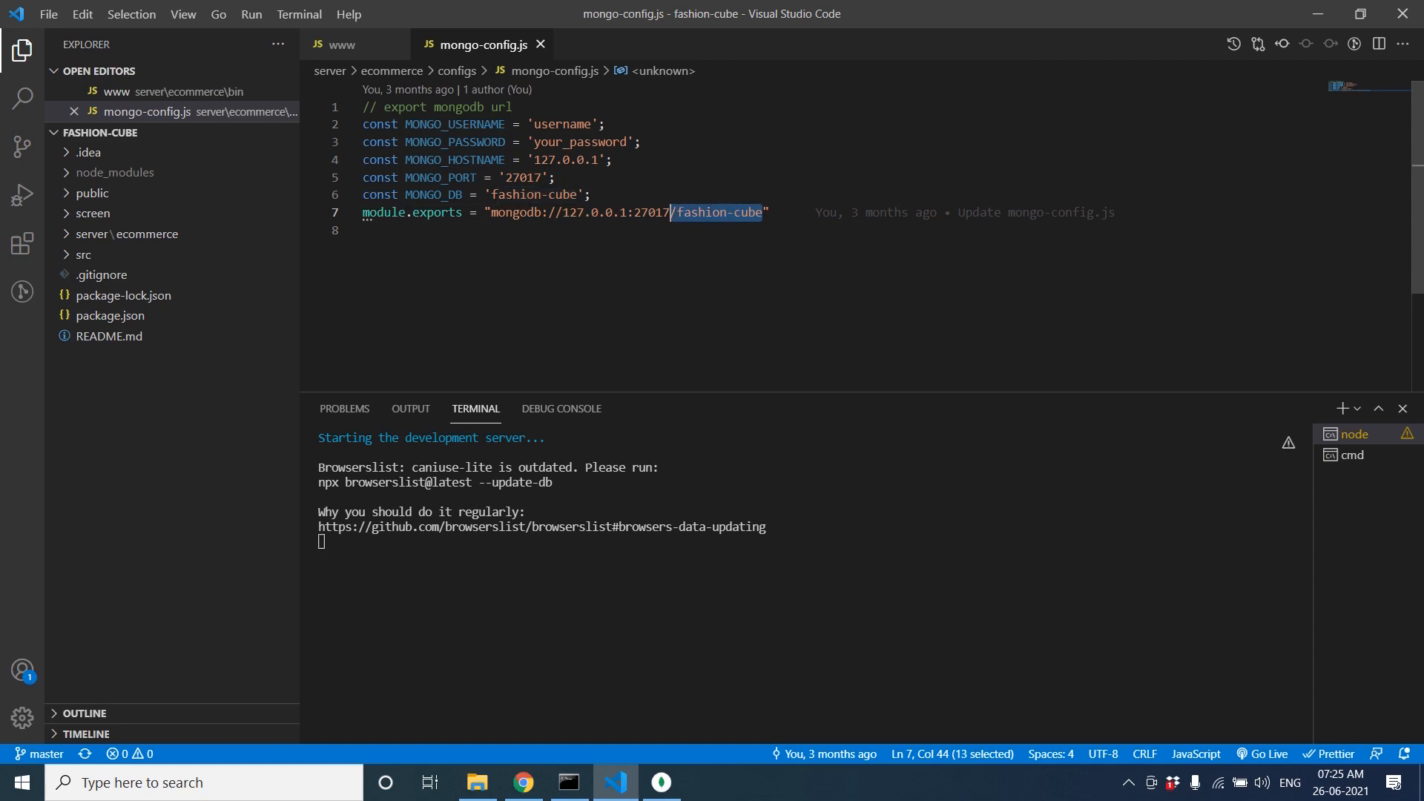
pyautogui.write('fashioncube')
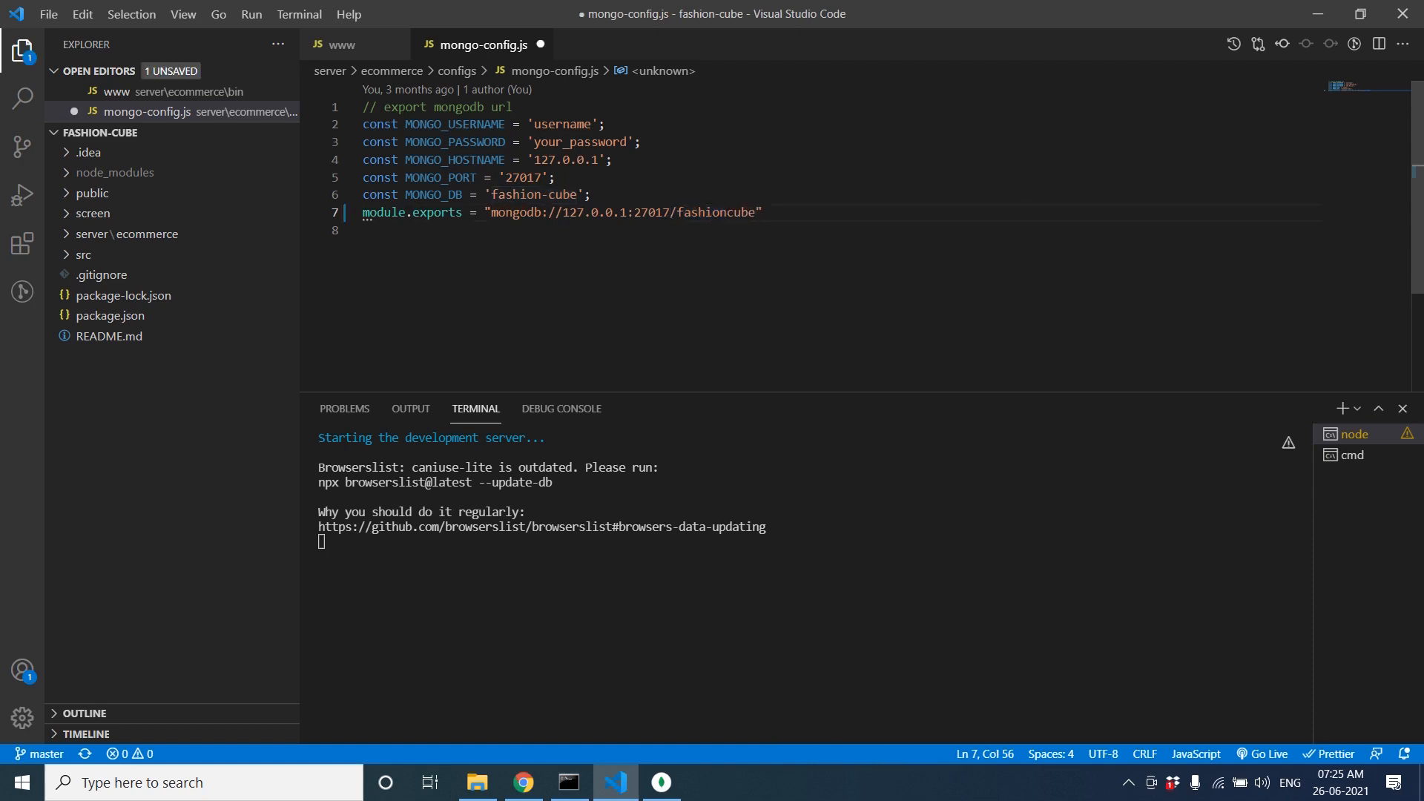
pyautogui.press('ctrl+s')
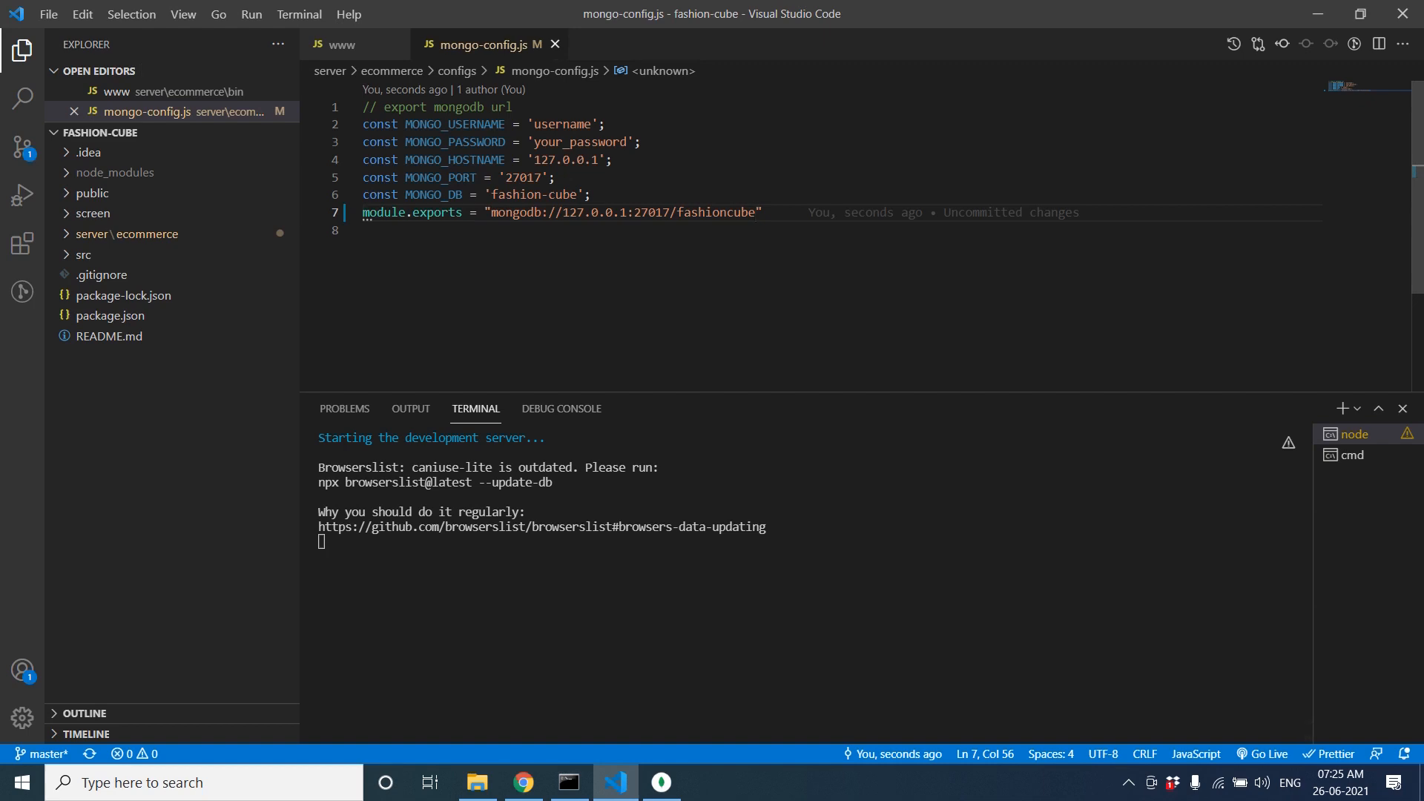
pyautogui.click(23, 782)
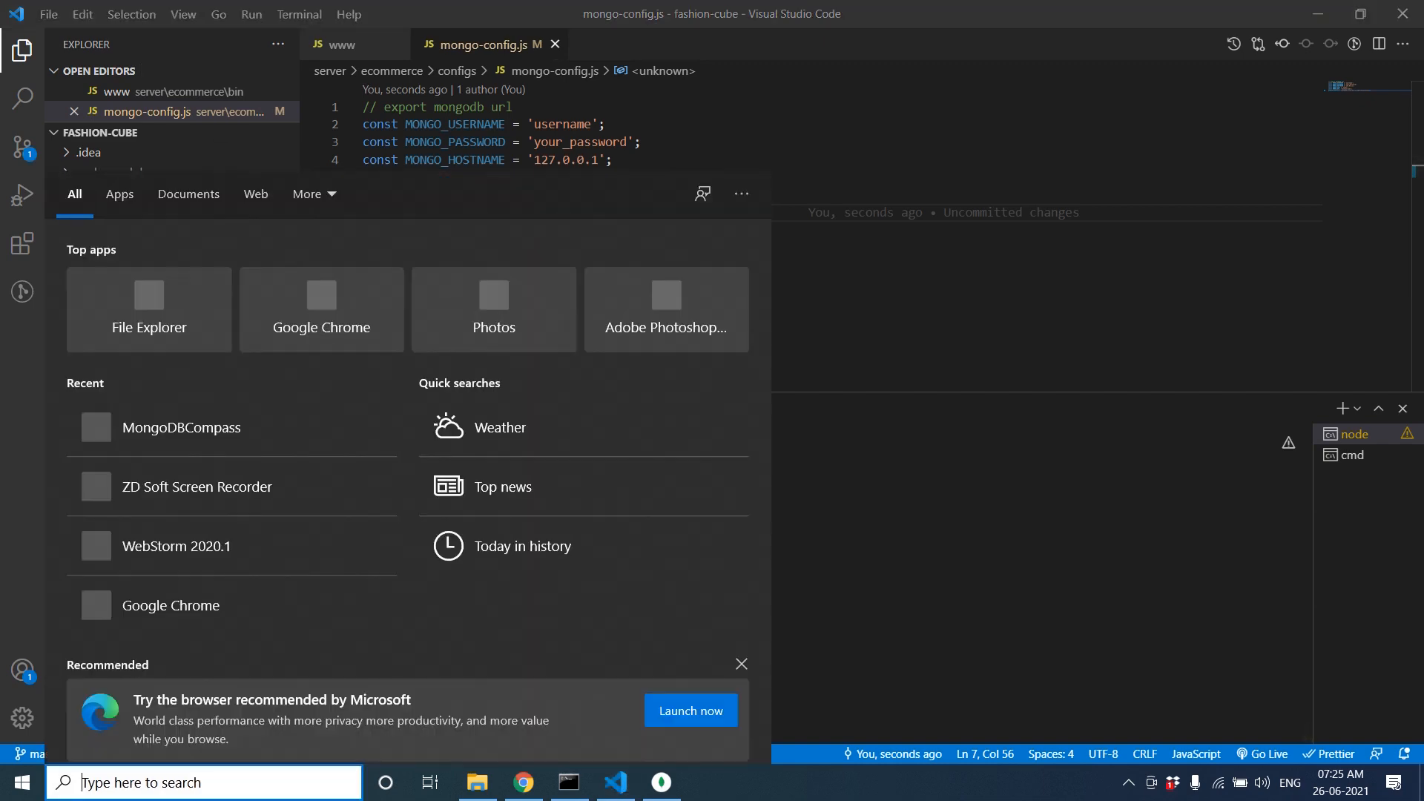
# - Run ipconfig in Command Prompt to find the IPv4 address 192.168.1.100, then return to the editor
pyautogui.press('Win+r')
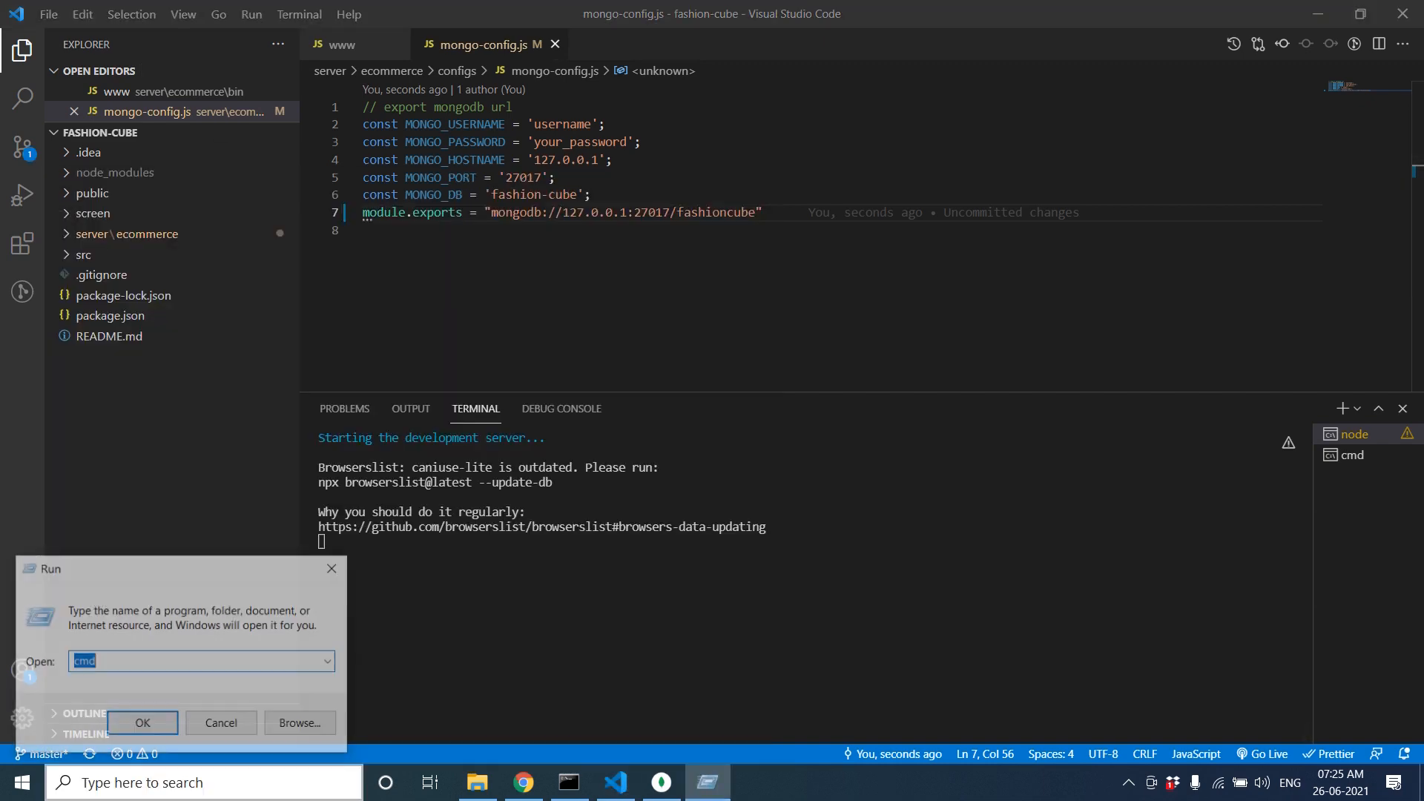
pyautogui.click(143, 722)
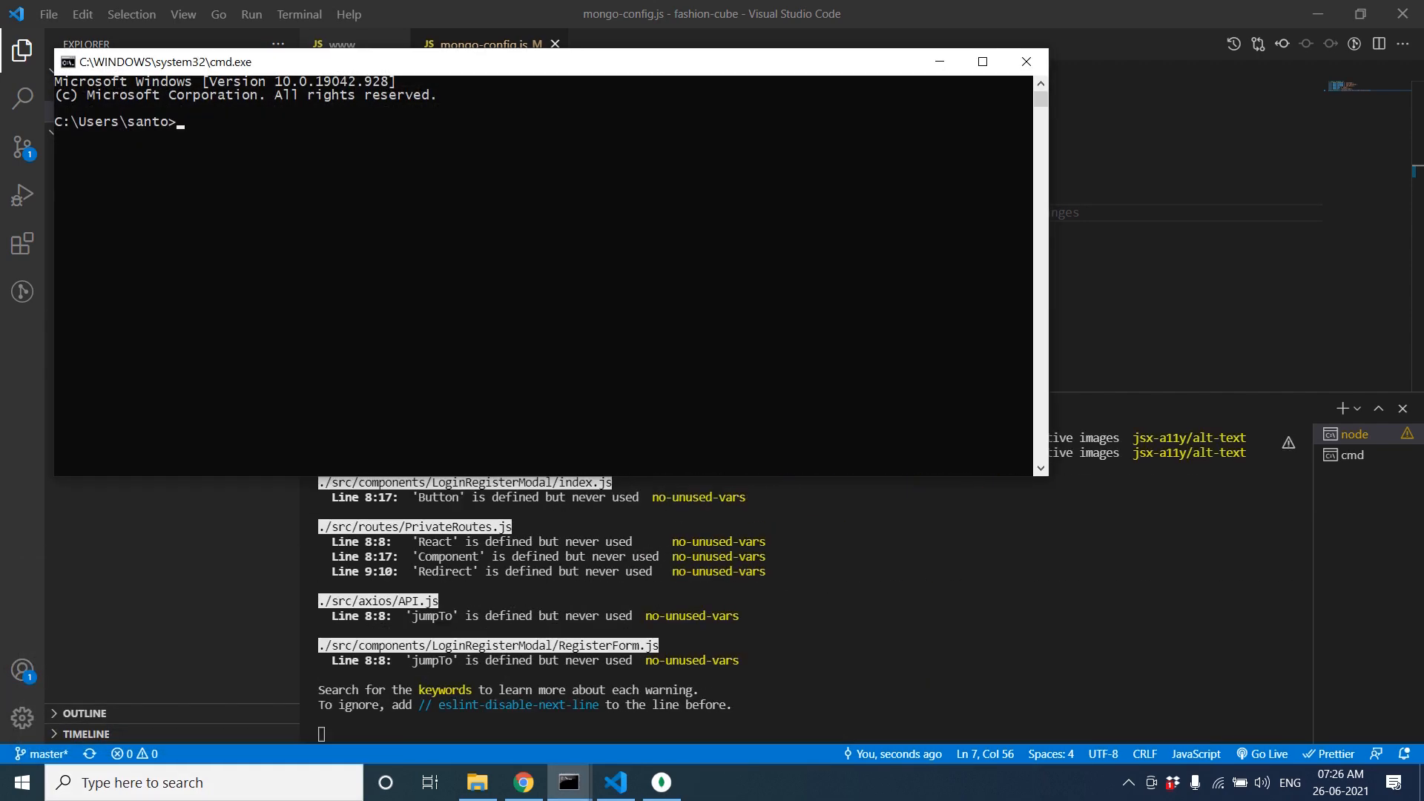
pyautogui.write('ipcon')
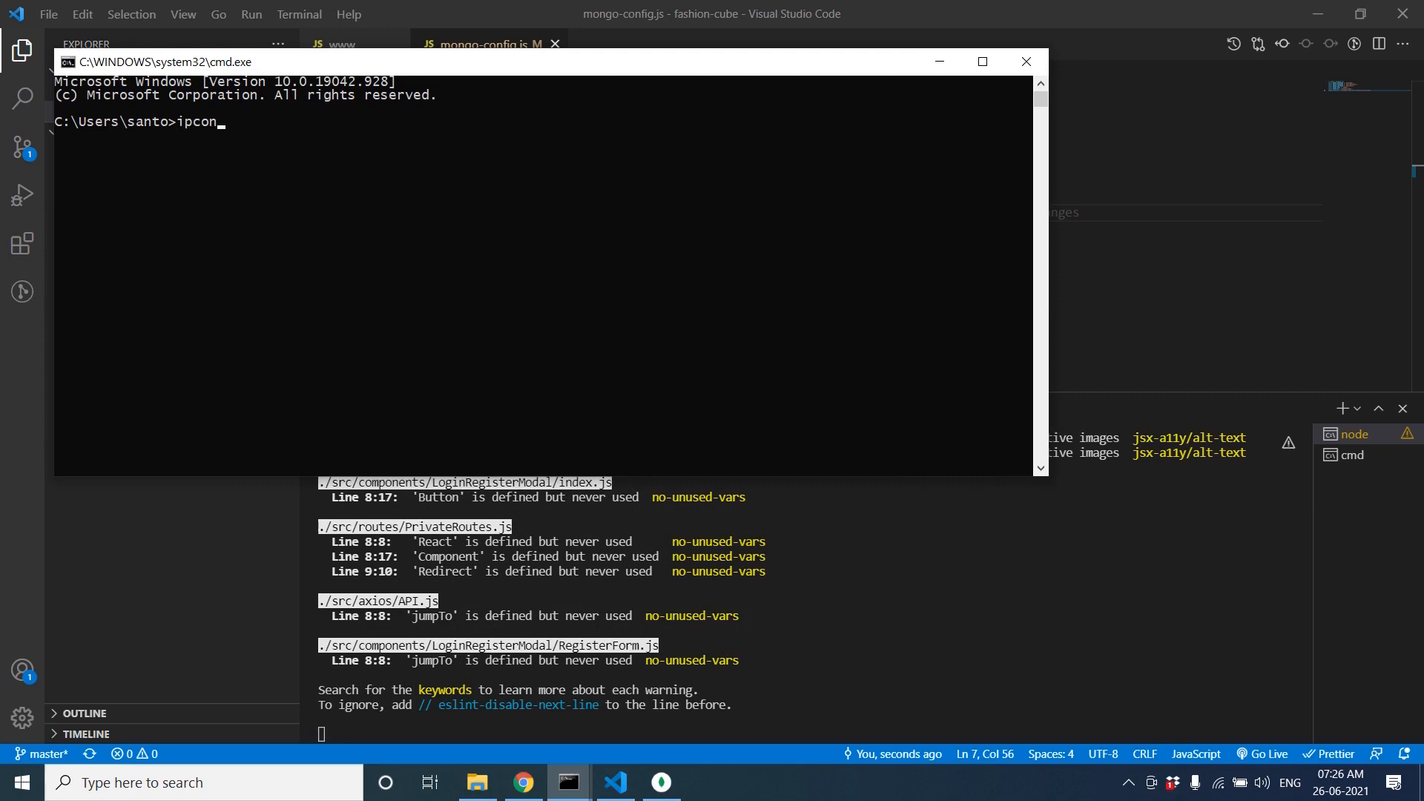
pyautogui.press('Return')
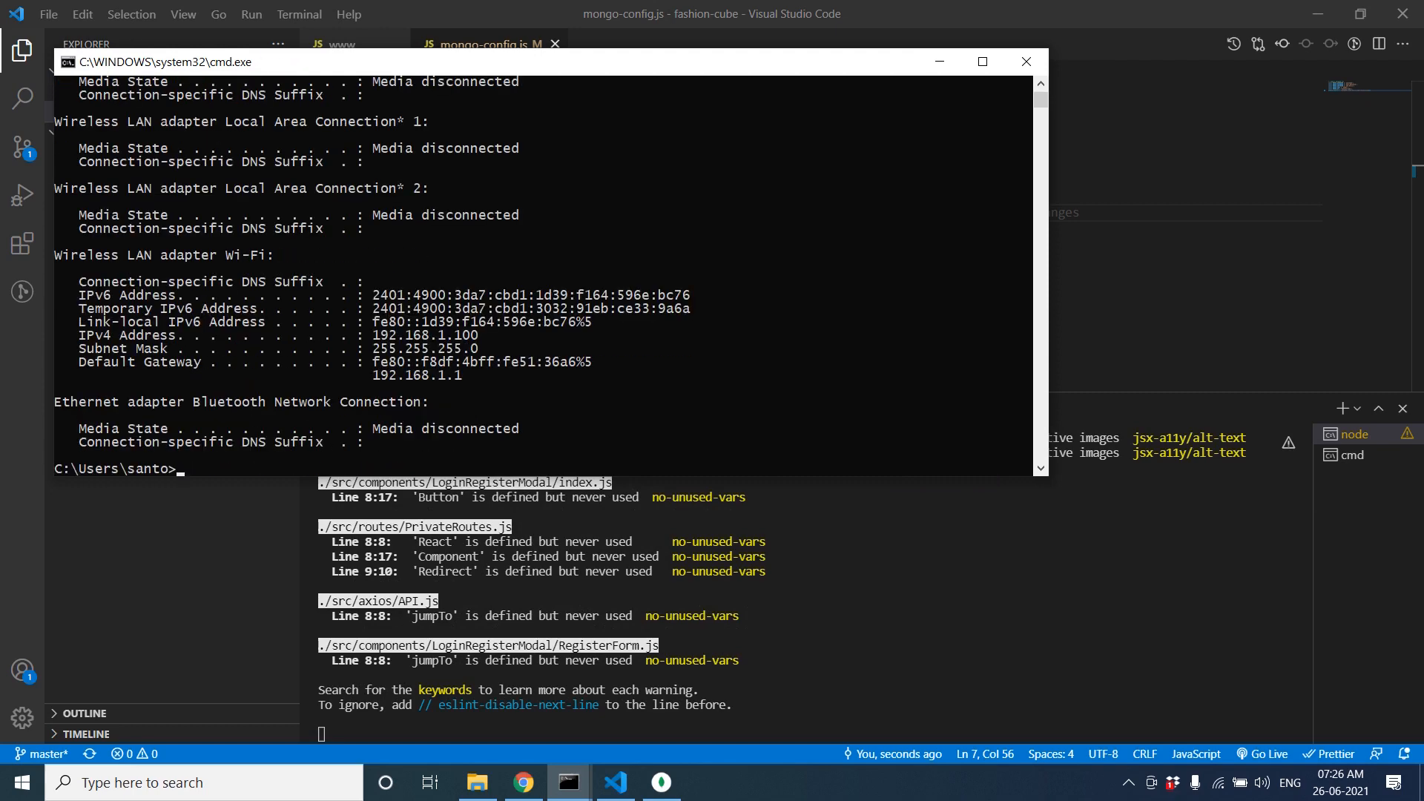
pyautogui.click(375, 334)
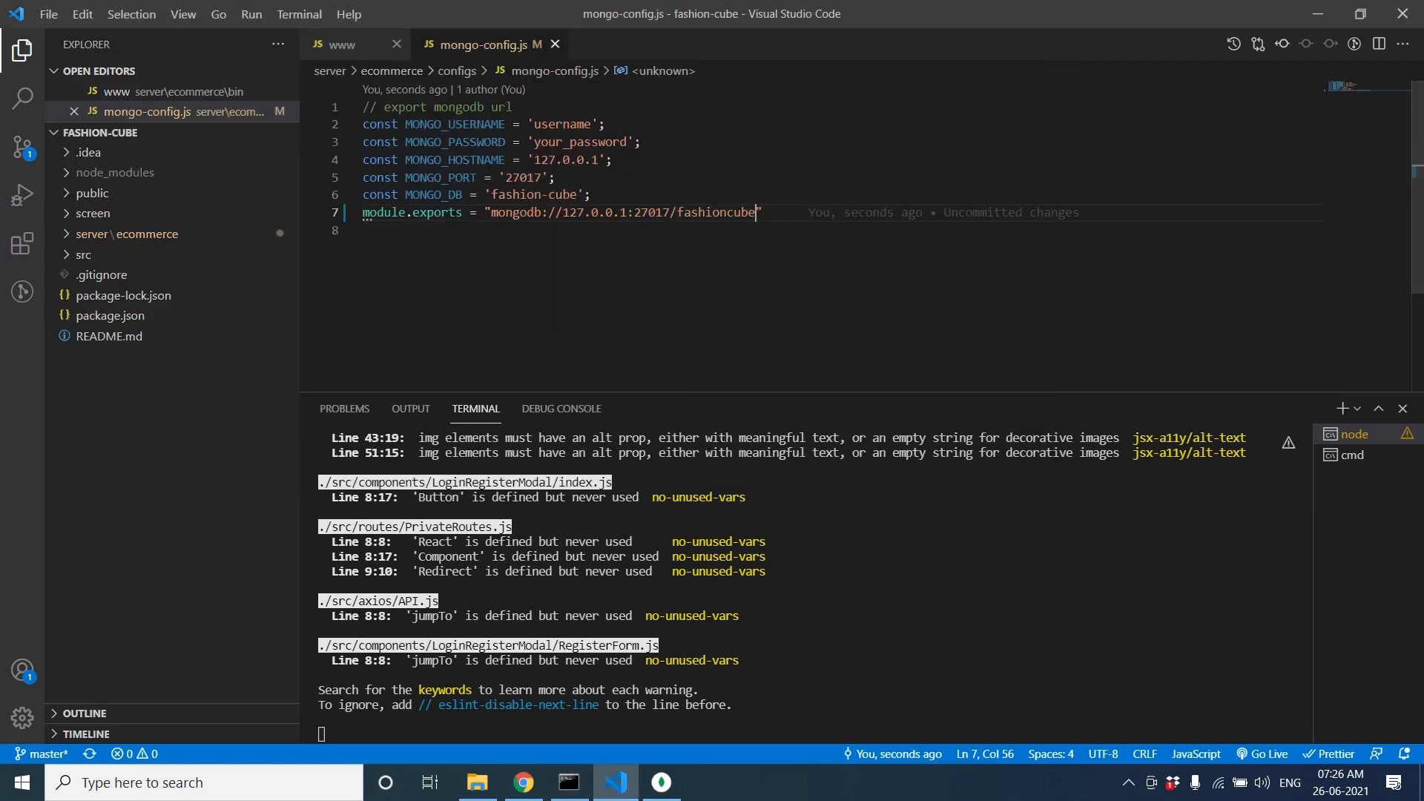
pyautogui.moveTo(137, 132)
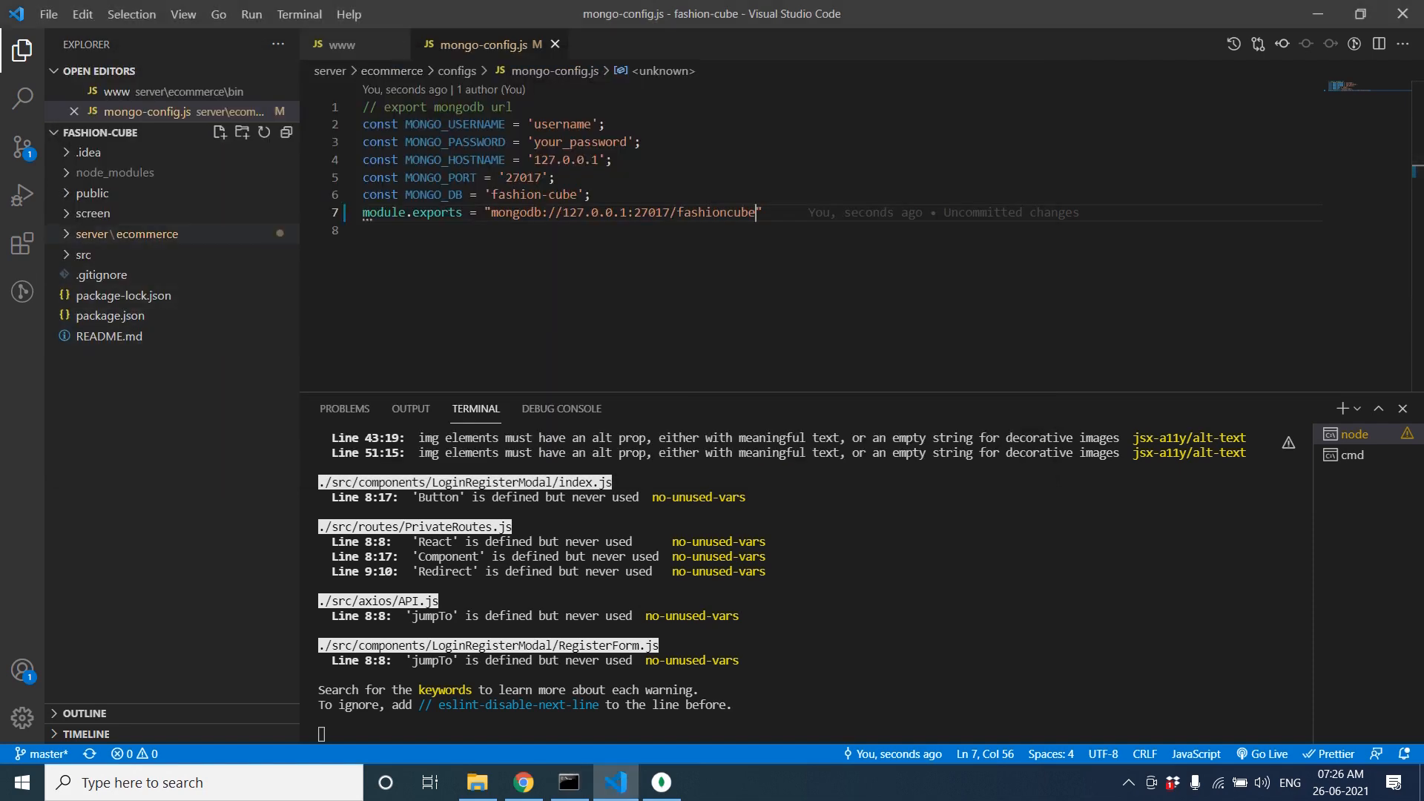
# - Expand src/axios to reveal API.js, glance at mongo-config.js, and go back to Chrome
pyautogui.click(83, 254)
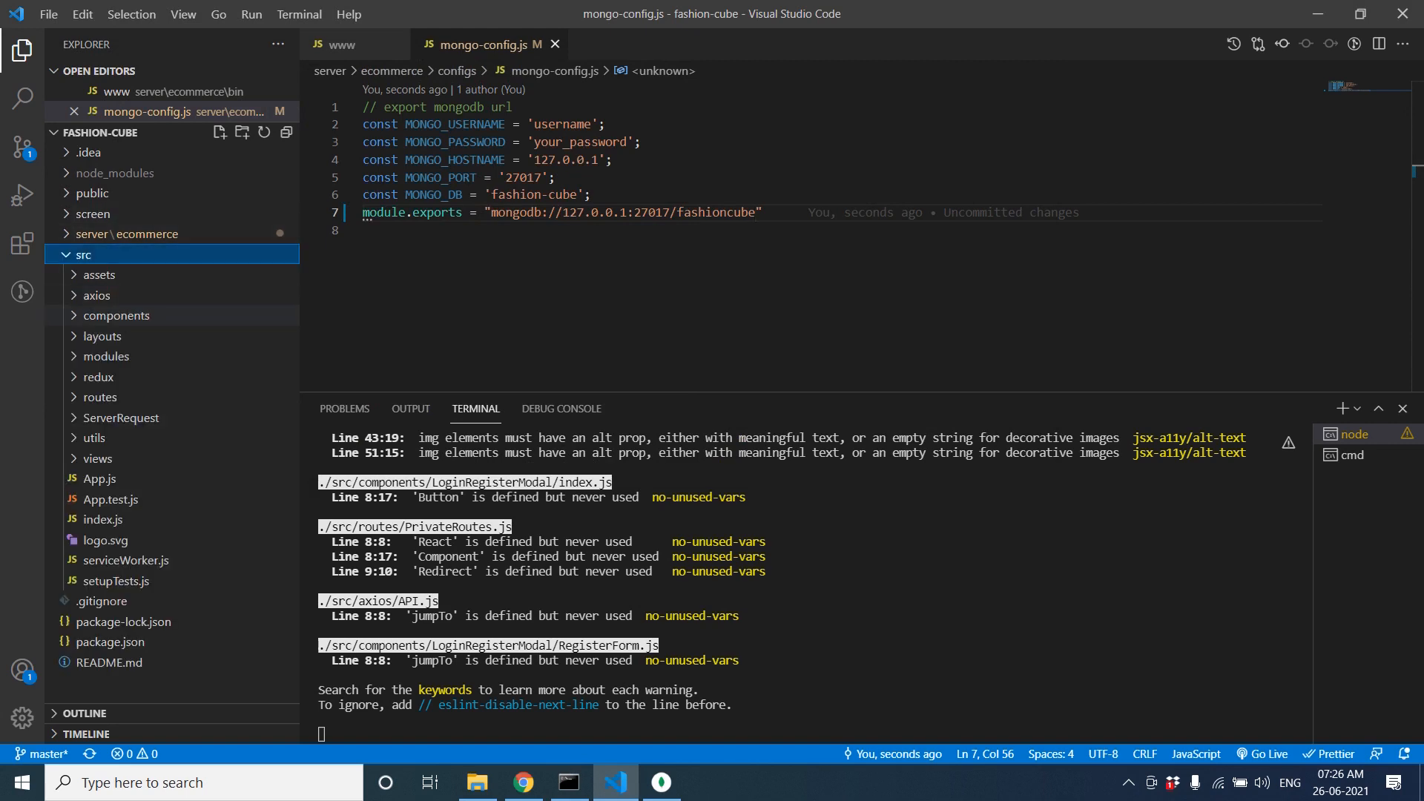
pyautogui.click(96, 296)
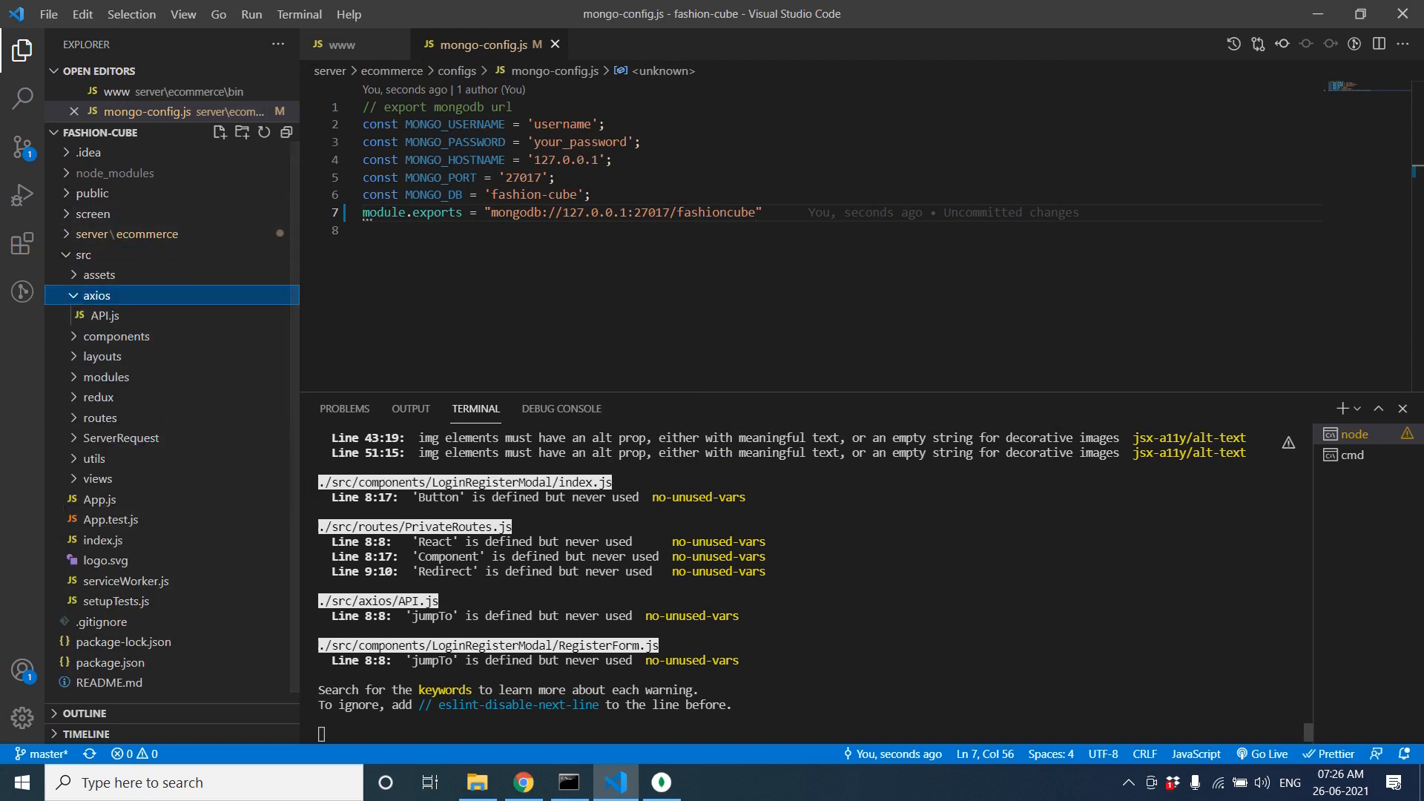
pyautogui.click(523, 782)
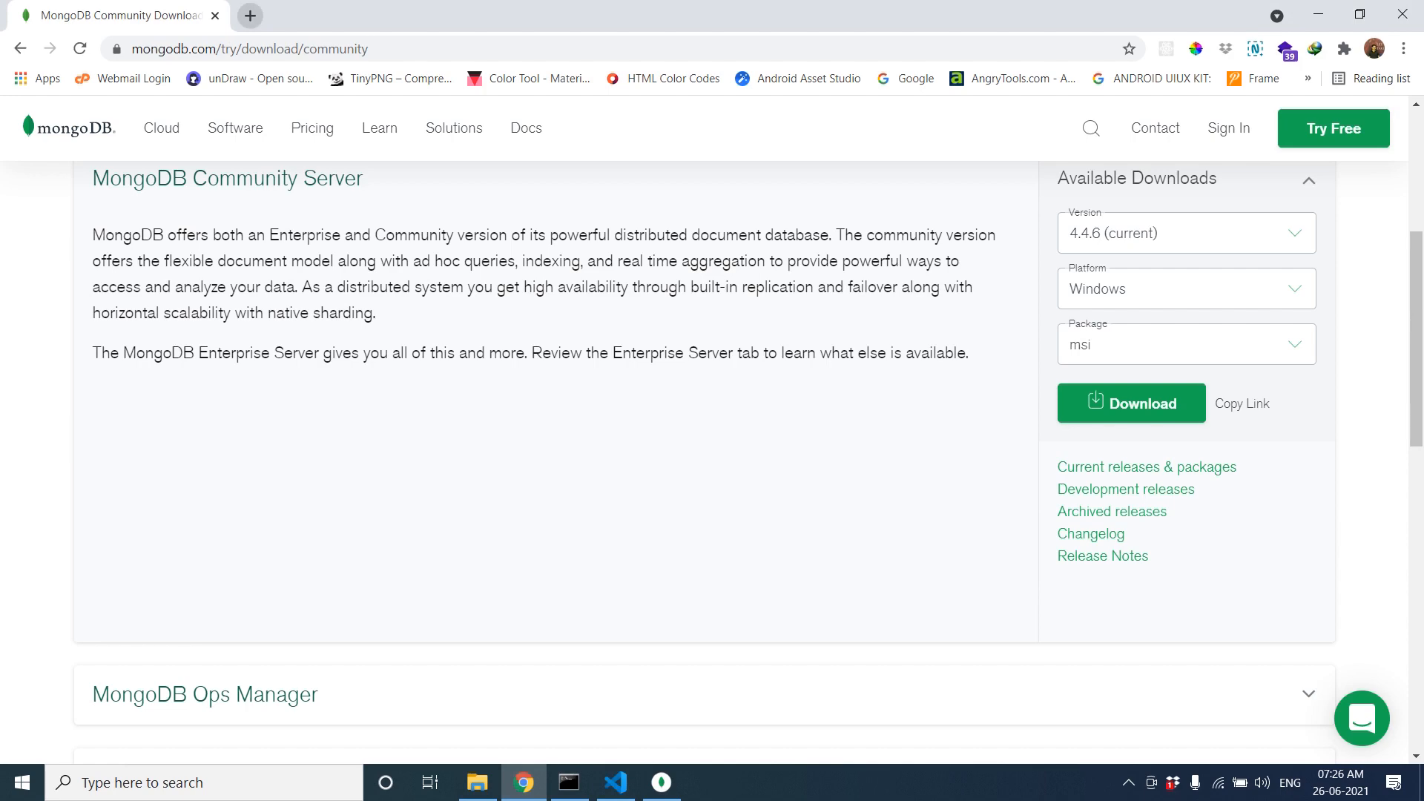
pyautogui.click(614, 782)
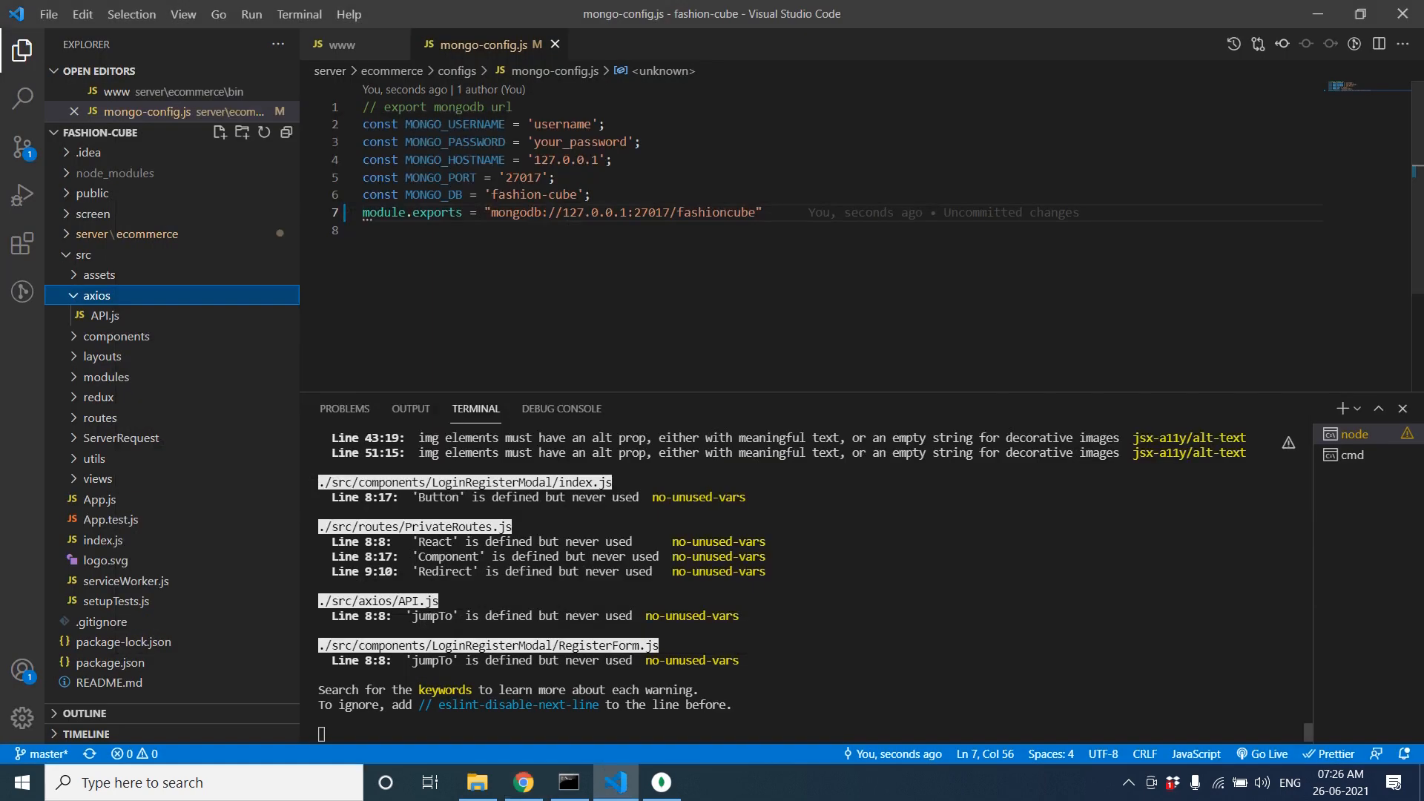
pyautogui.click(522, 782)
pyautogui.write('lo')
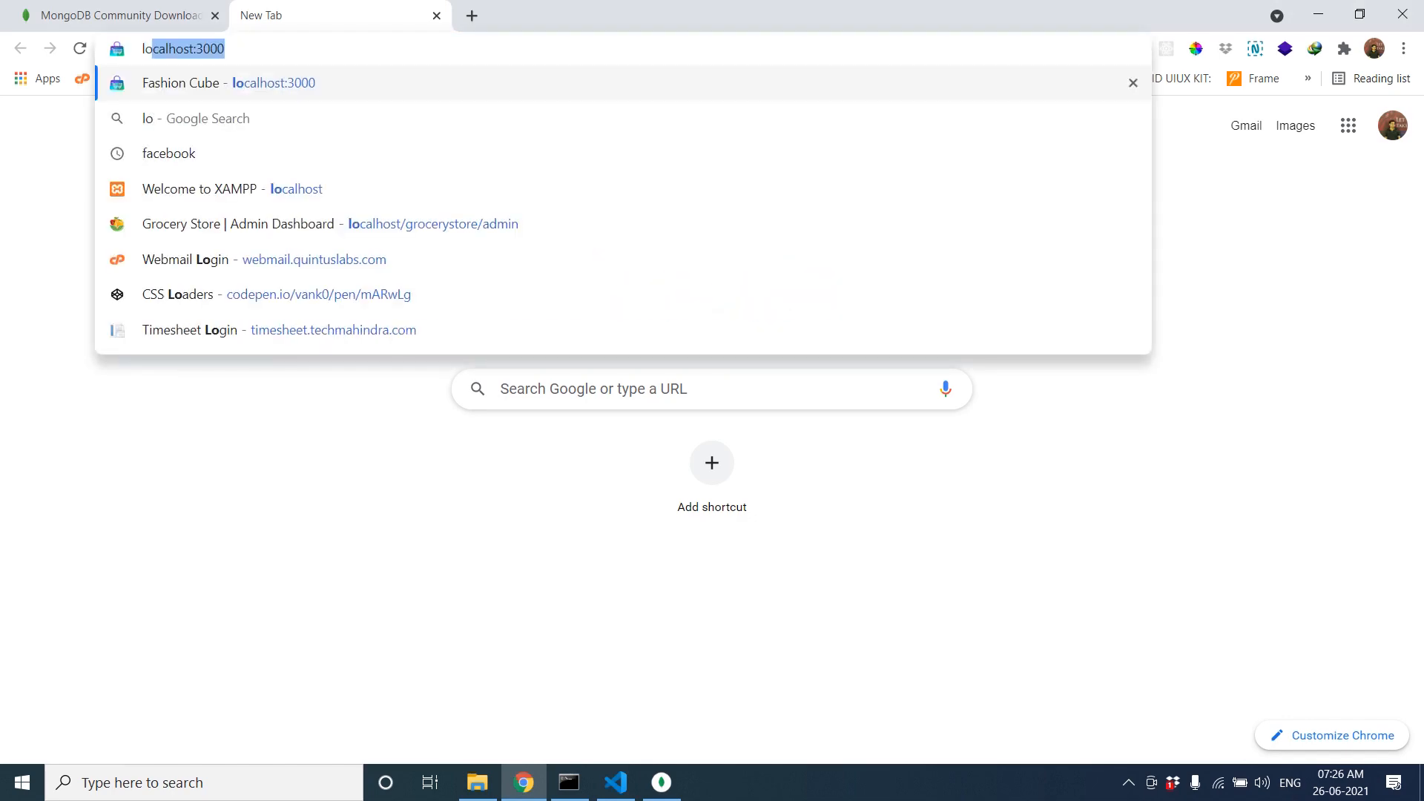
# - Load the Fashion Cube storefront at localhost:3000, scroll its category sections, and return to VS Code
pyautogui.click(229, 83)
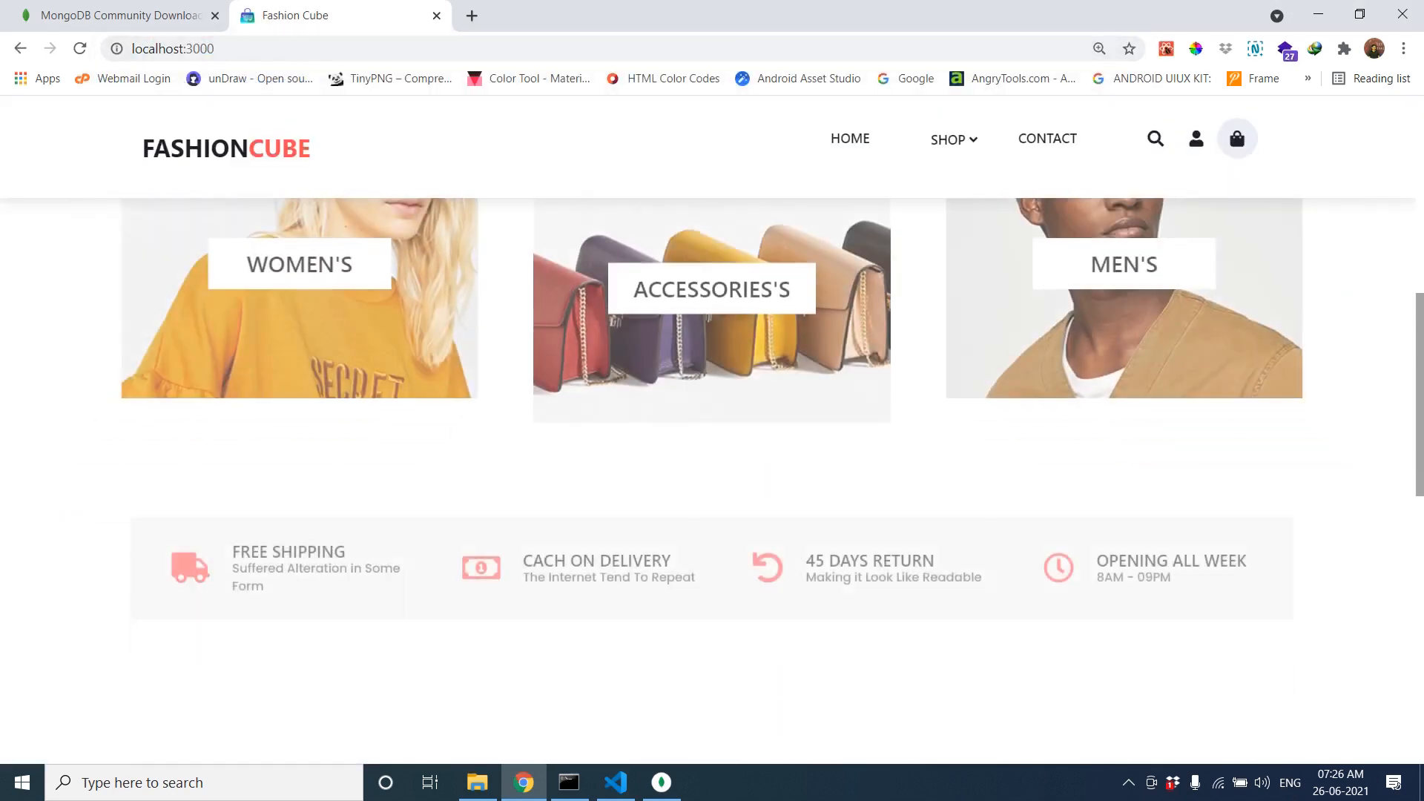
pyautogui.scroll(-3)
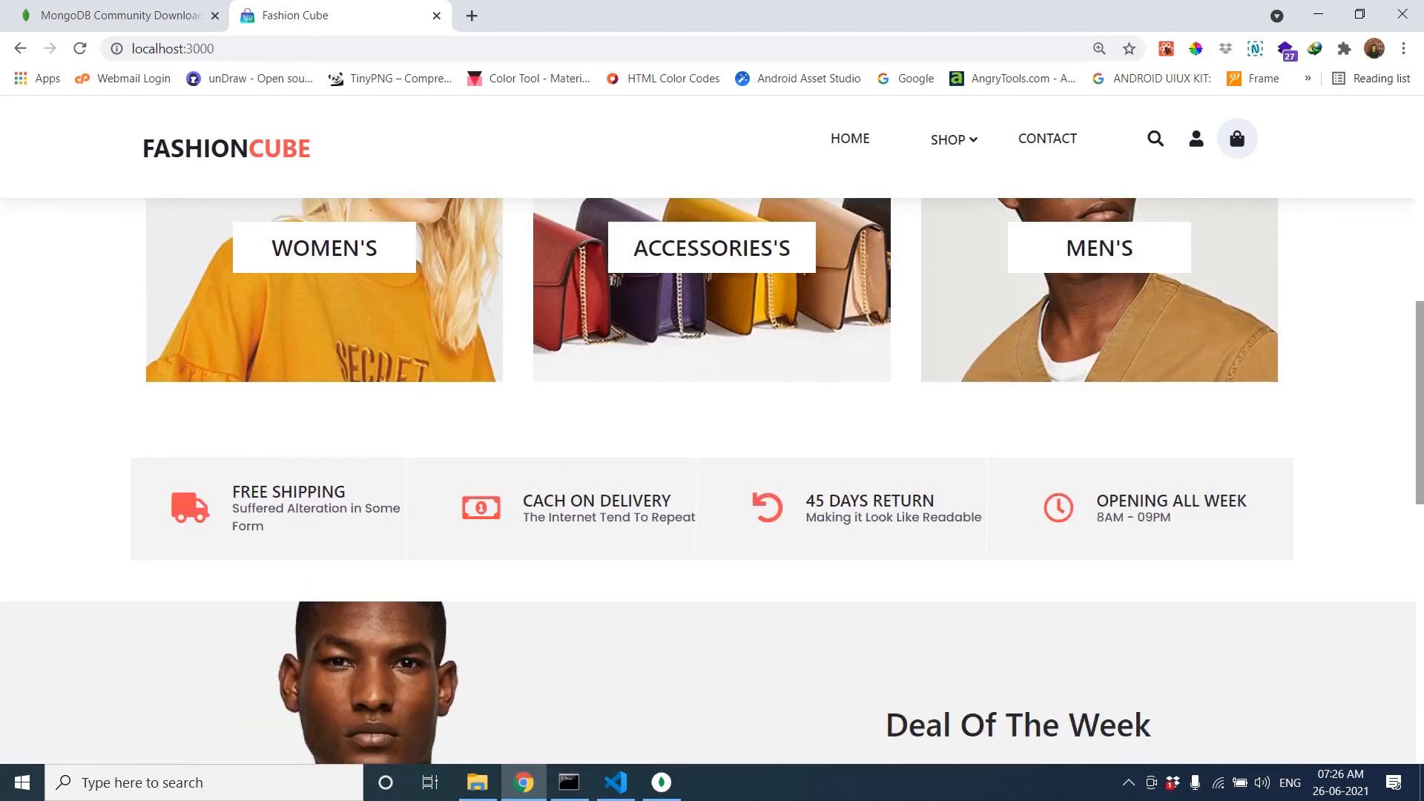
pyautogui.click(614, 782)
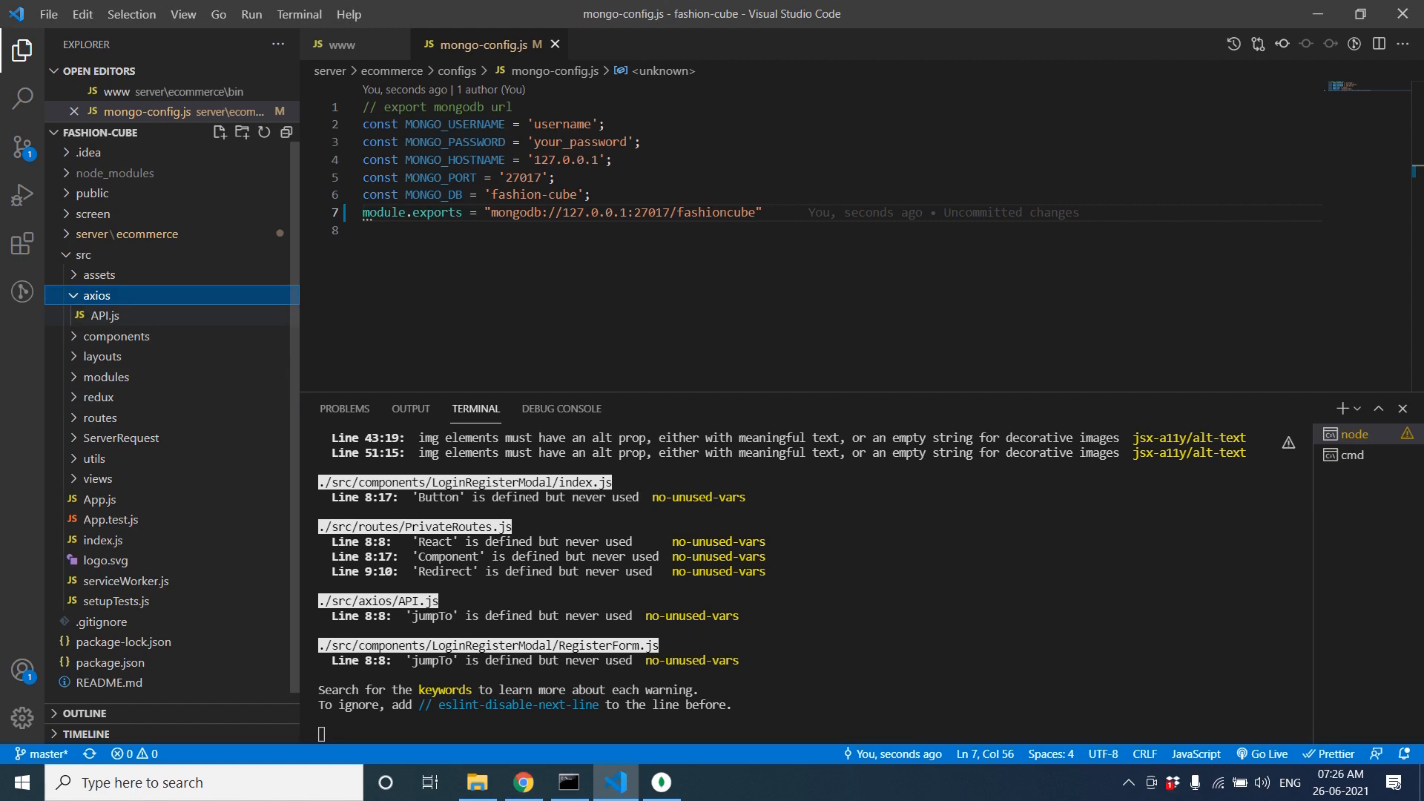
# - Open src/axios/API.js, select the base URL address and confirm the IP with ipconfig
pyautogui.click(103, 314)
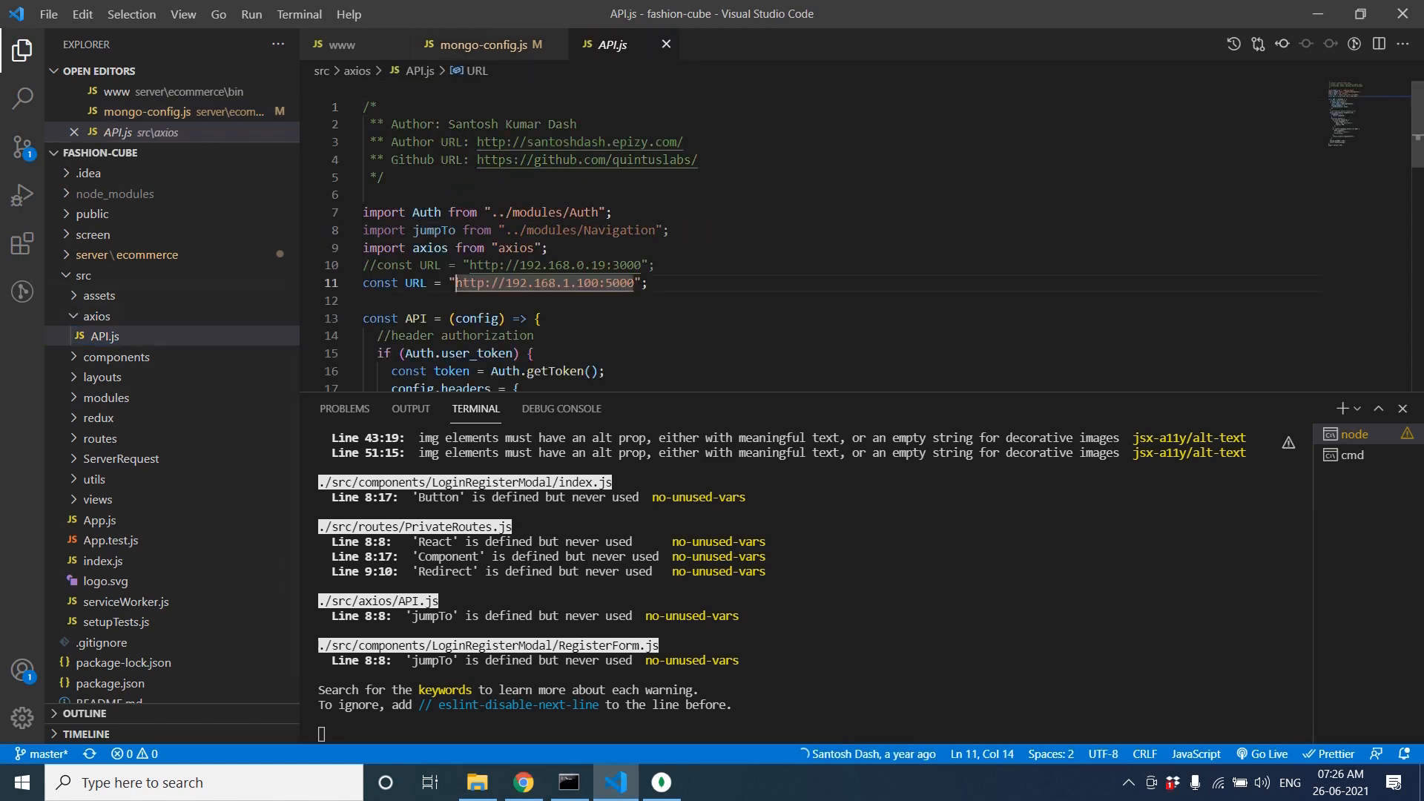
pyautogui.doubleClick(544, 282)
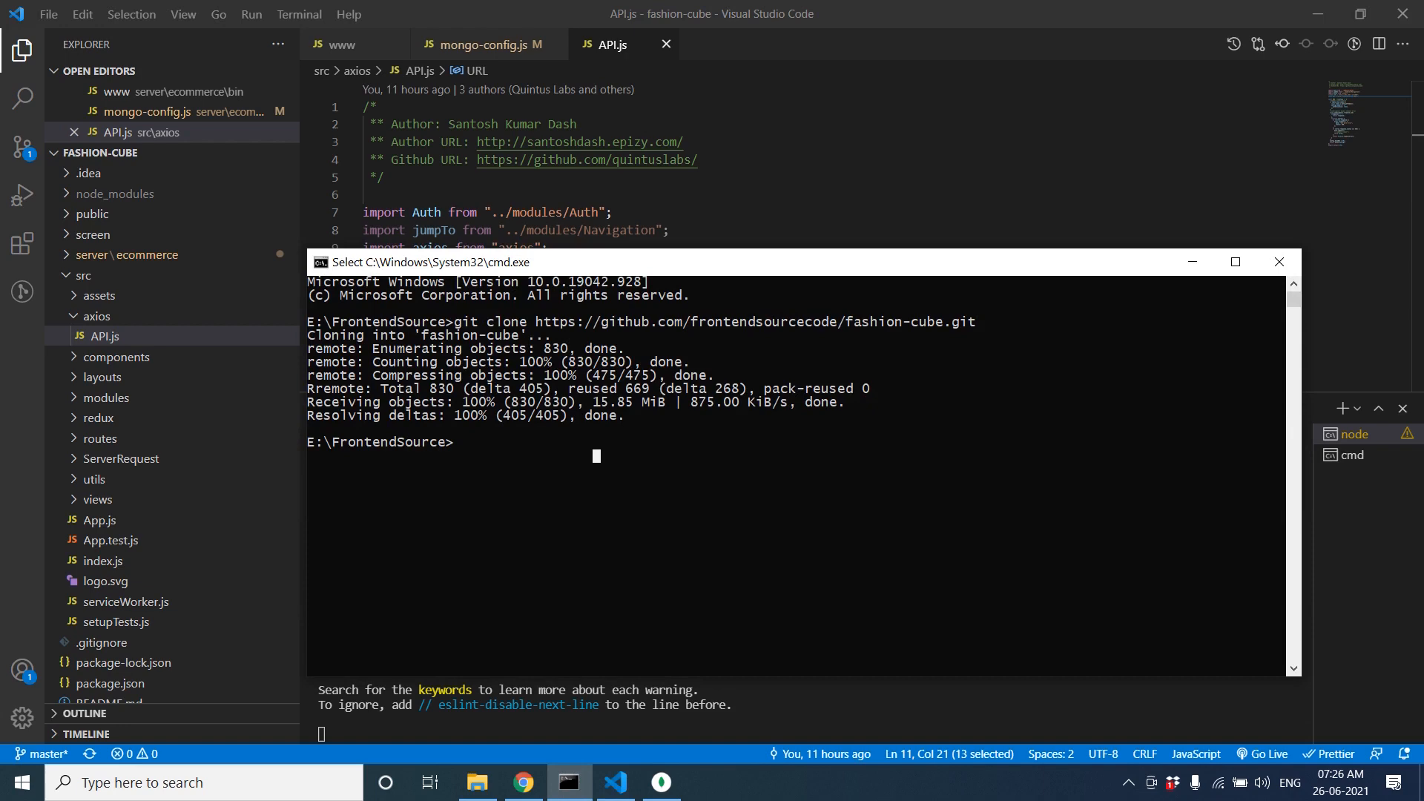
pyautogui.write('ipconfi')
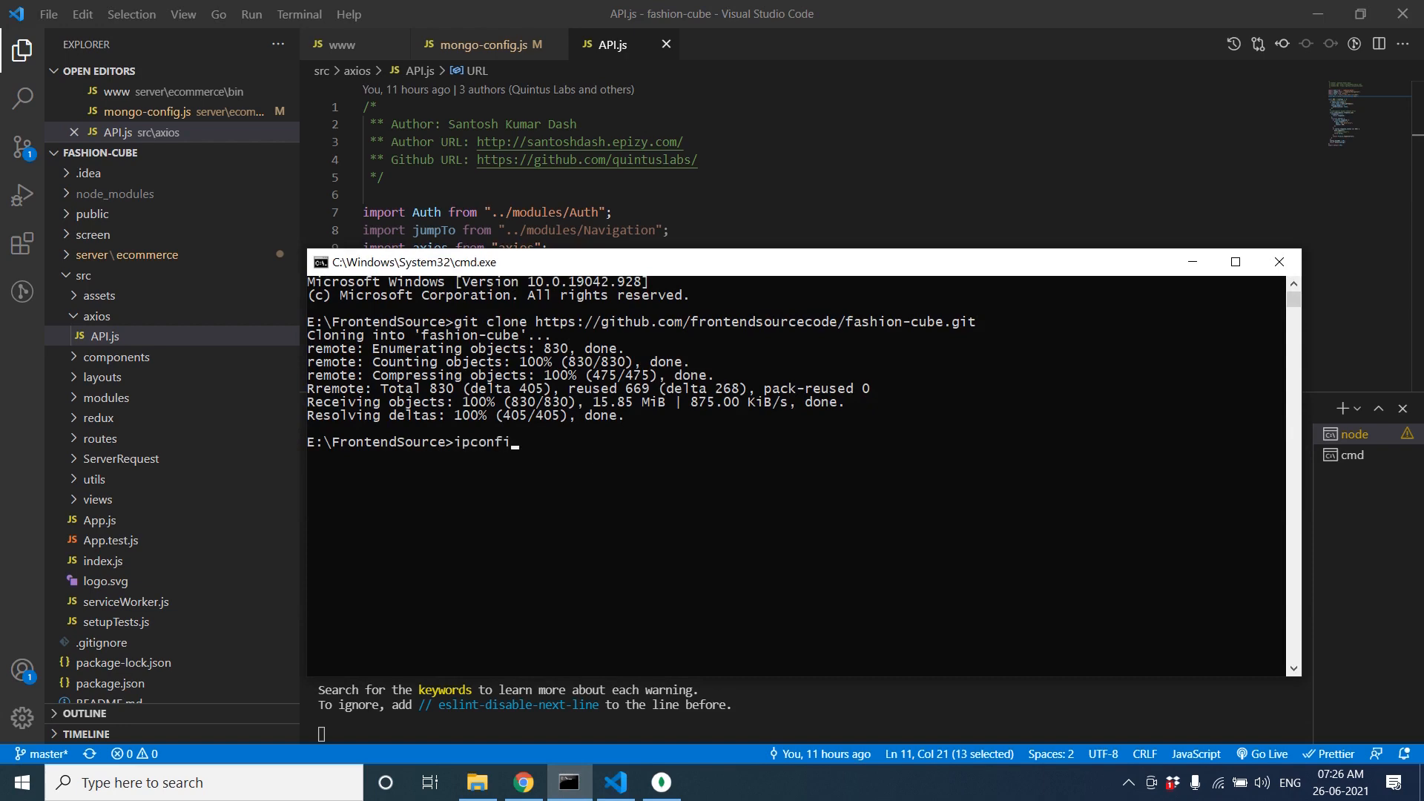
pyautogui.press('Return')
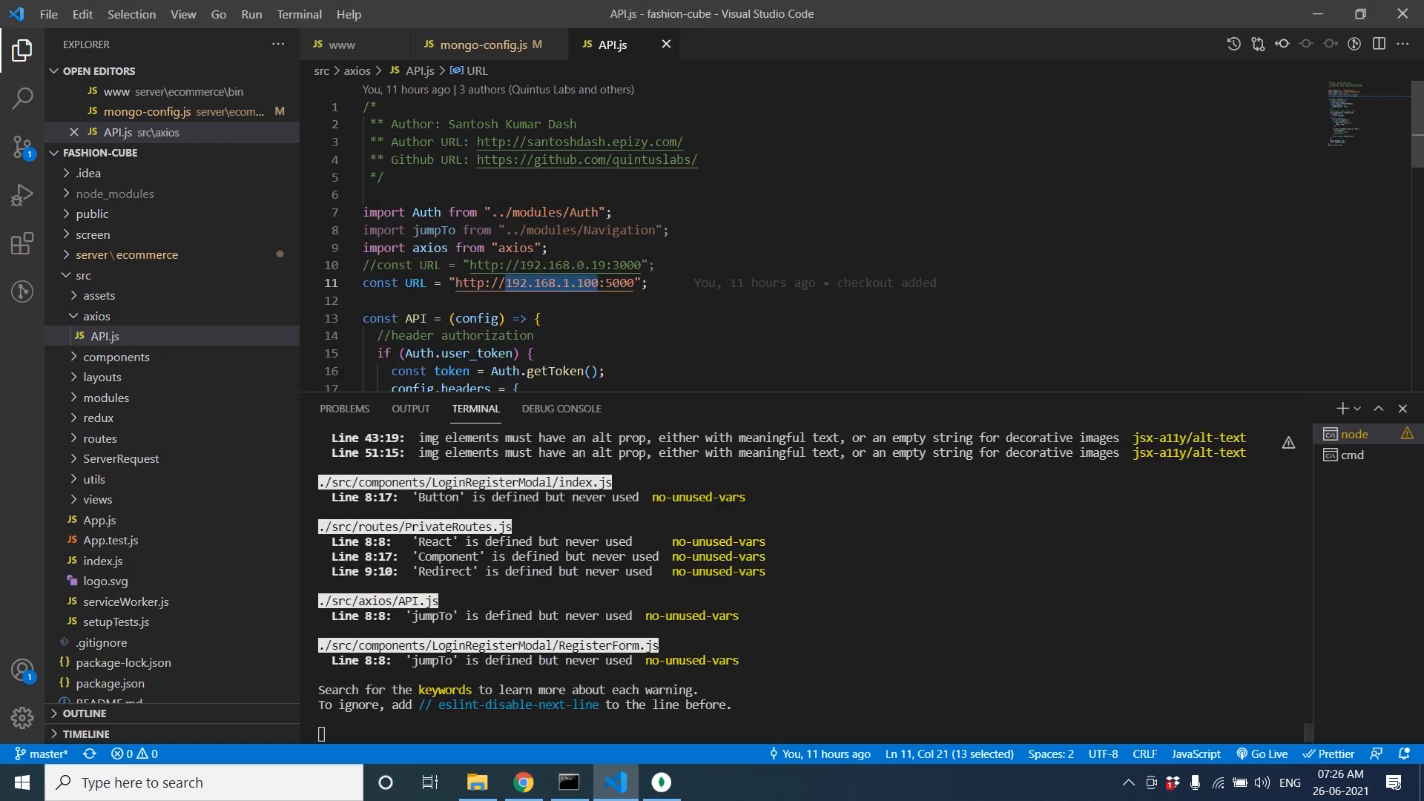
pyautogui.click(372, 301)
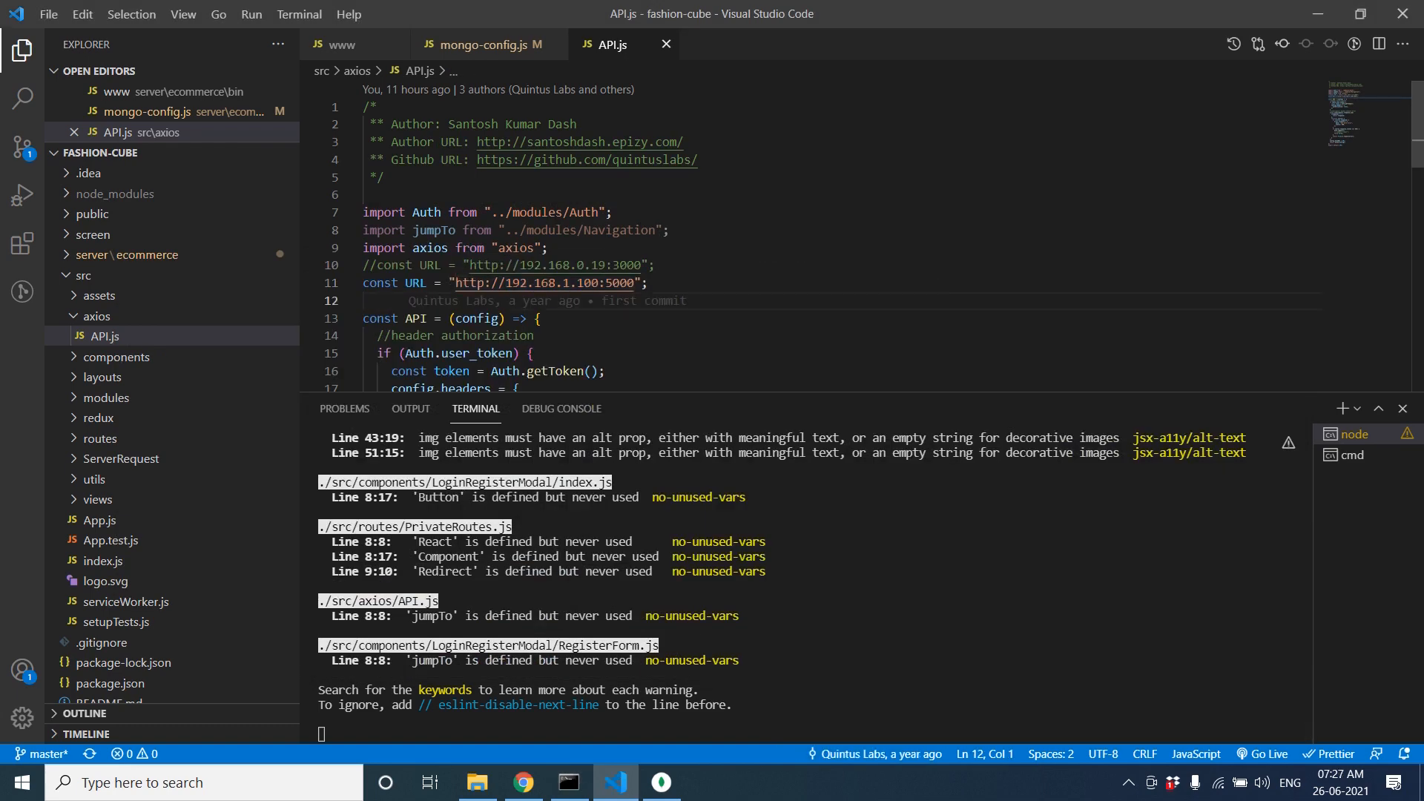
pyautogui.scroll(-3)
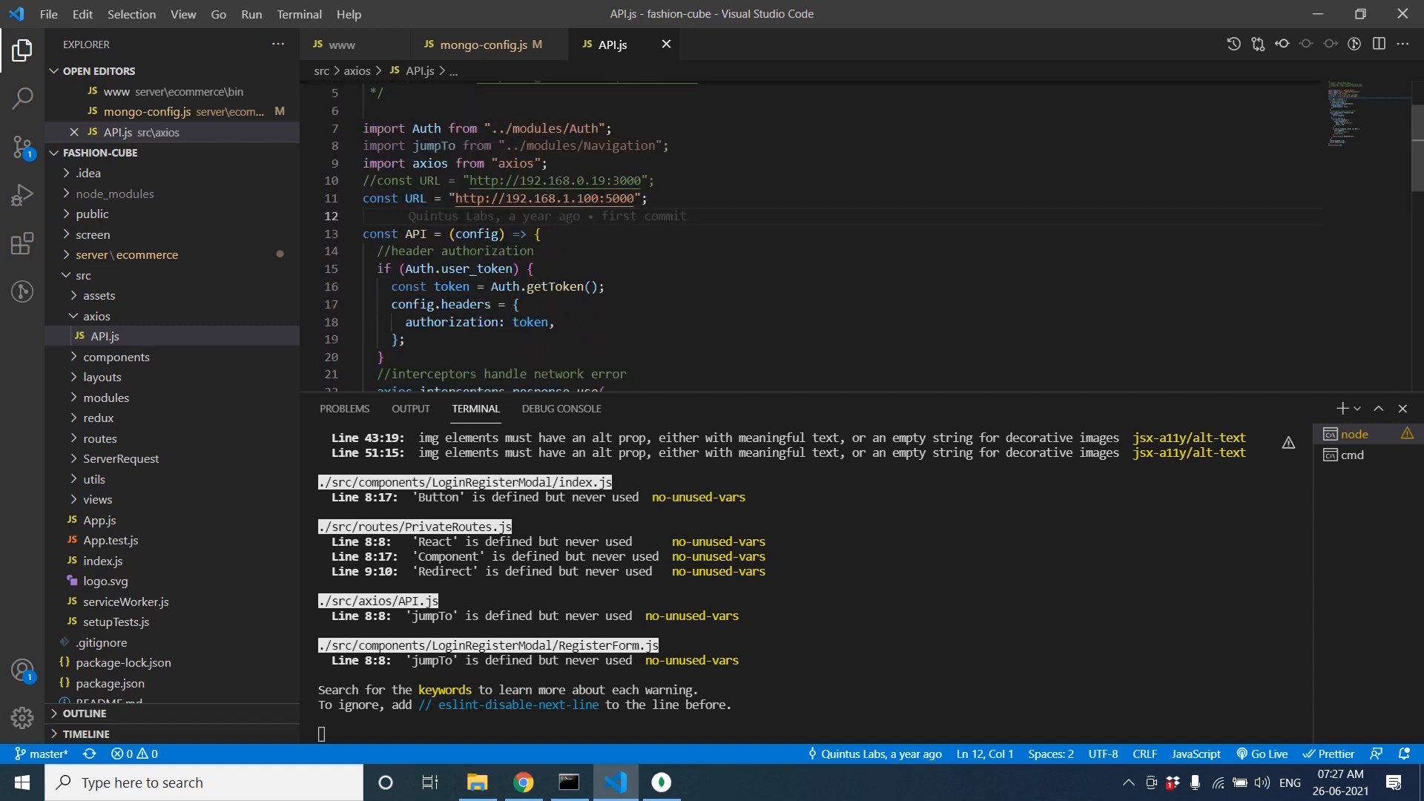
pyautogui.scroll(3)
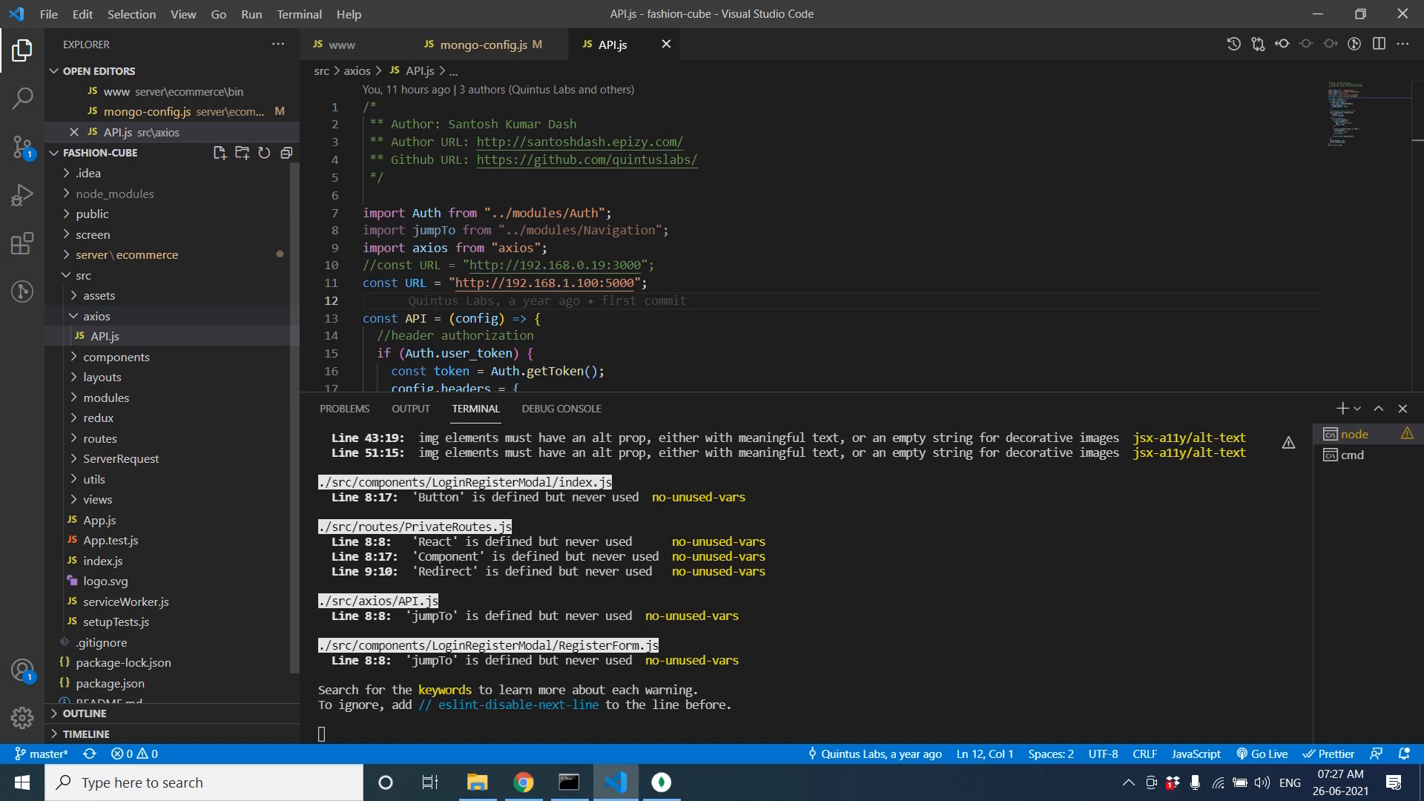
pyautogui.scroll(-3)
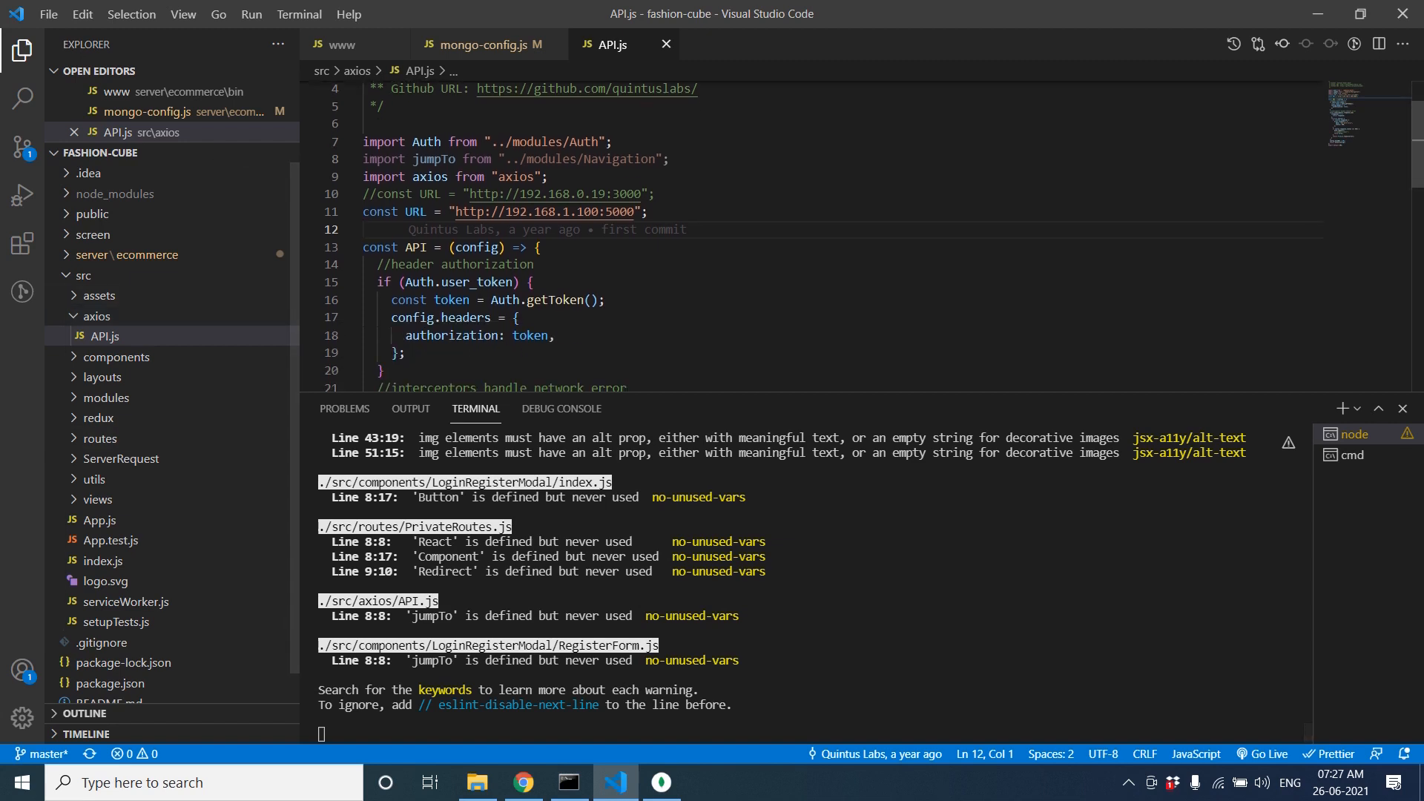
pyautogui.moveTo(169, 153)
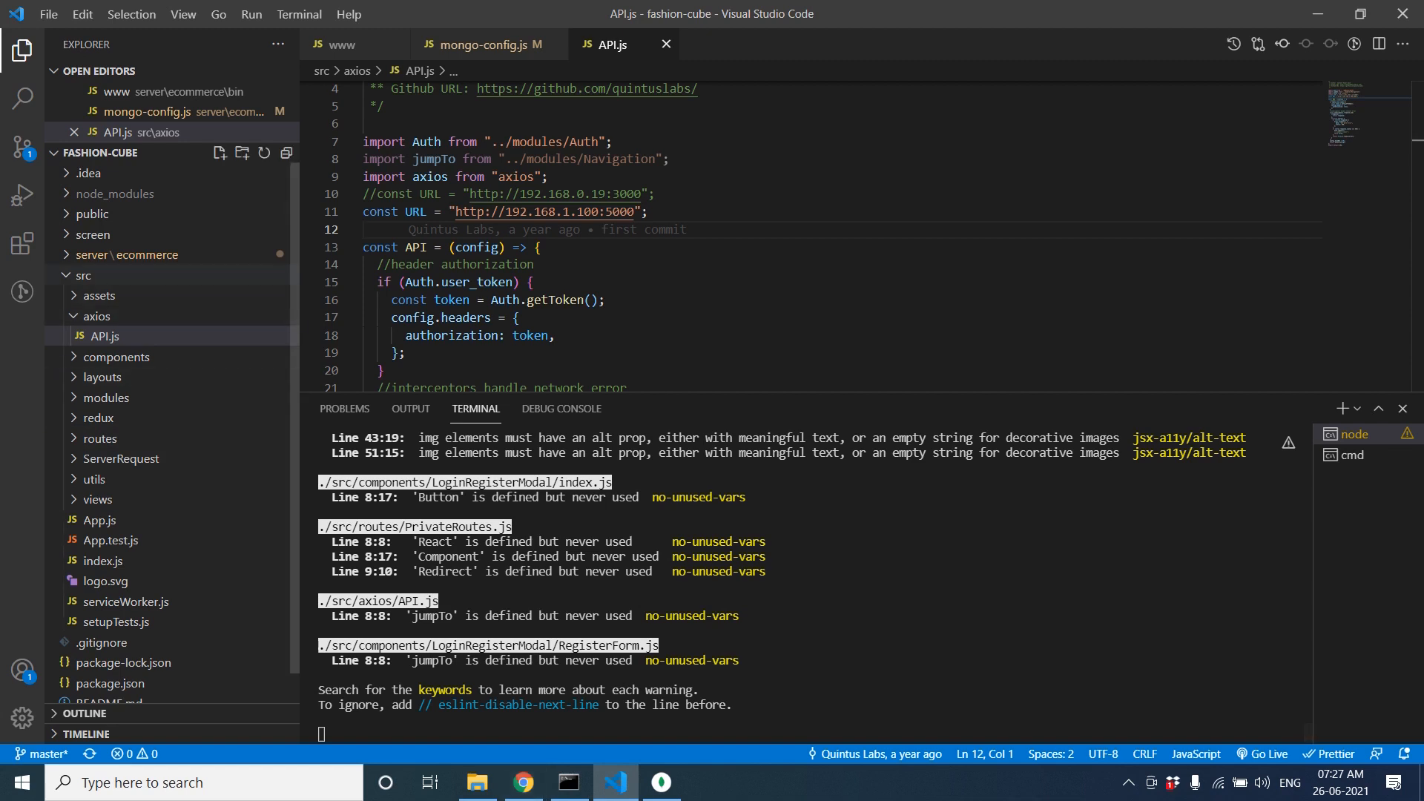
pyautogui.click(138, 253)
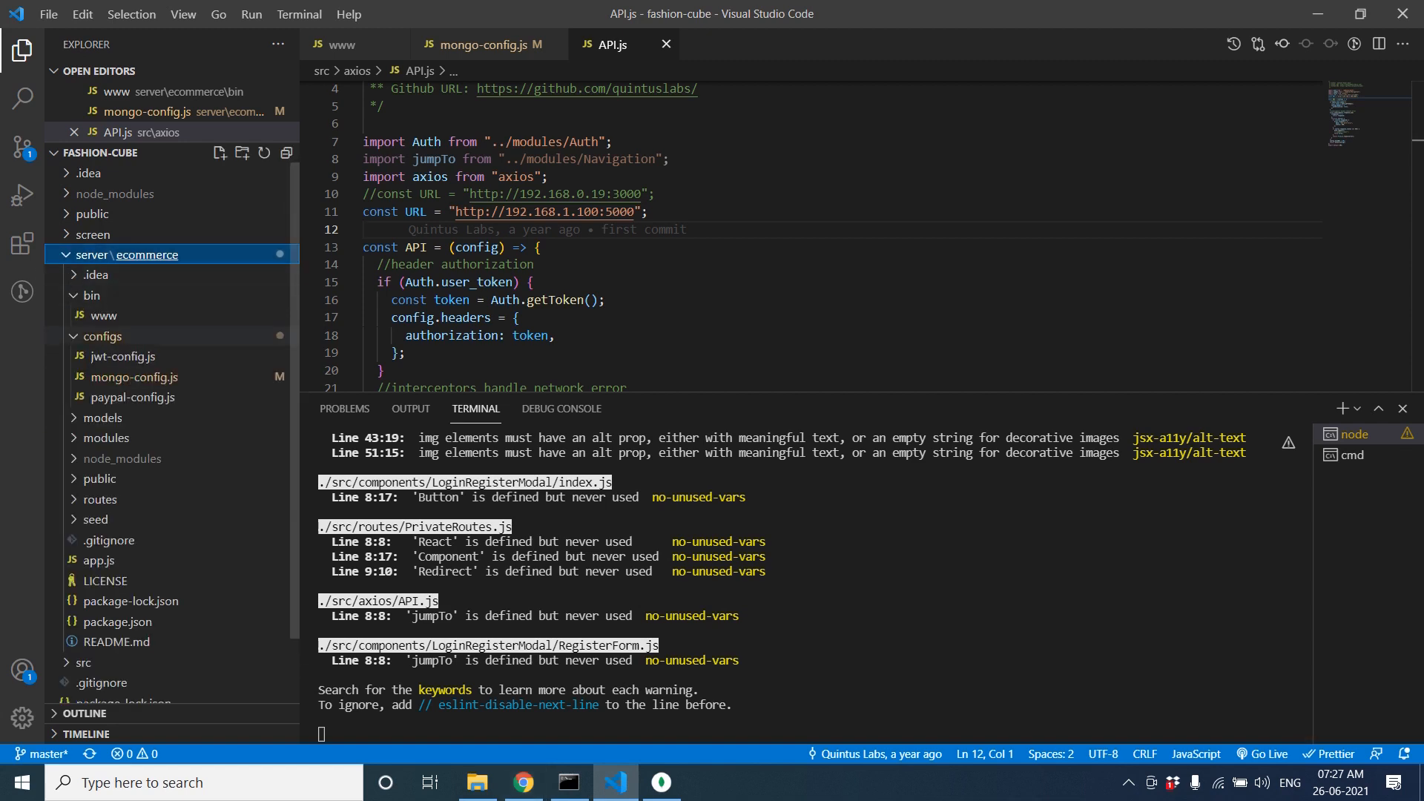
# - Show the cmd terminal's install output and open the server README with its node ./seed instructions
pyautogui.click(102, 337)
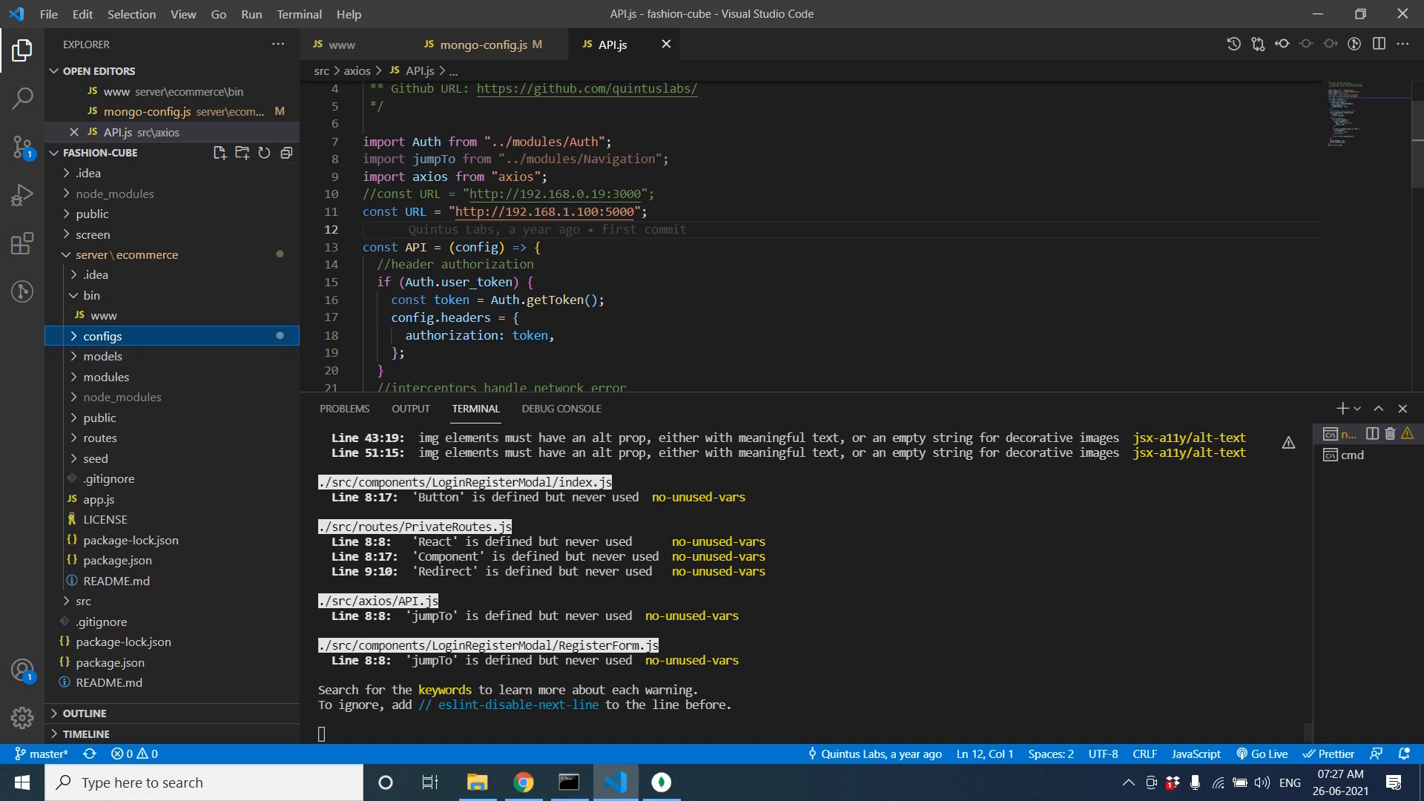
pyautogui.click(1353, 454)
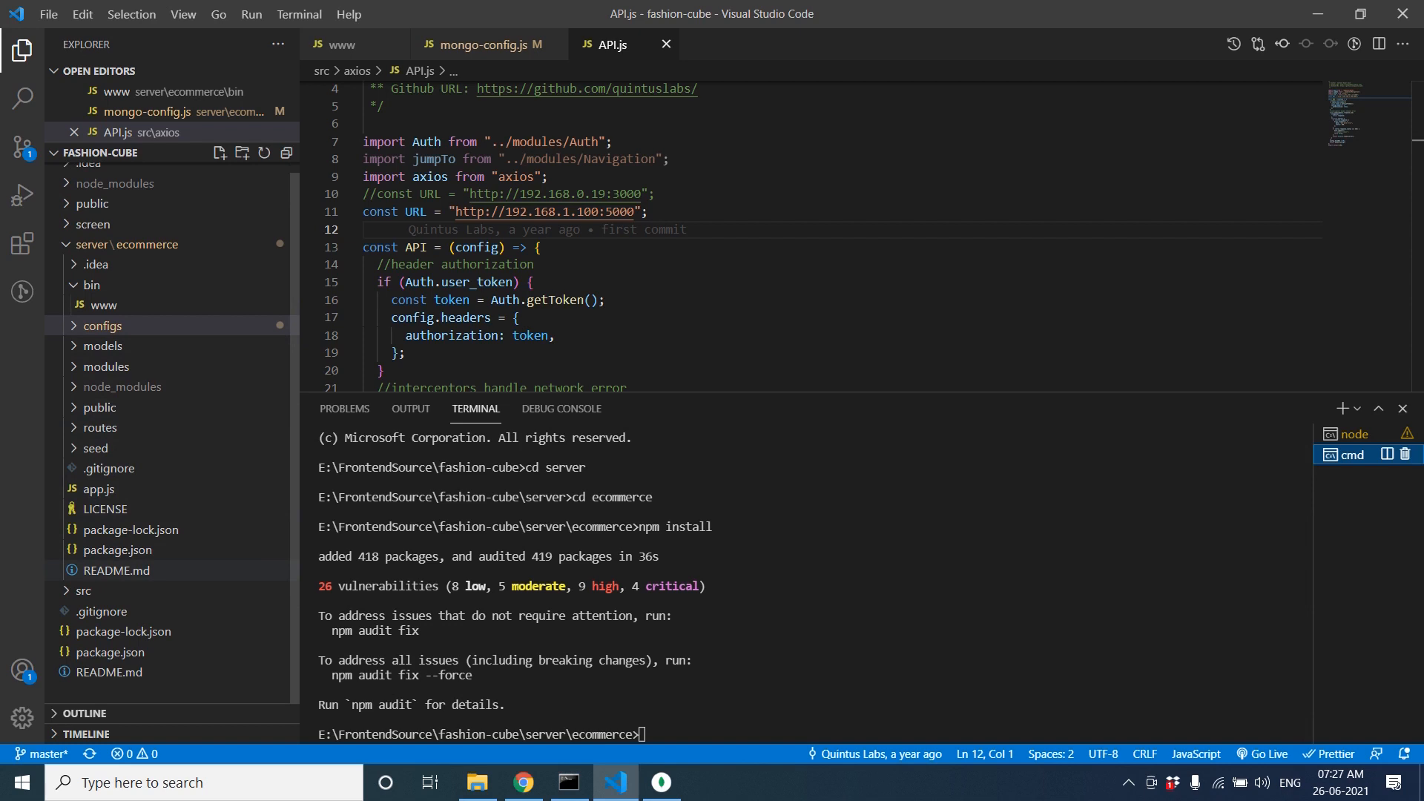
pyautogui.click(116, 570)
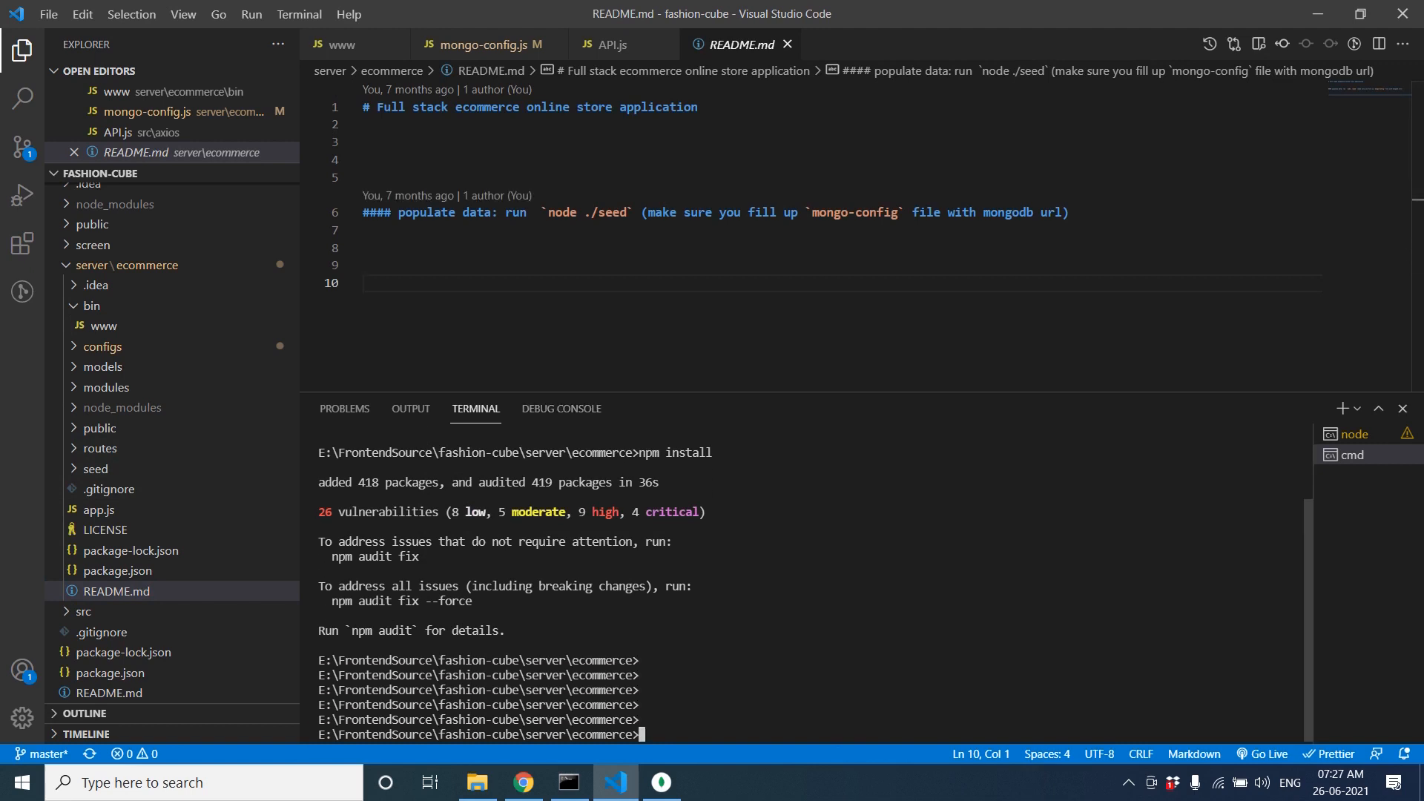
pyautogui.scroll(-3)
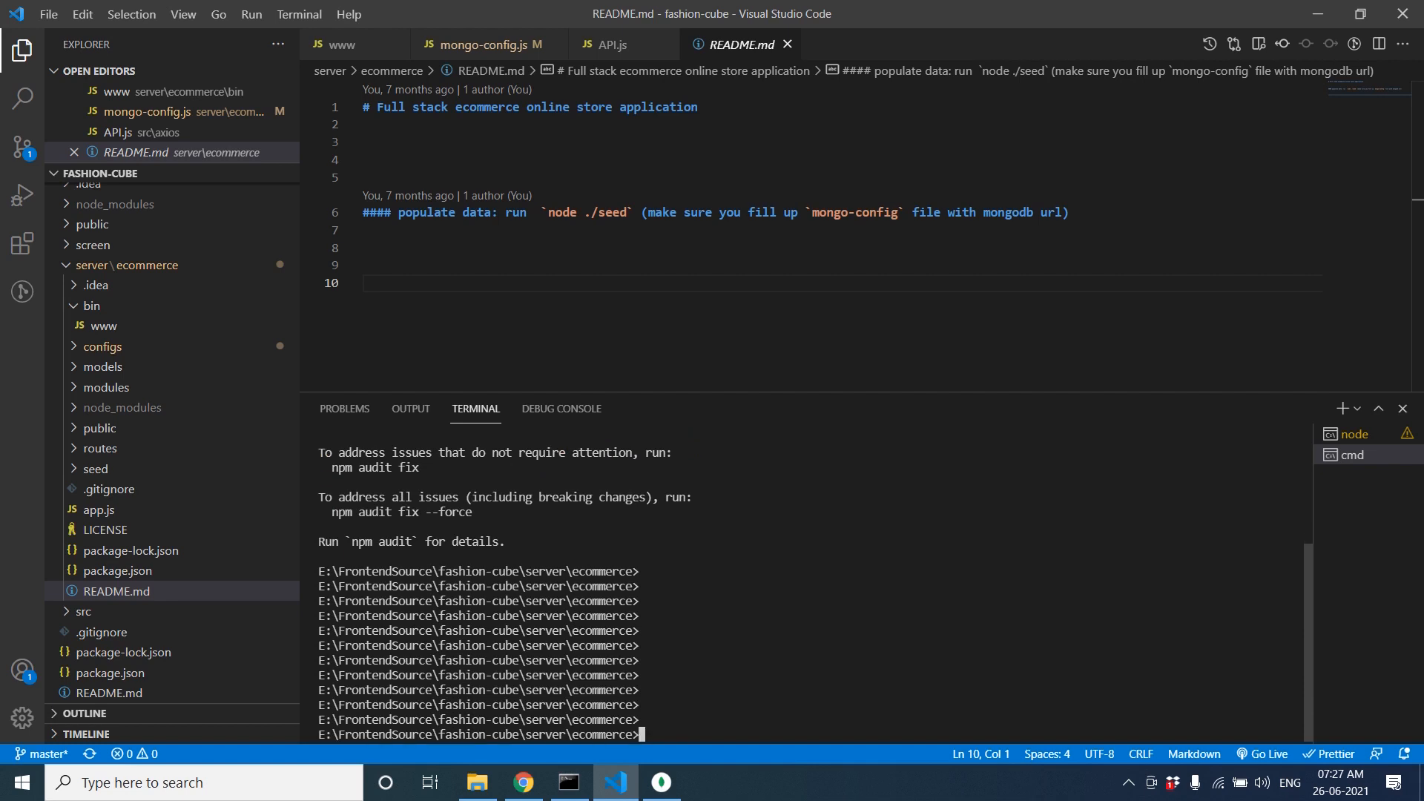
pyautogui.write('node .')
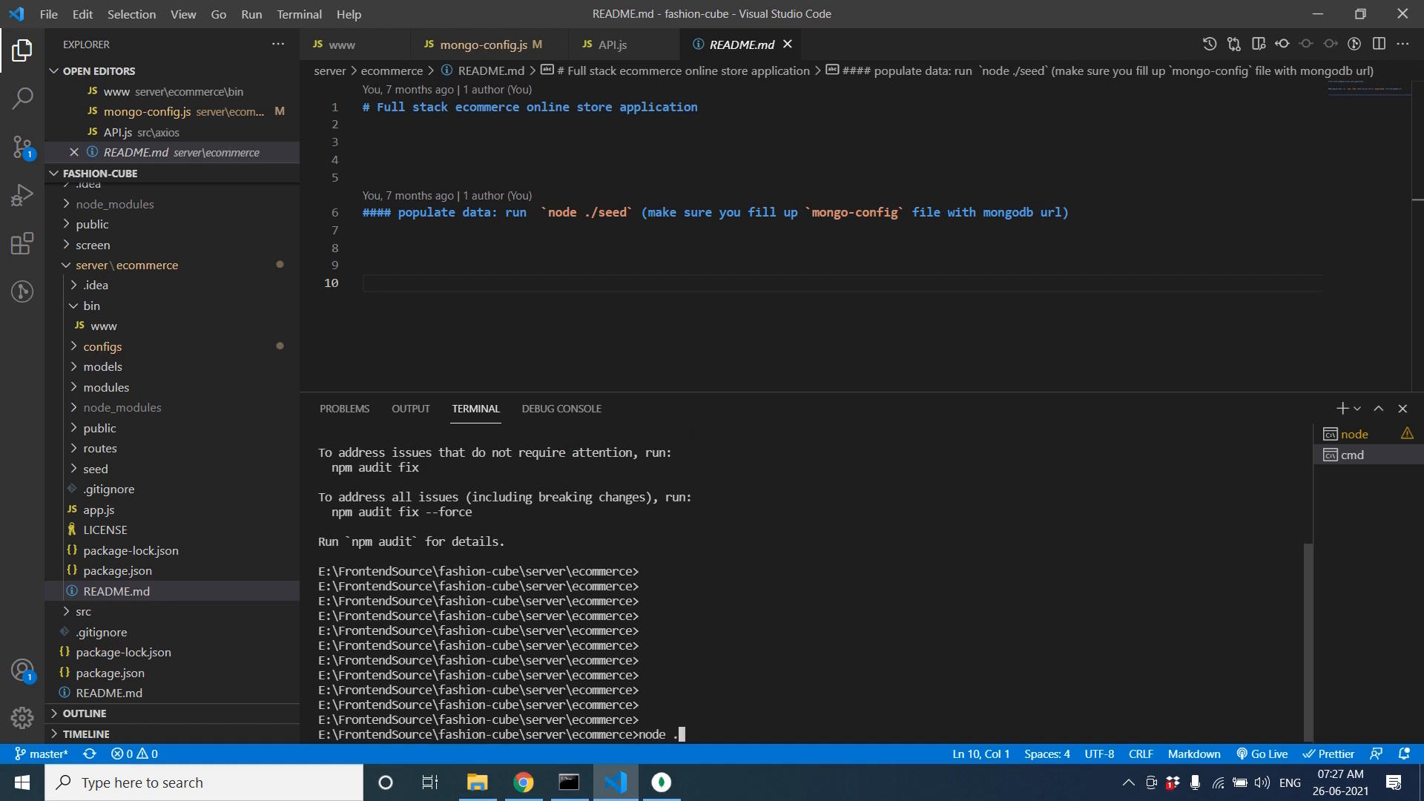
# - Run node ./seed then npm start so the server listens on 5000 with MongoDB connected
pyautogui.write('/seed')
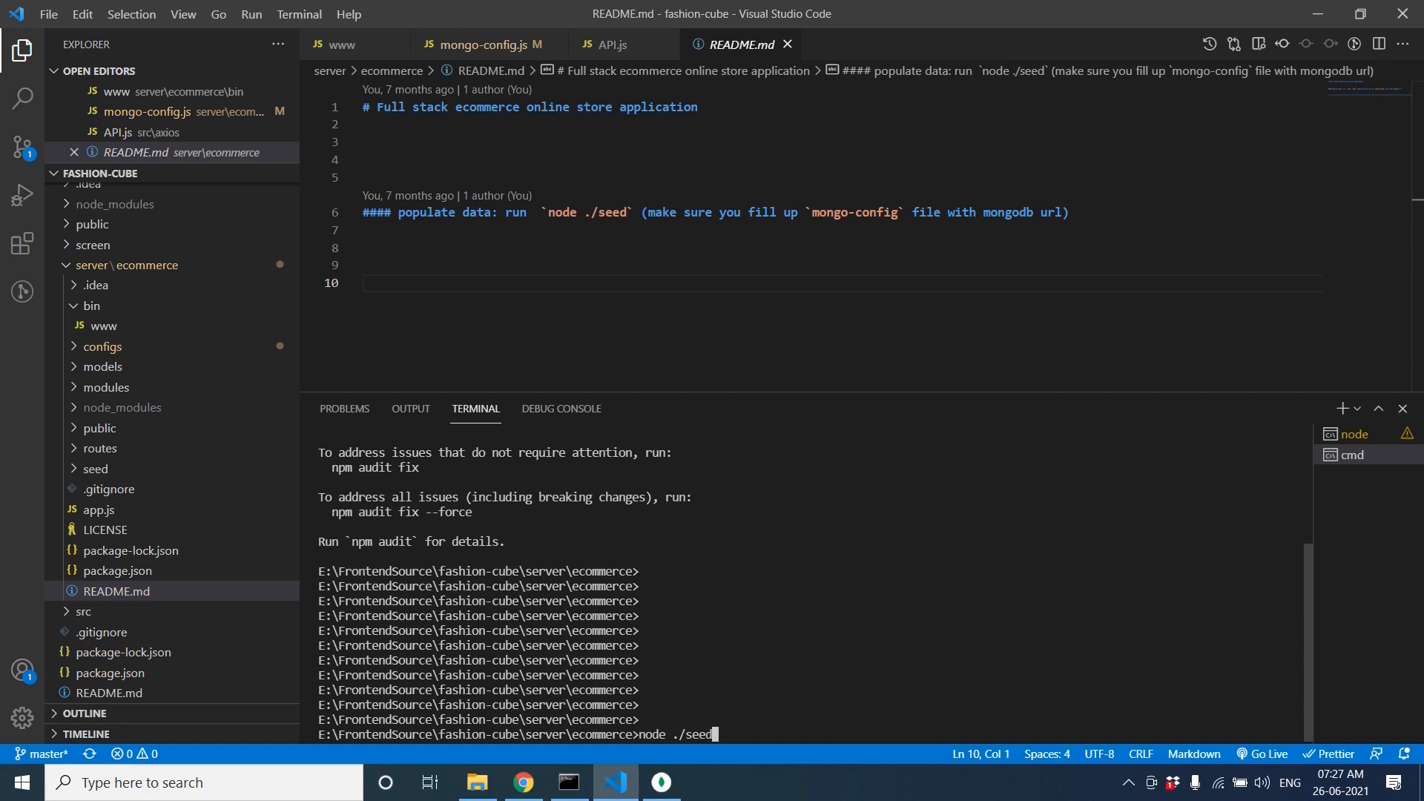
pyautogui.press('Return')
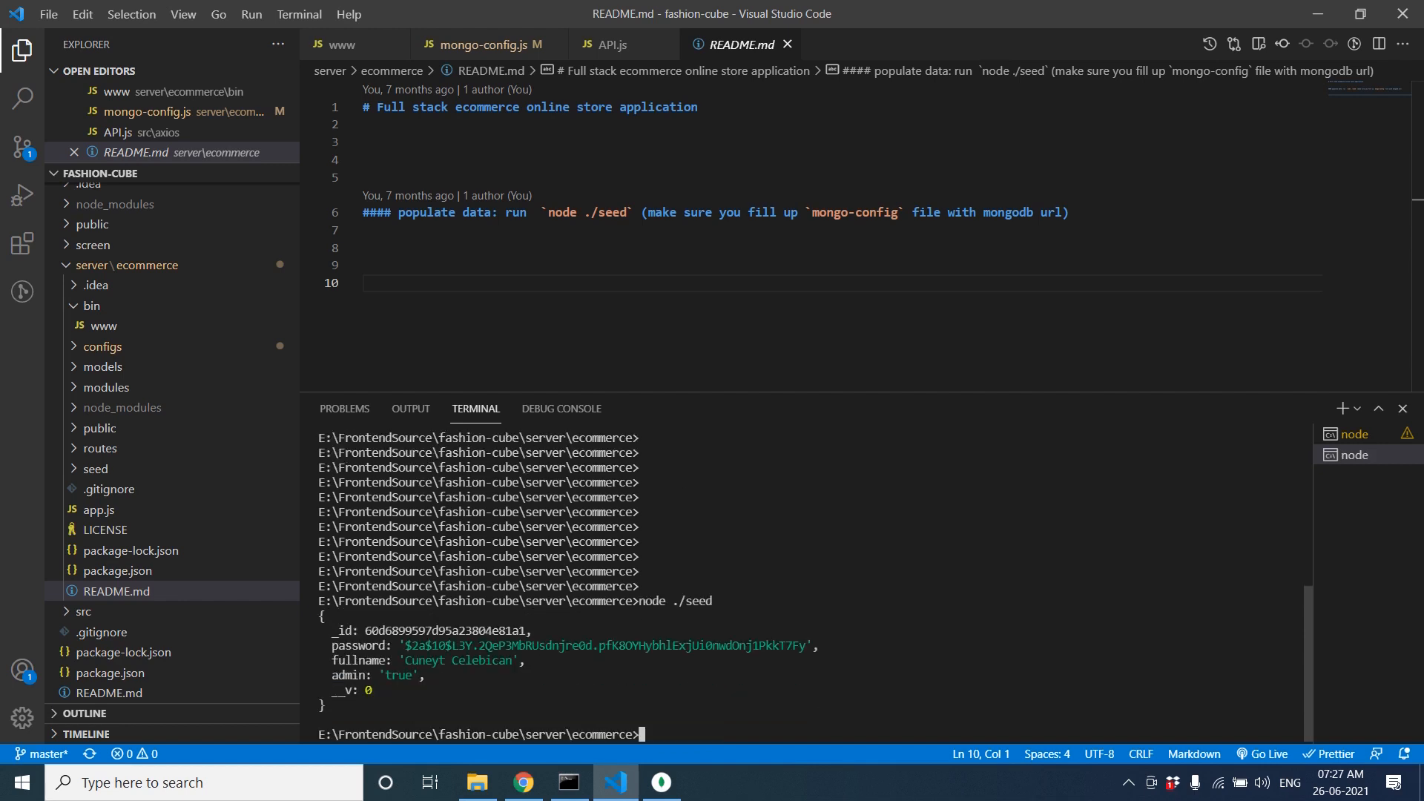
pyautogui.click(1354, 454)
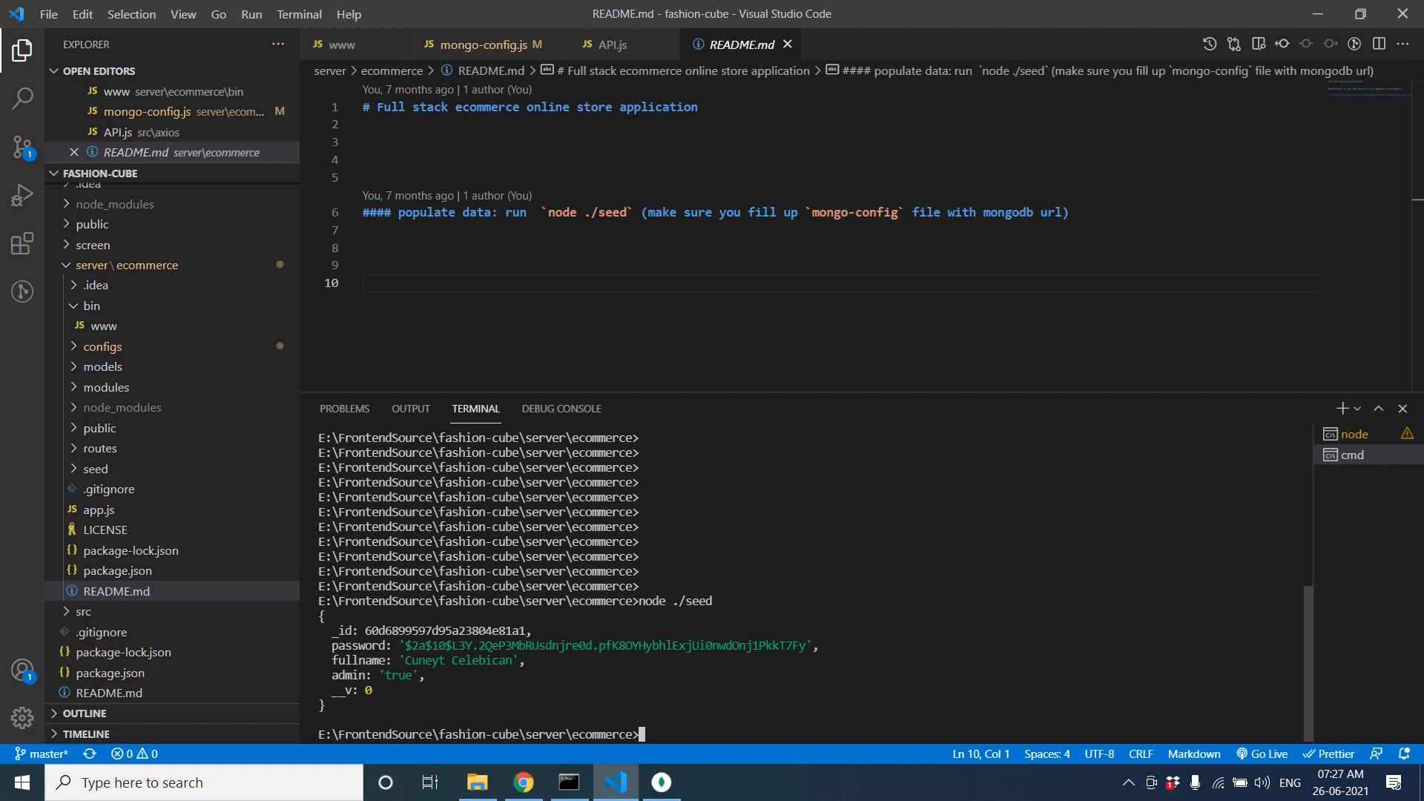
pyautogui.write('npm start')
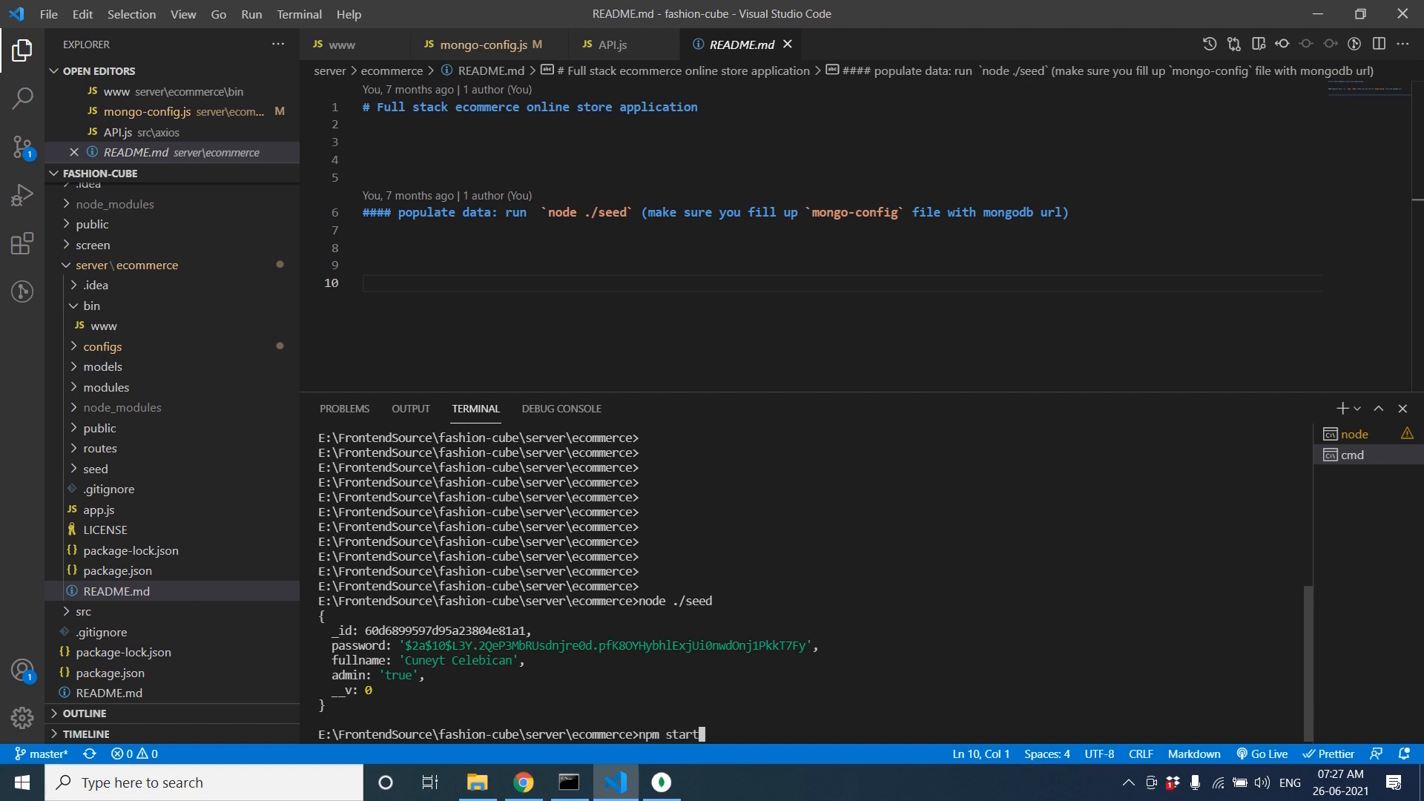
pyautogui.press('Return')
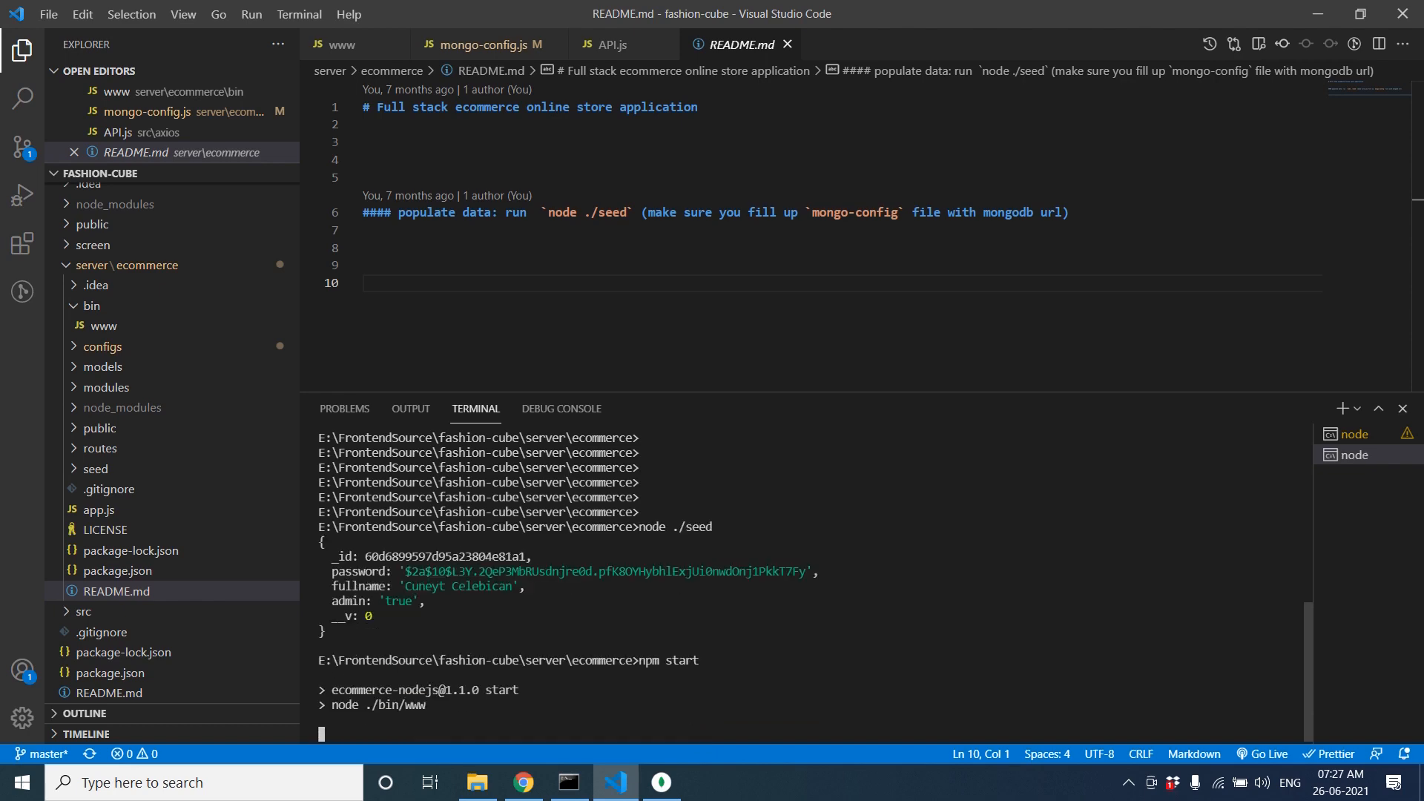
# - Glance at the ipconfig output and the server terminal, then switch to the store in Chrome
pyautogui.click(568, 782)
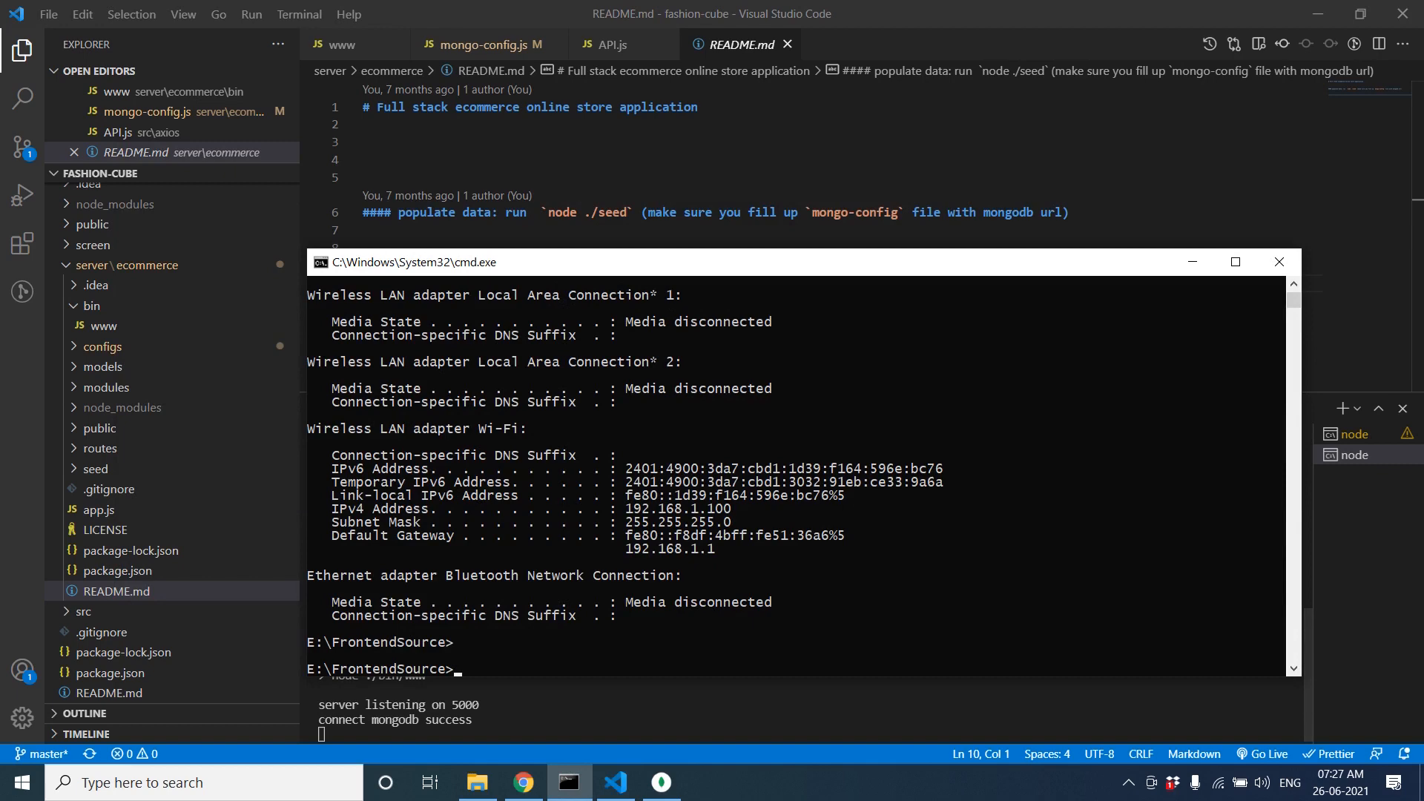
pyautogui.click(1277, 261)
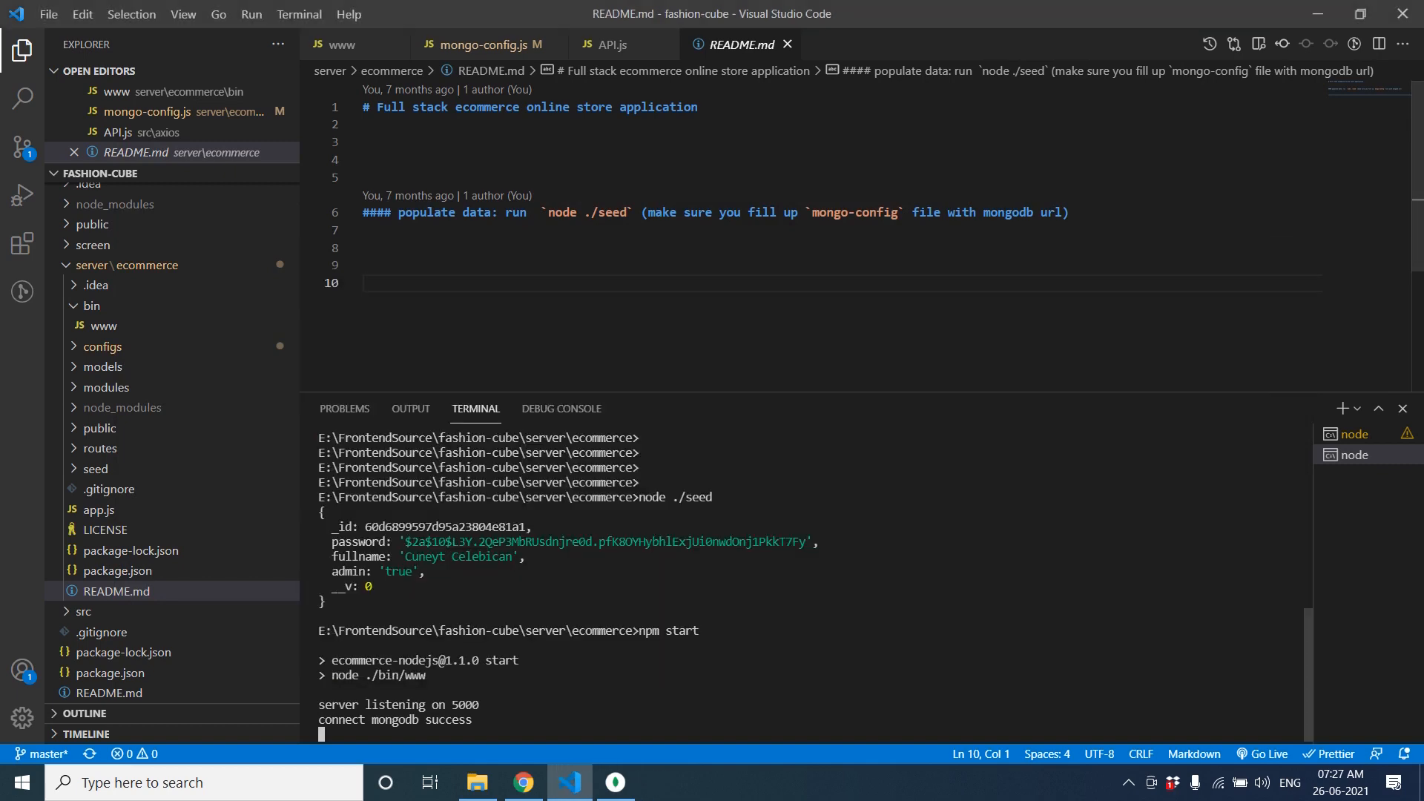
pyautogui.click(522, 782)
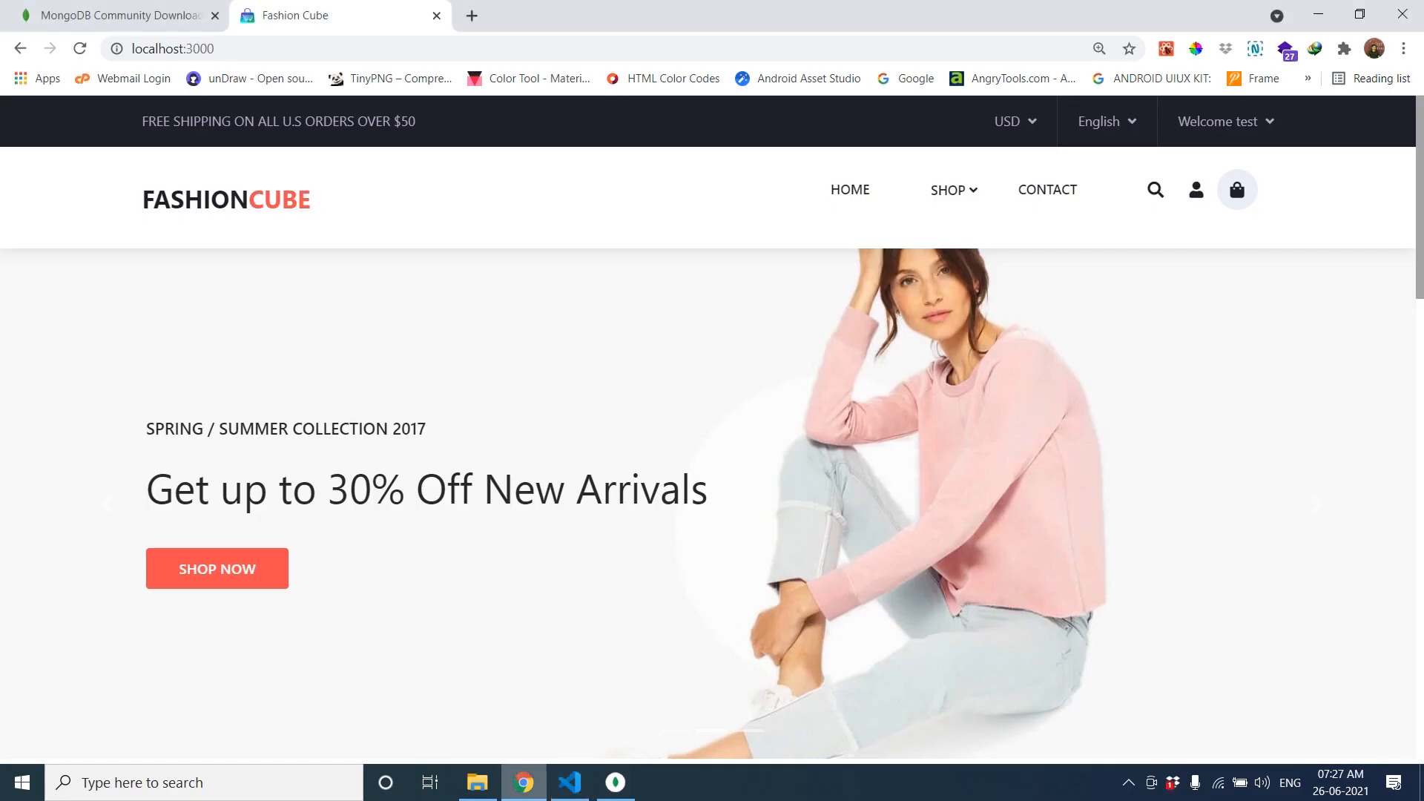
# - Add the Perl Knit Swear to the cart and check it in the cart drawer
pyautogui.scroll(-3)
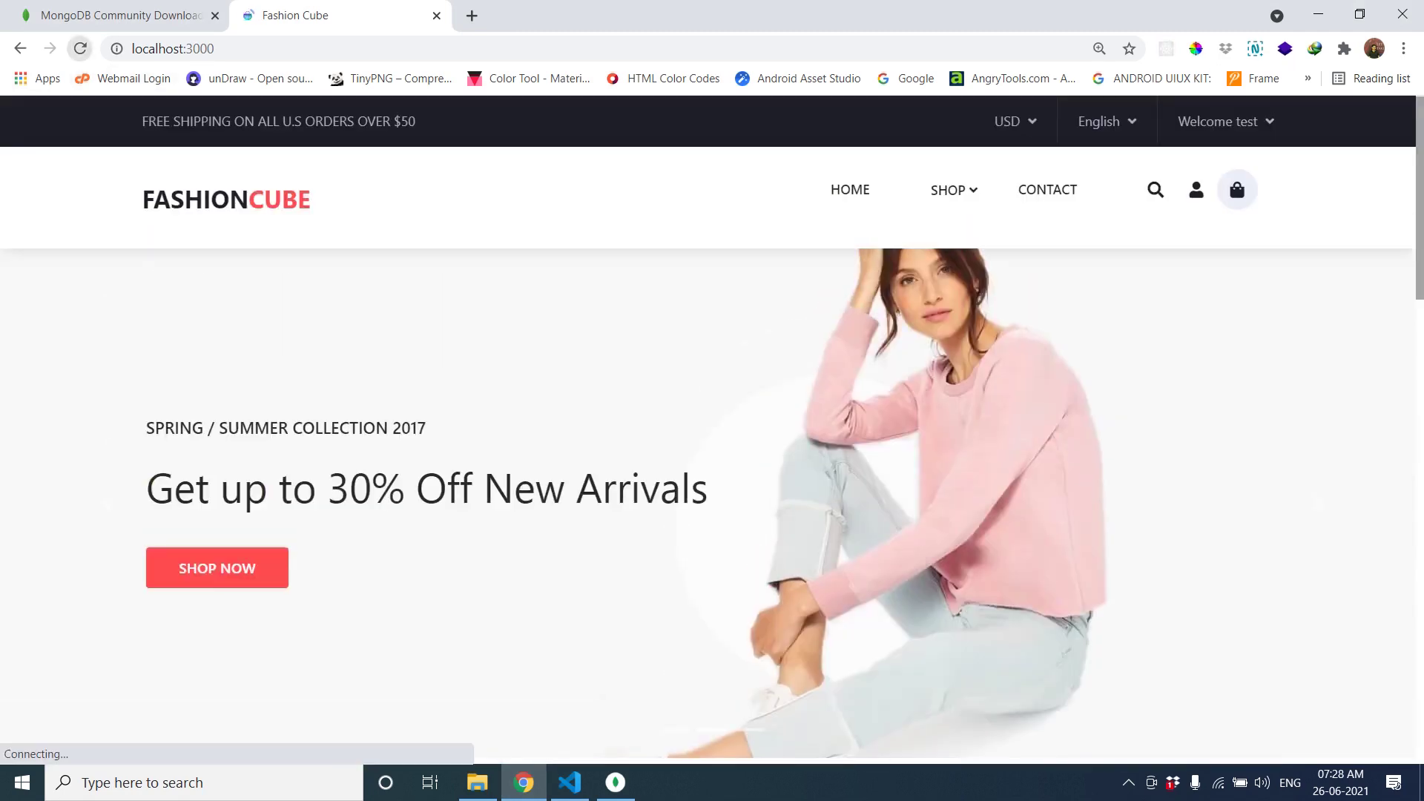
pyautogui.scroll(-3)
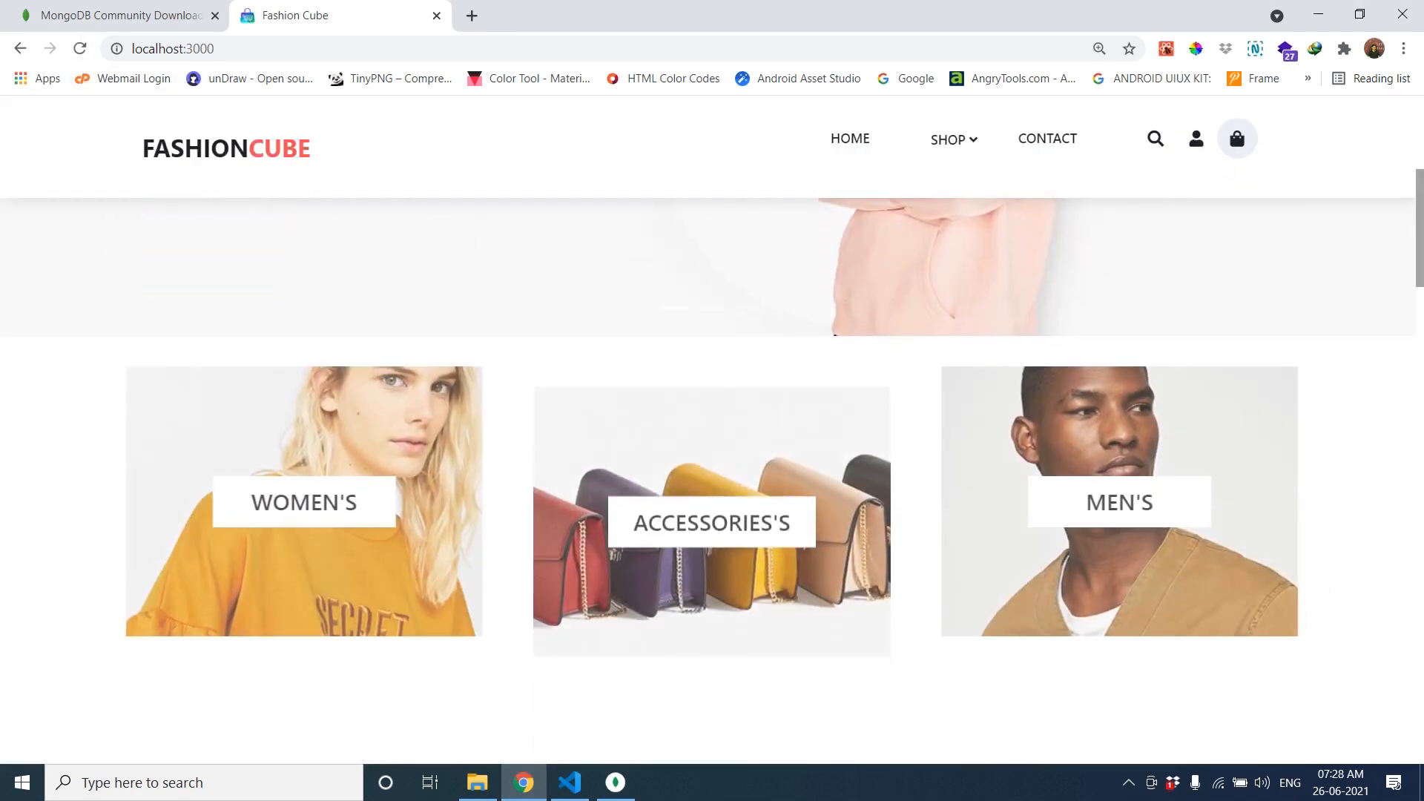
pyautogui.scroll(-3)
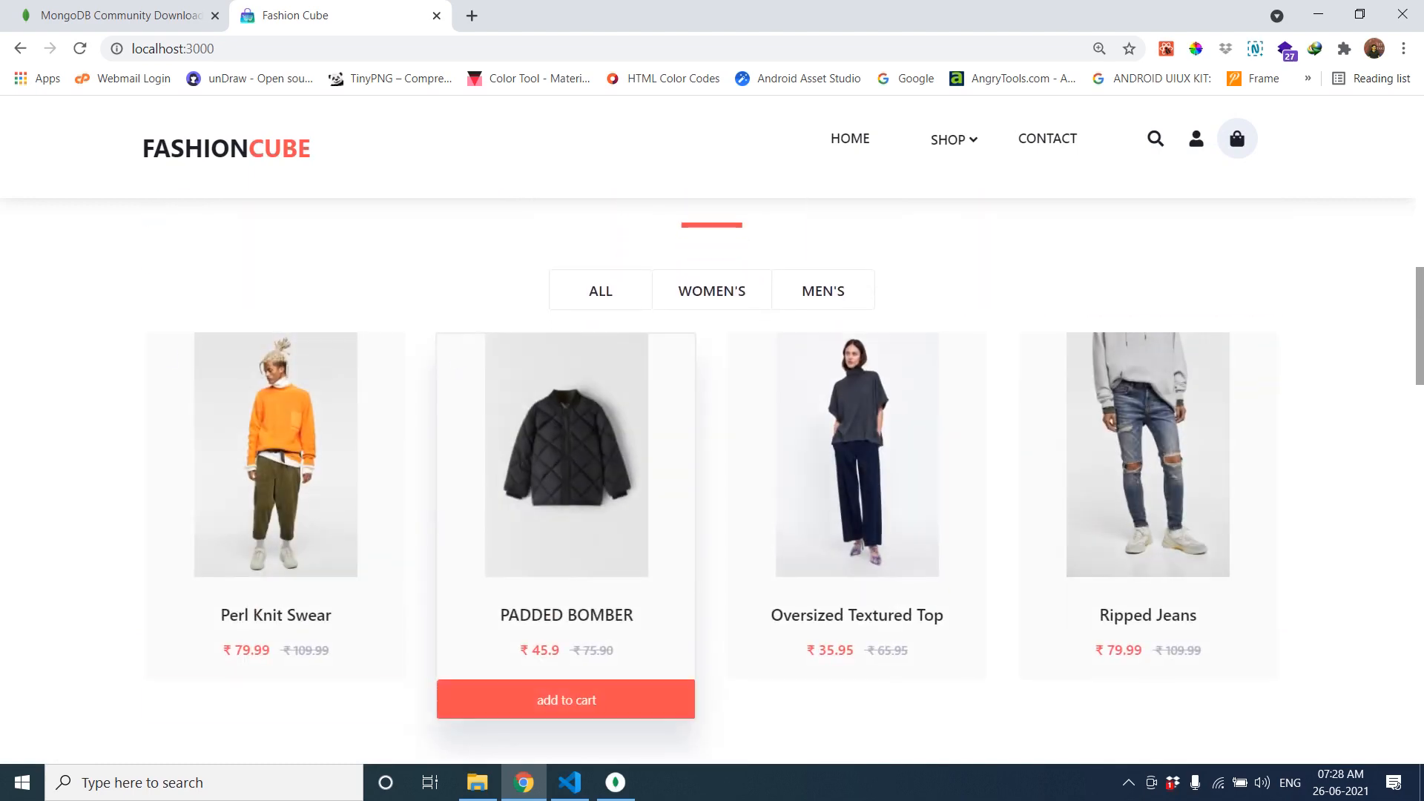
pyautogui.scroll(-3)
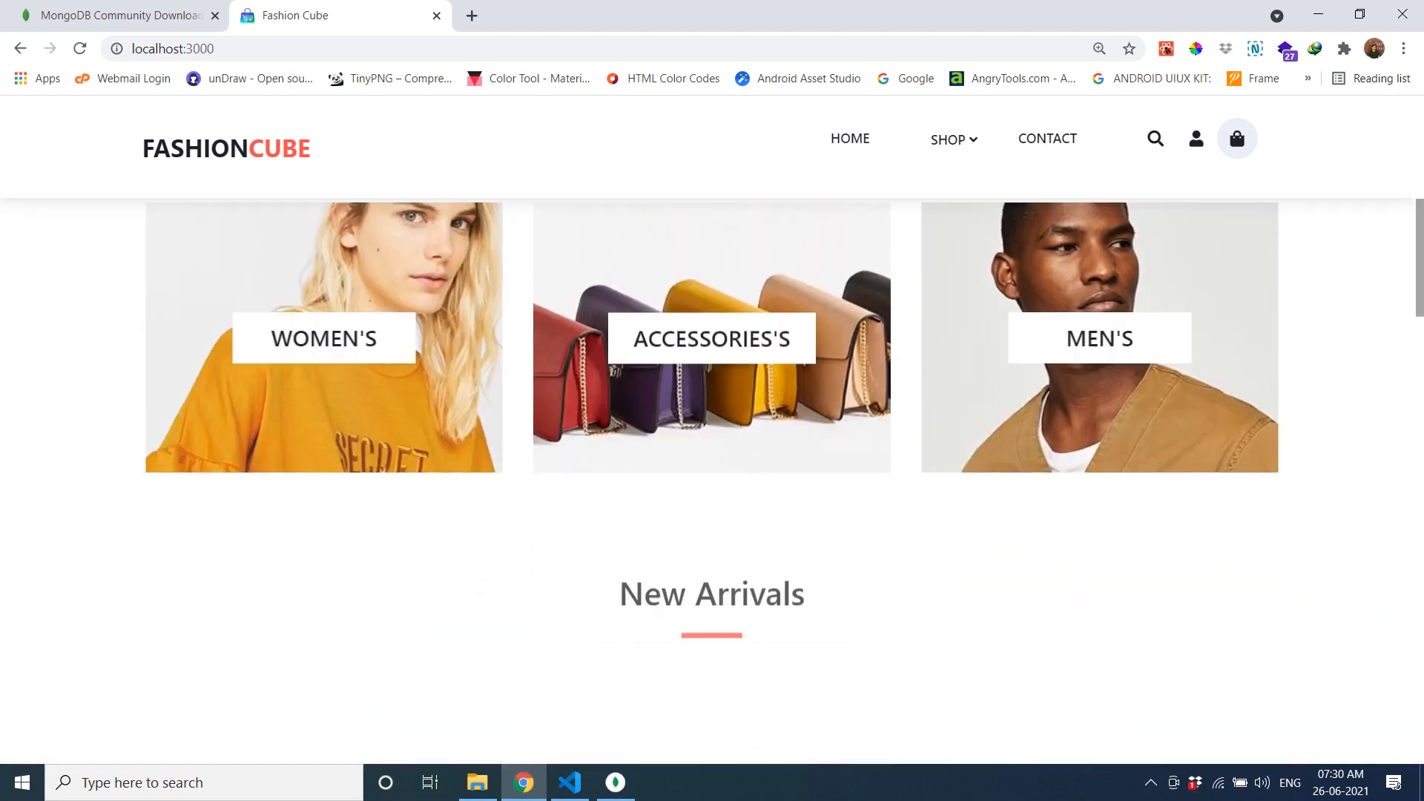
pyautogui.scroll(-3)
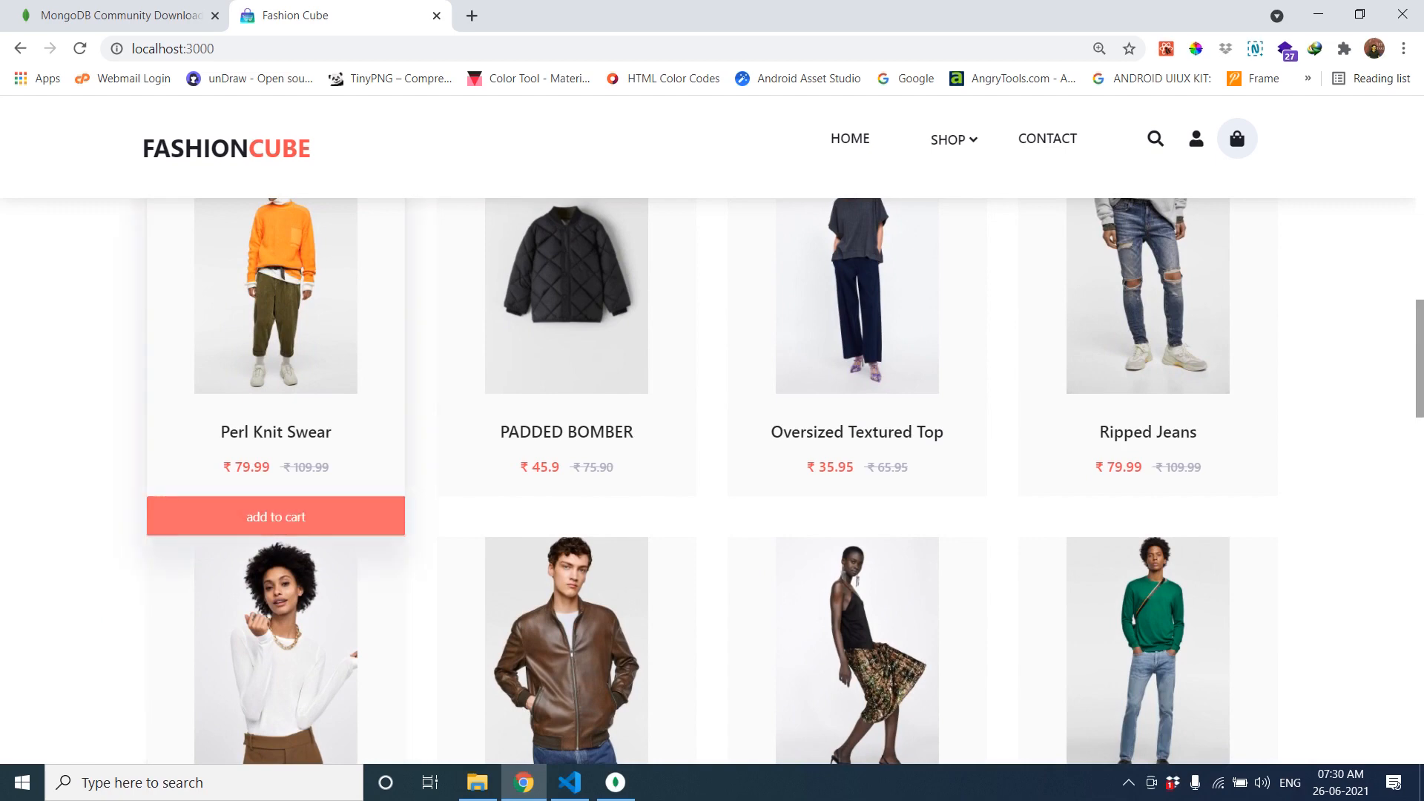
pyautogui.click(275, 516)
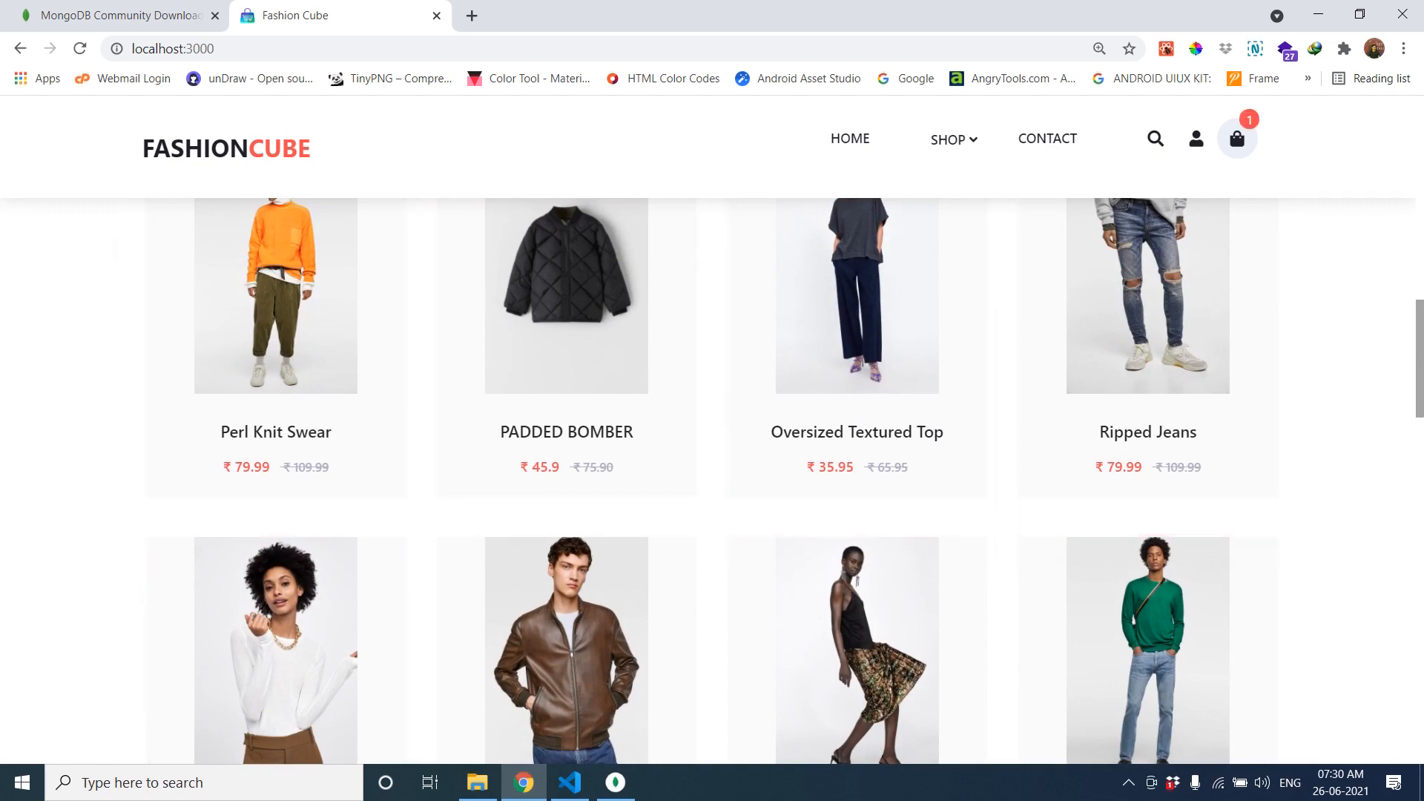
pyautogui.click(1236, 138)
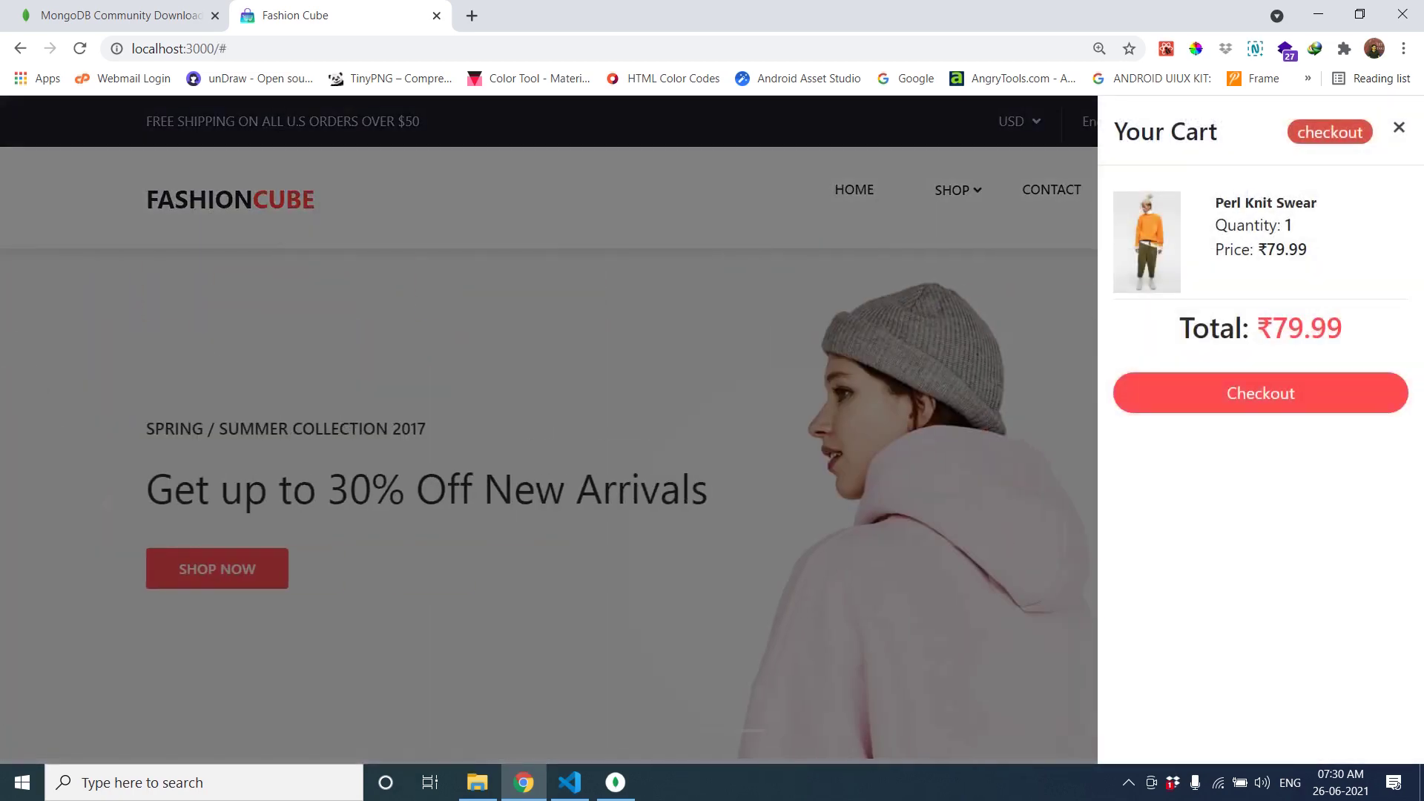
pyautogui.click(1399, 128)
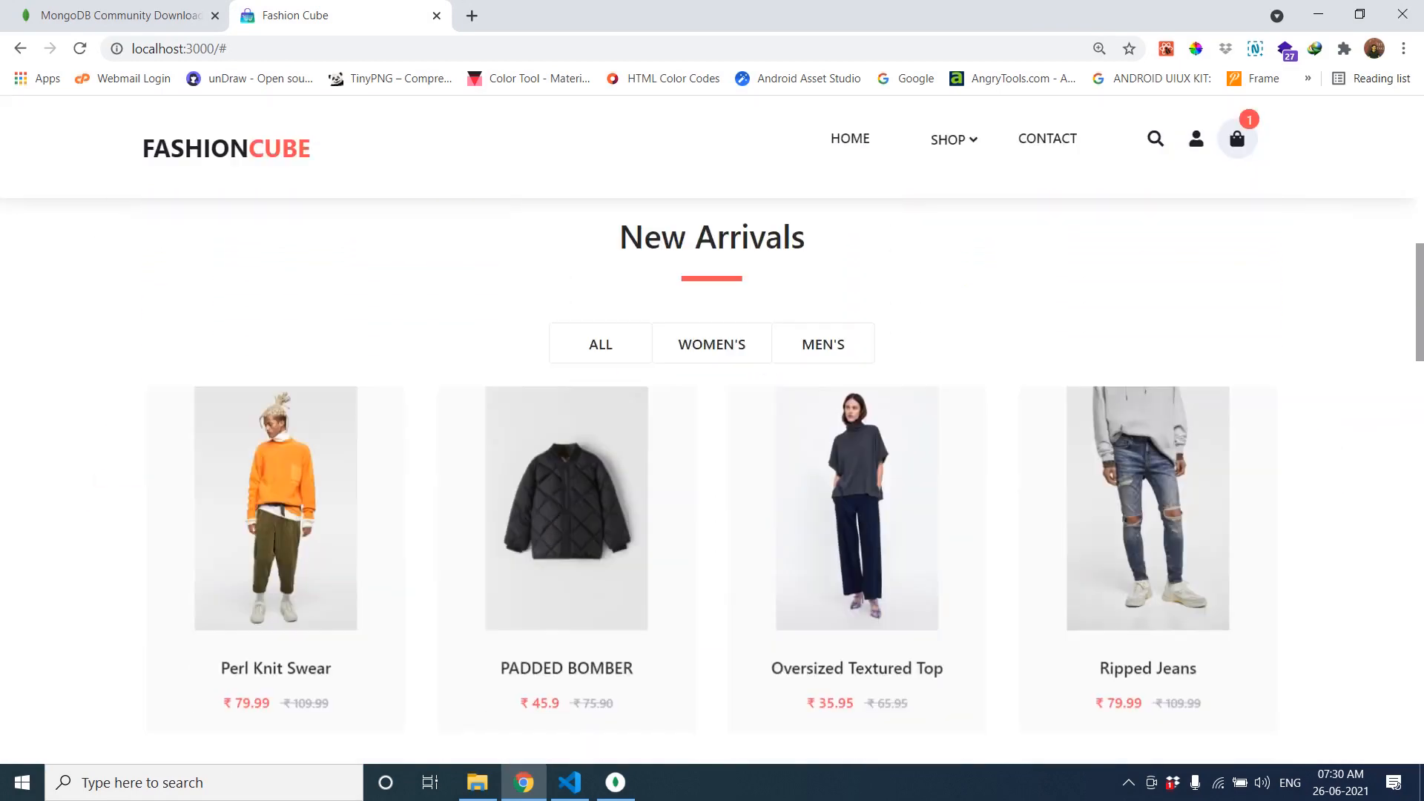
# - Add the PADDED BOMBER to the cart, bringing the count to two
pyautogui.scroll(-3)
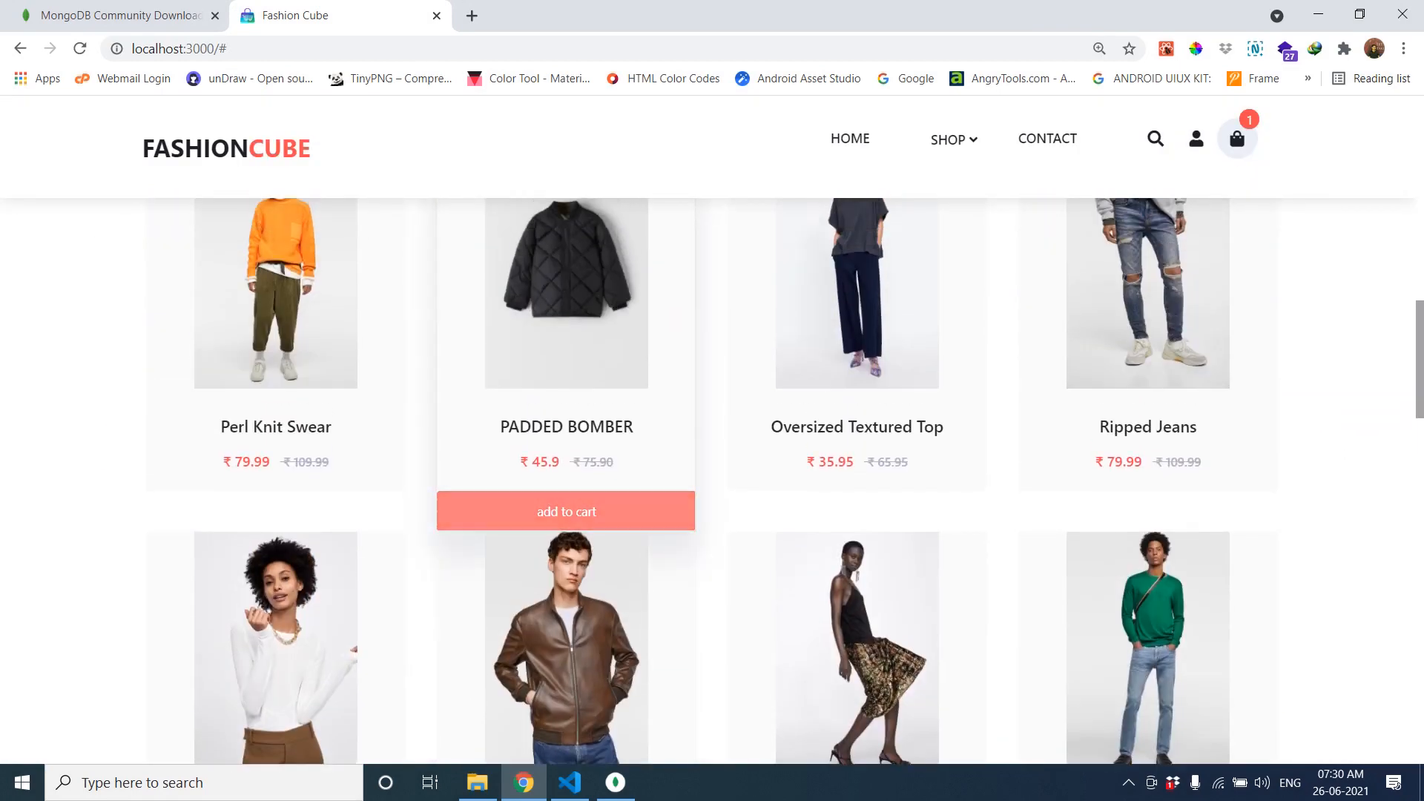
pyautogui.click(565, 512)
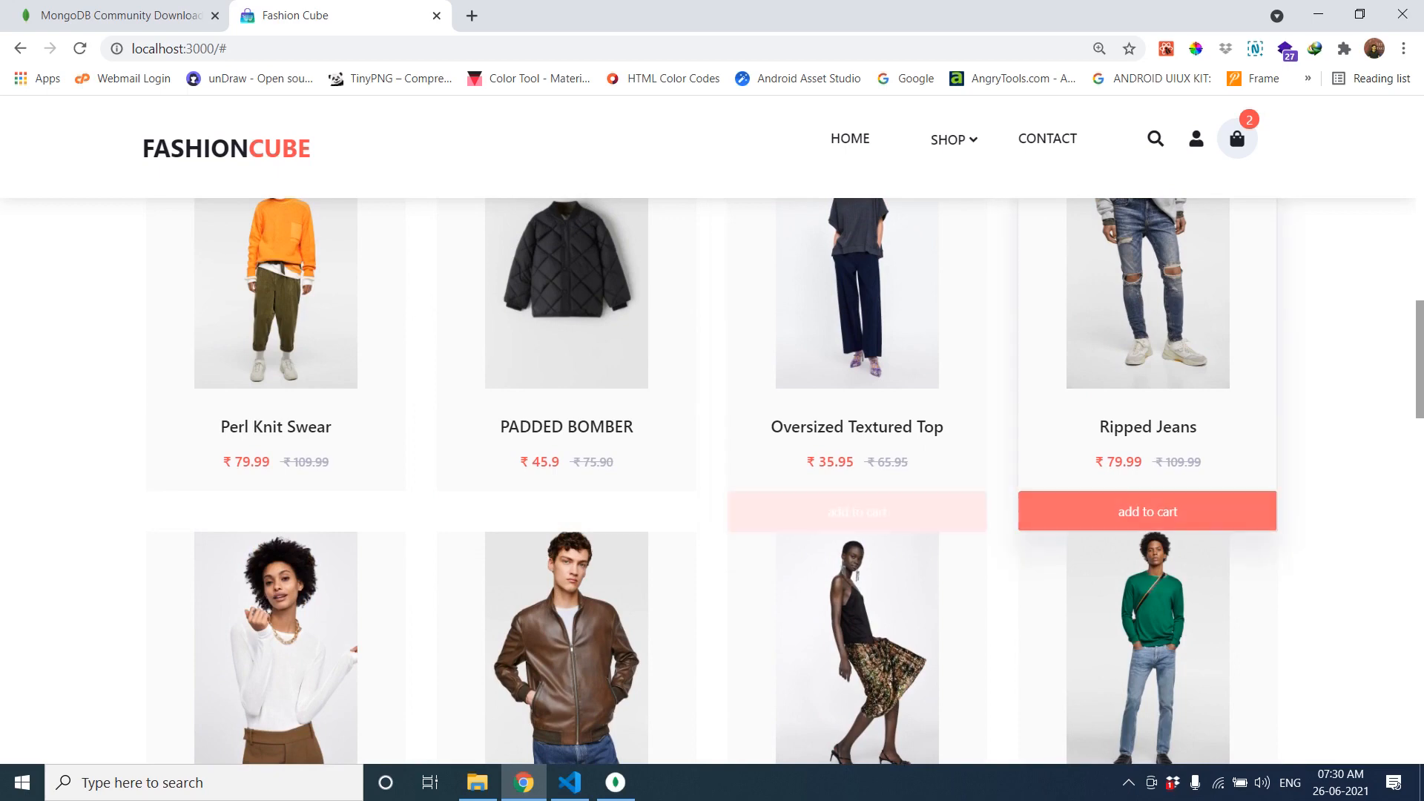
pyautogui.scroll(3)
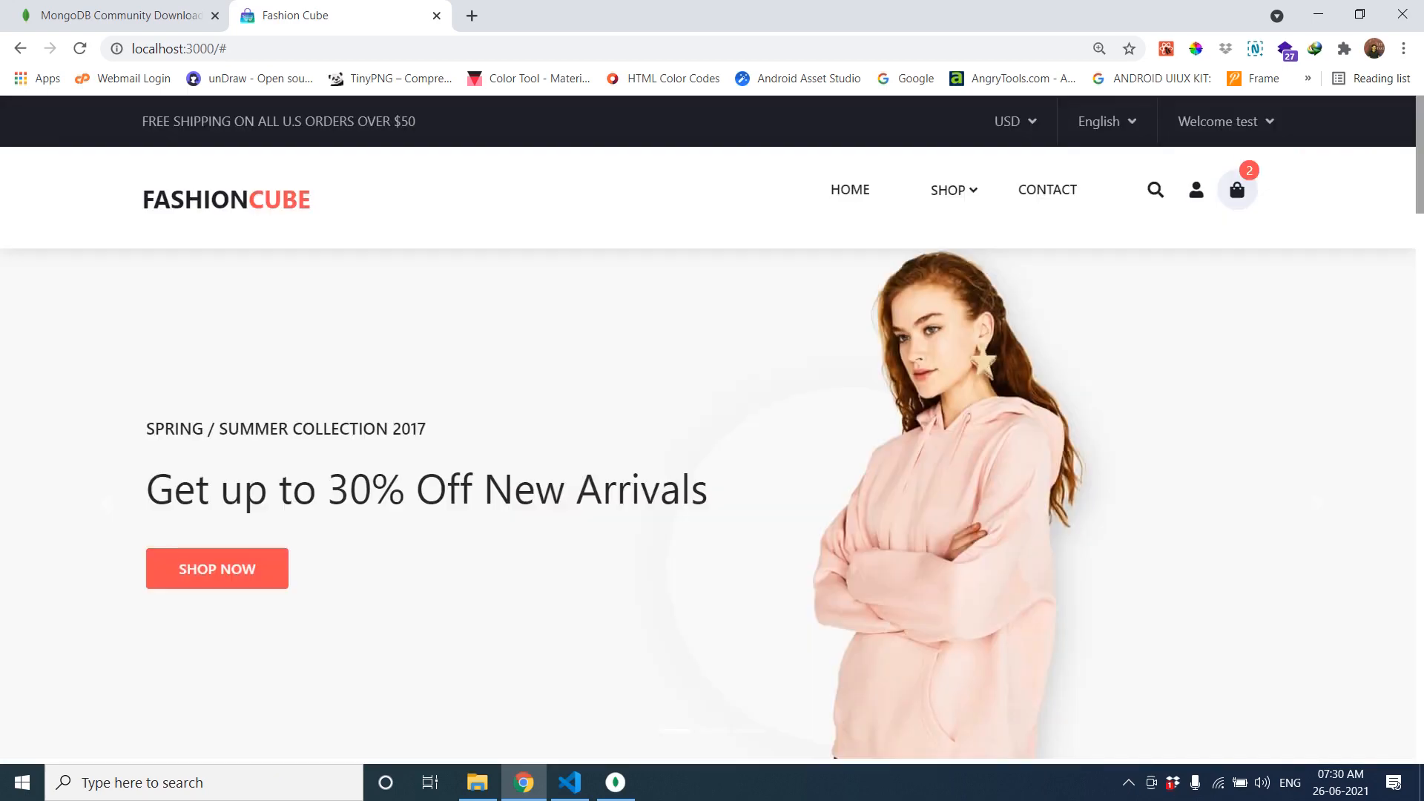
pyautogui.scroll(-3)
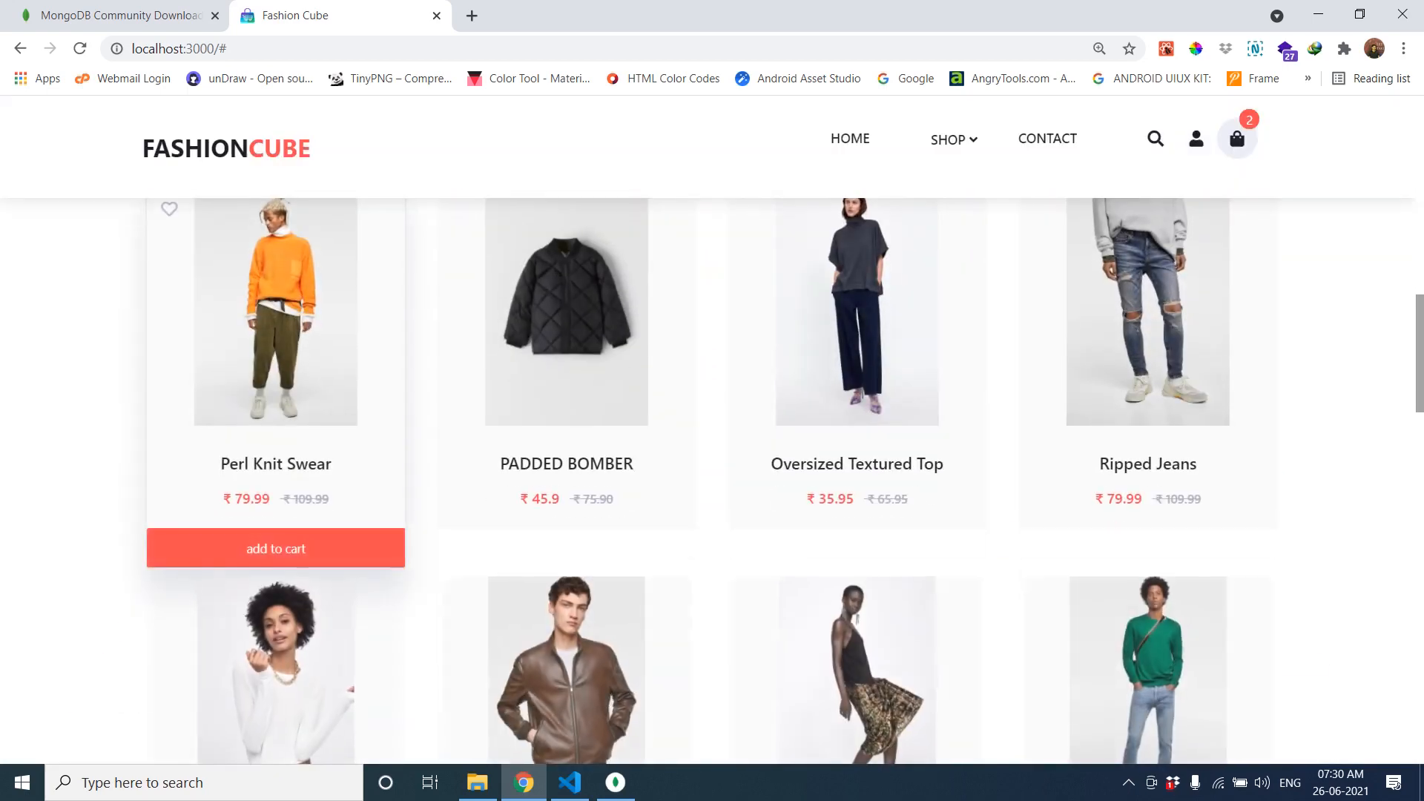
pyautogui.scroll(3)
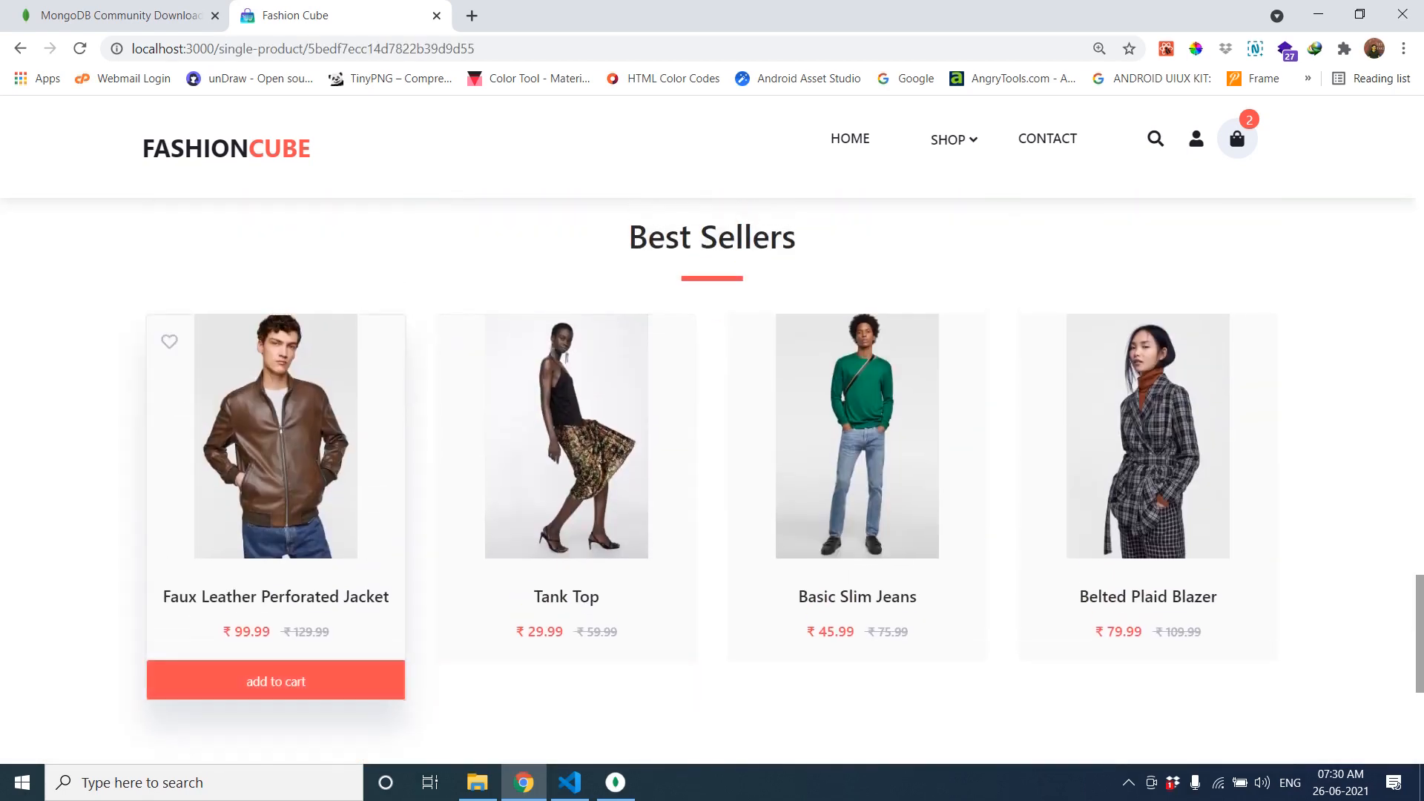
# - Browse the Kids > GIRL listing under SHOP, then open the full cart page with subtotal ₹125.89
pyautogui.click(949, 140)
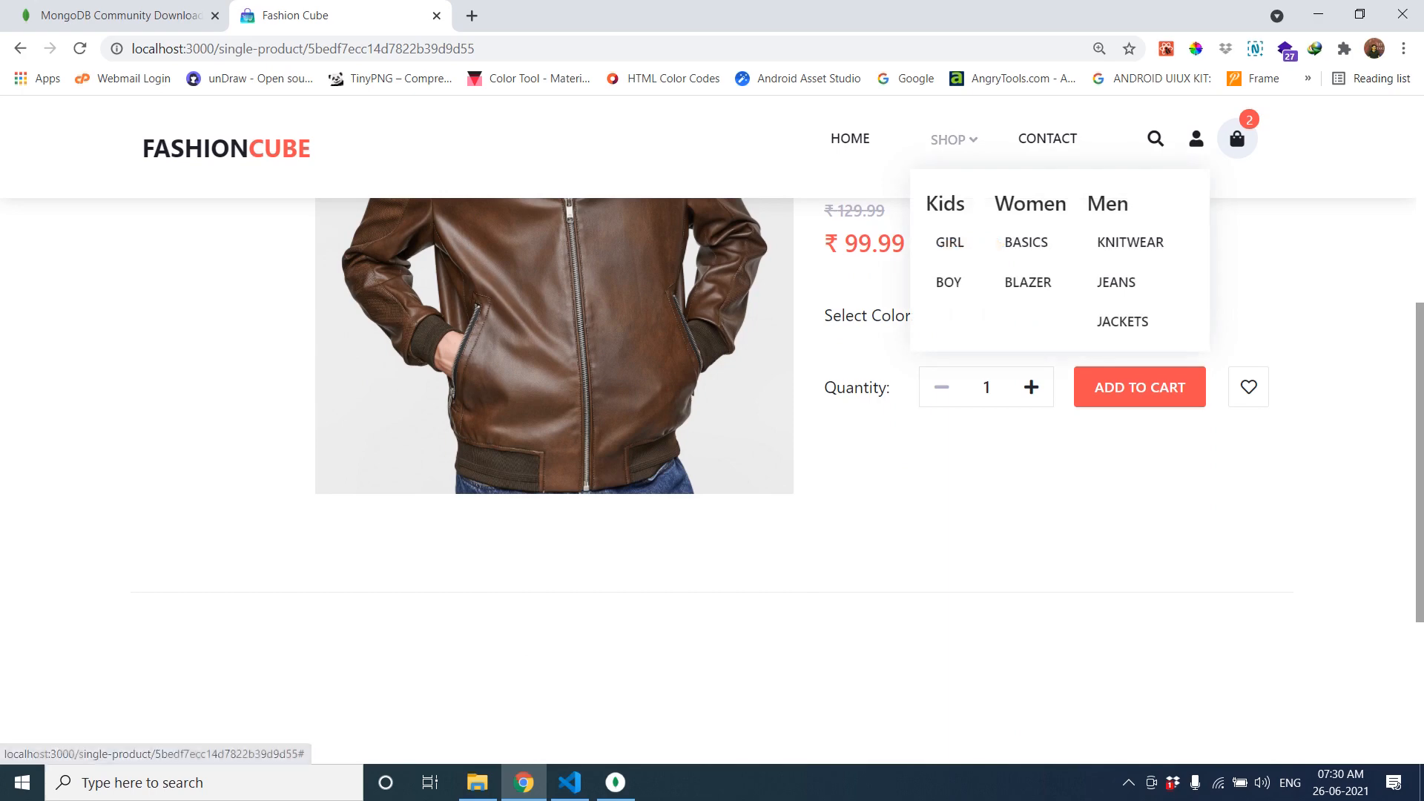
pyautogui.click(950, 242)
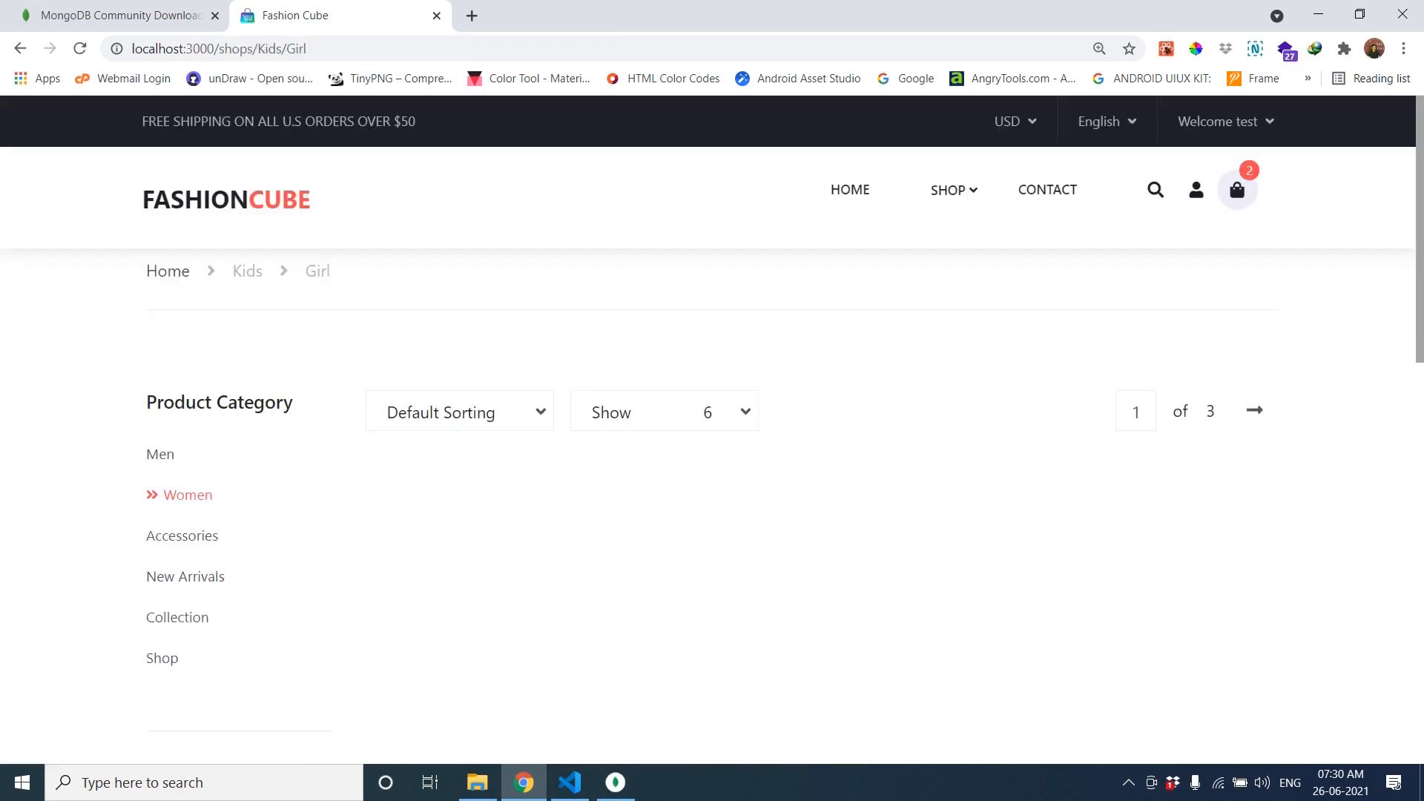
pyautogui.scroll(-3)
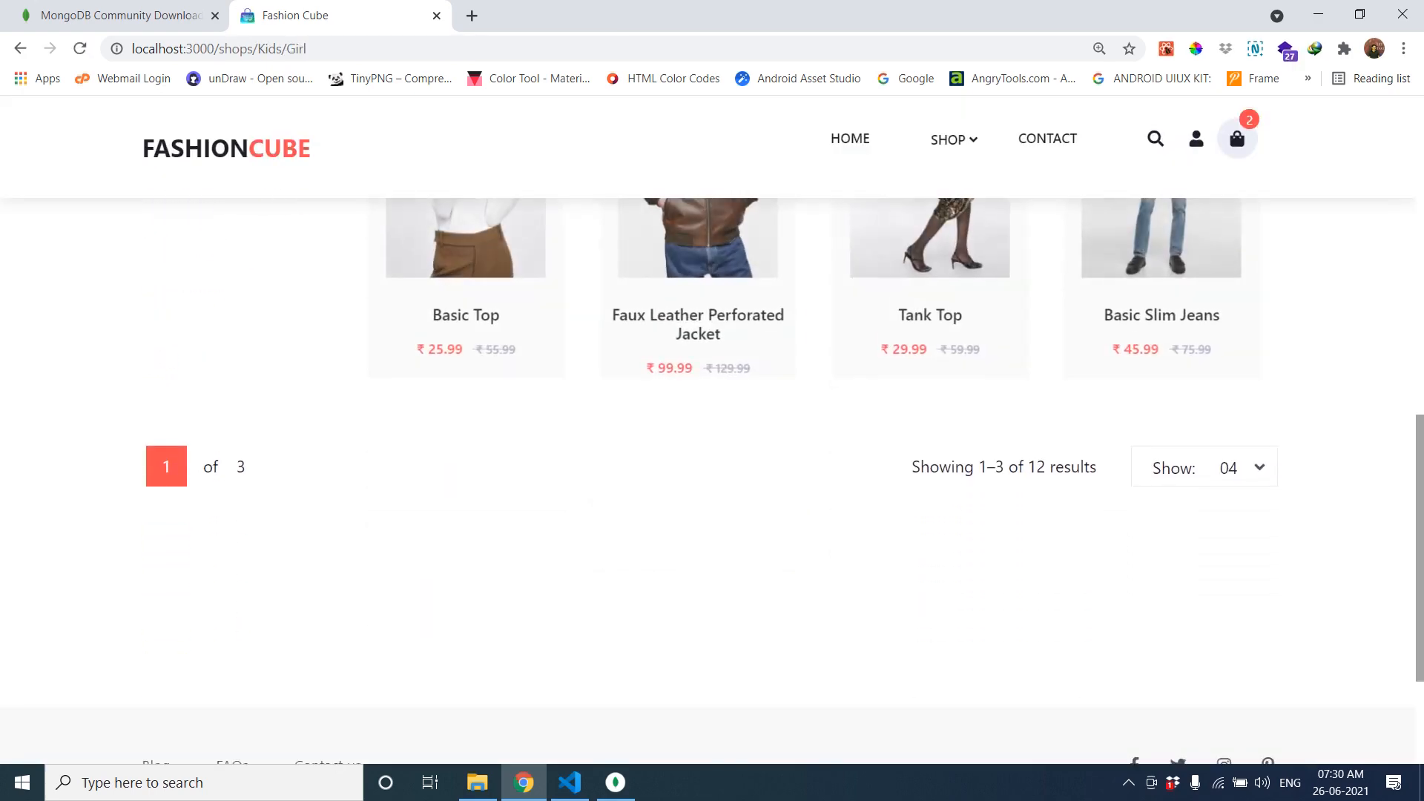
pyautogui.scroll(3)
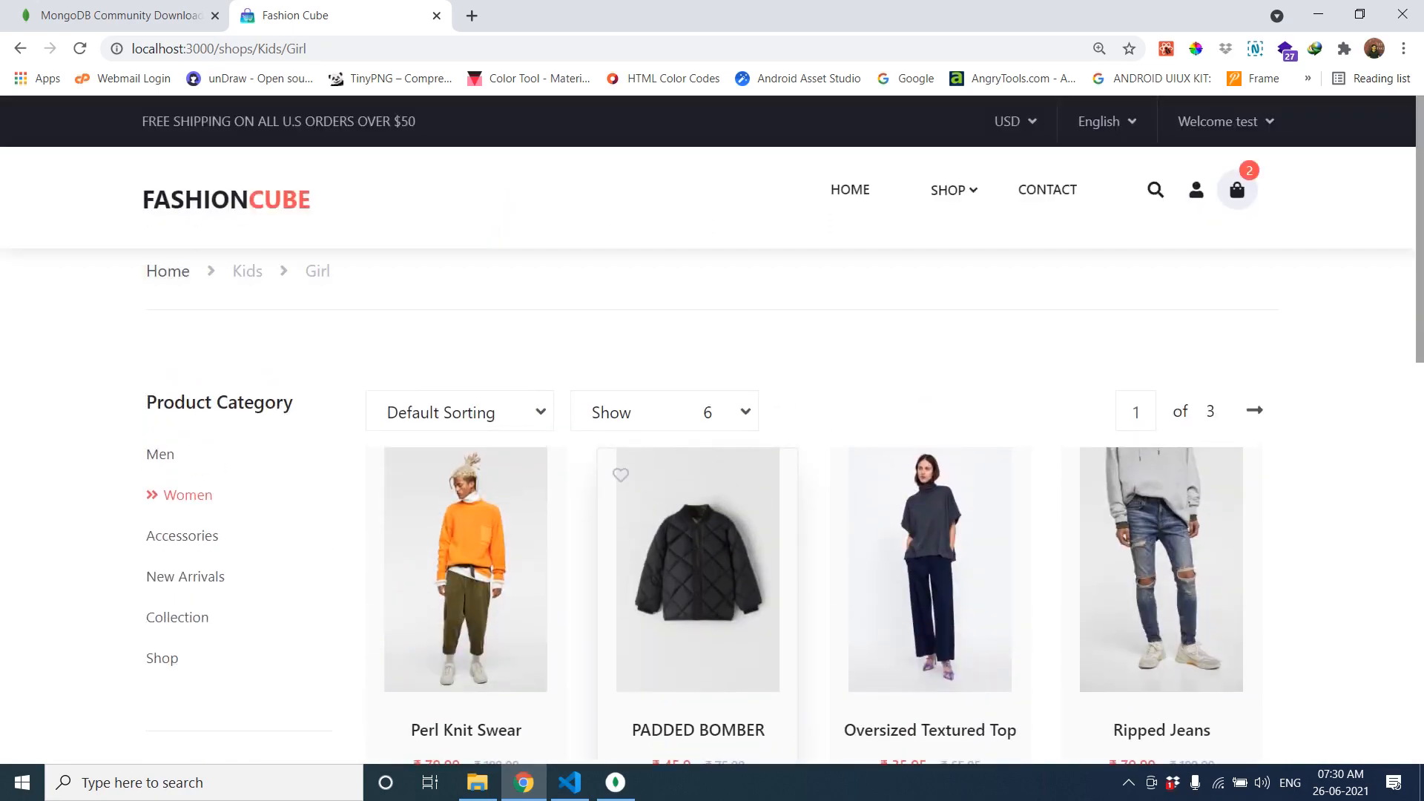
pyautogui.scroll(-3)
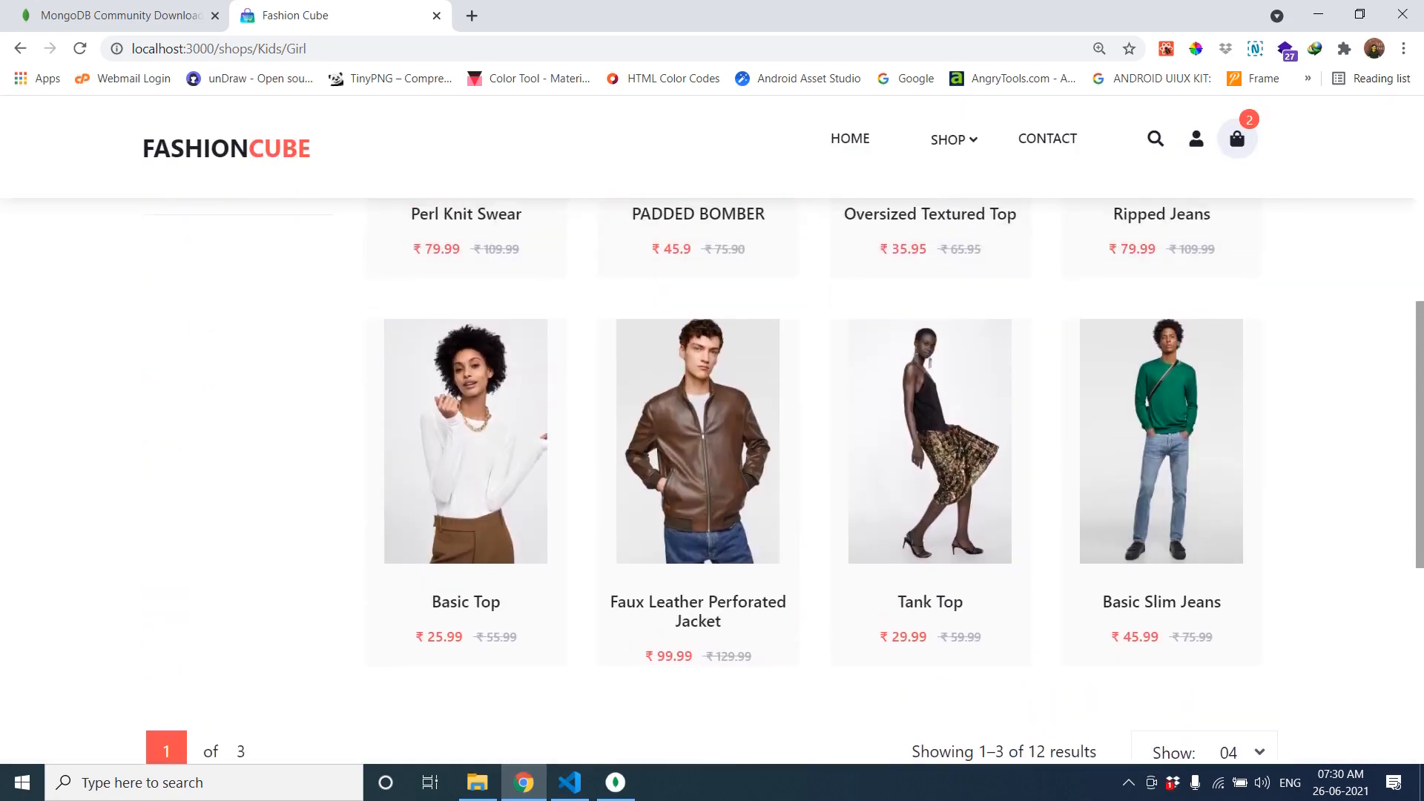
pyautogui.click(1236, 139)
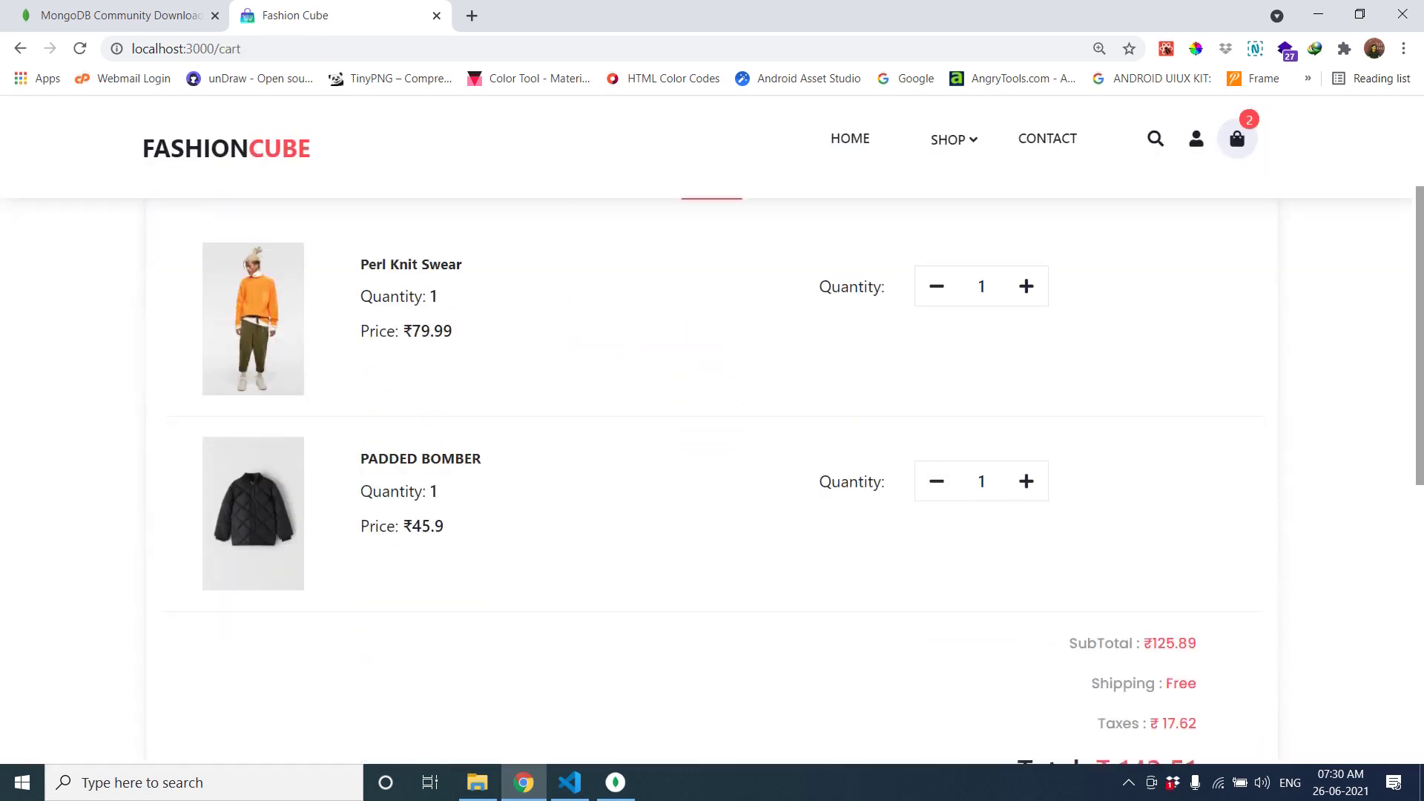
# - Raise Perl Knit Swear and PADDED BOMBER to quantity 2 (total ₹287.03) and proceed to checkout
pyautogui.click(1027, 285)
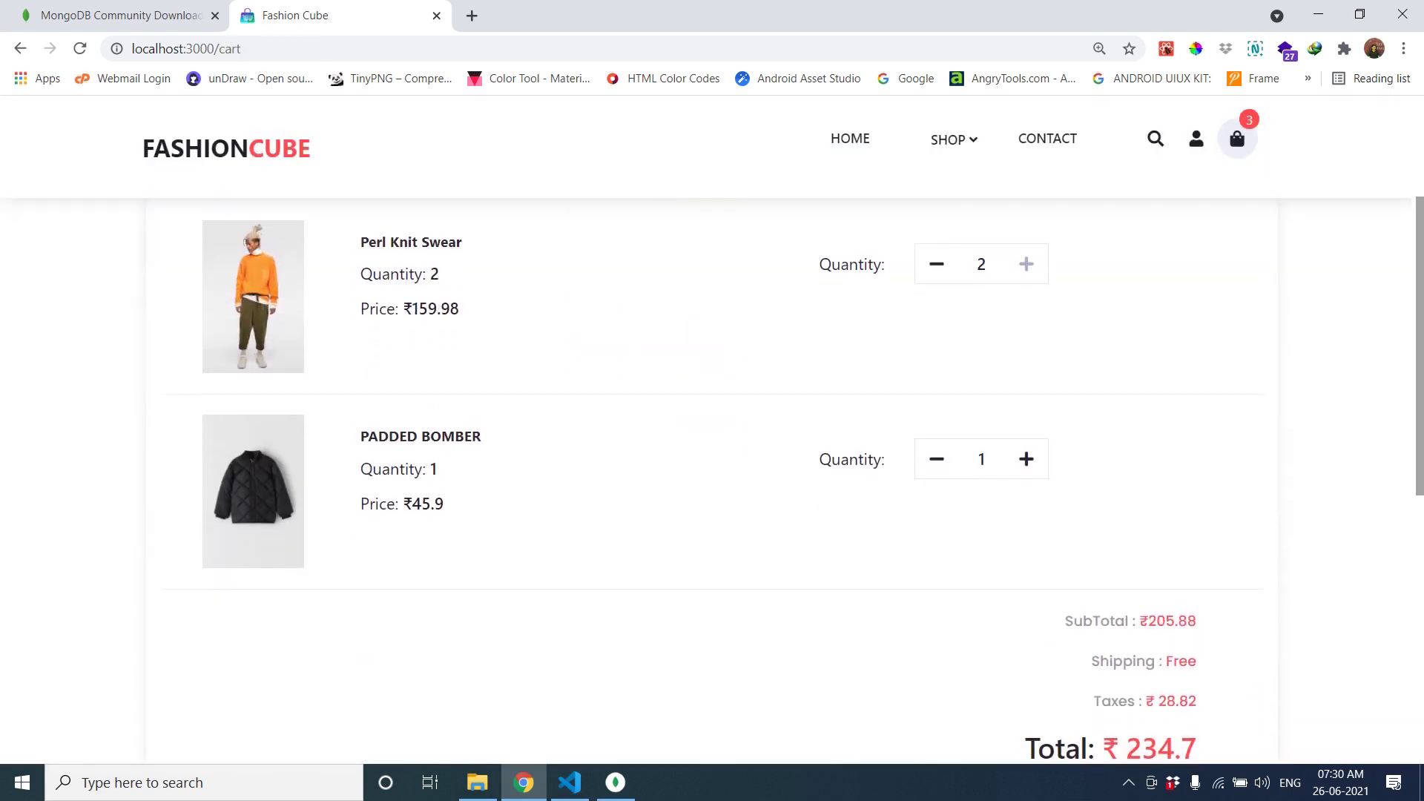
pyautogui.click(1026, 459)
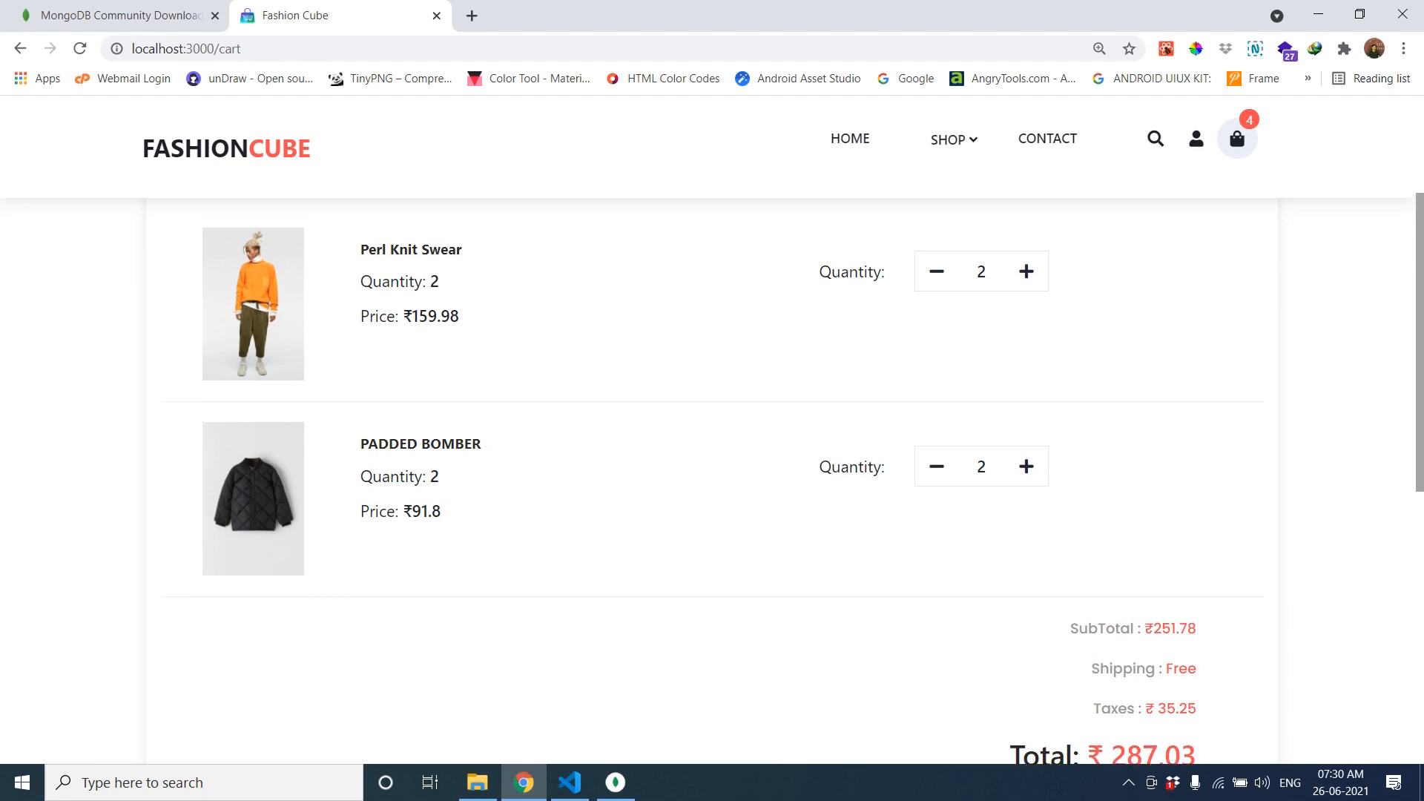
pyautogui.scroll(-3)
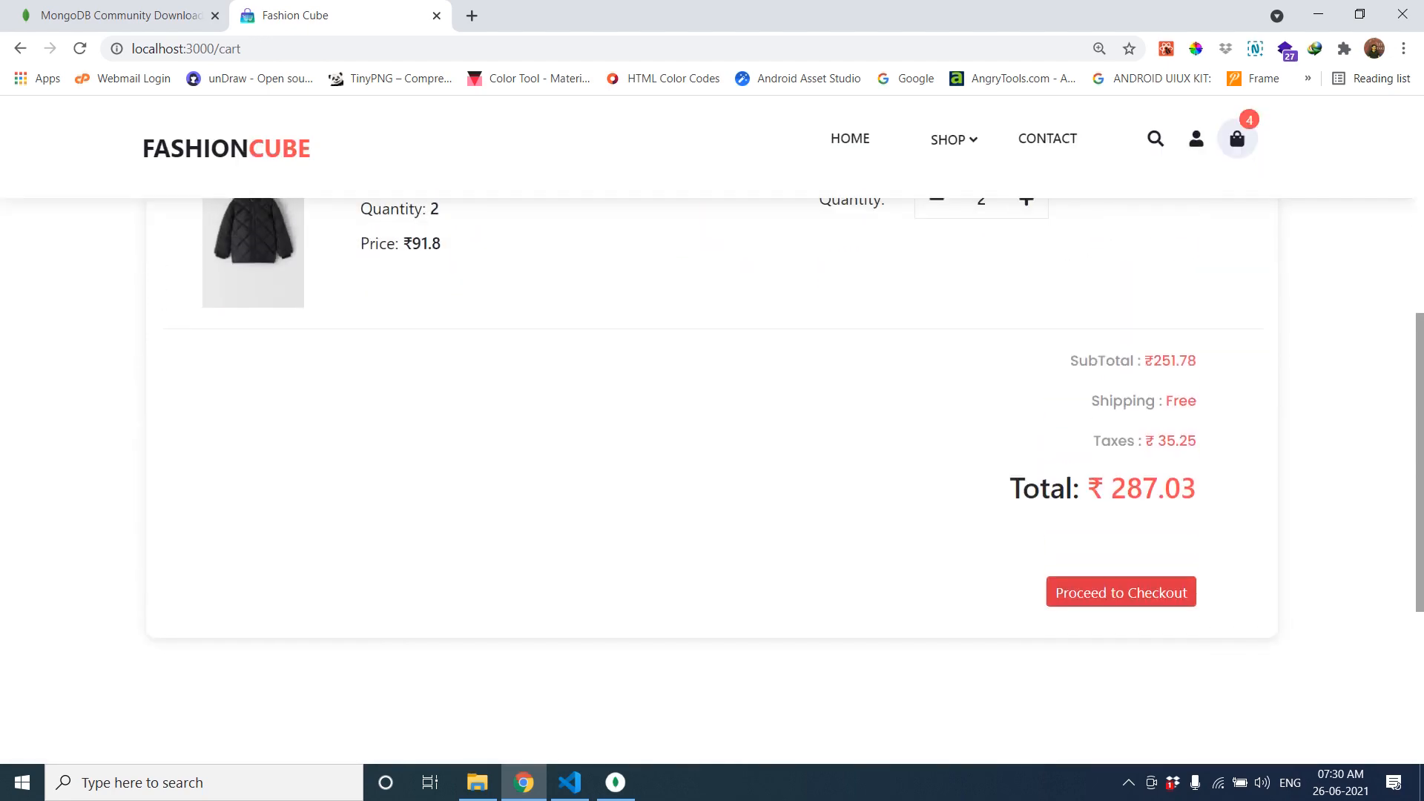
pyautogui.click(1121, 592)
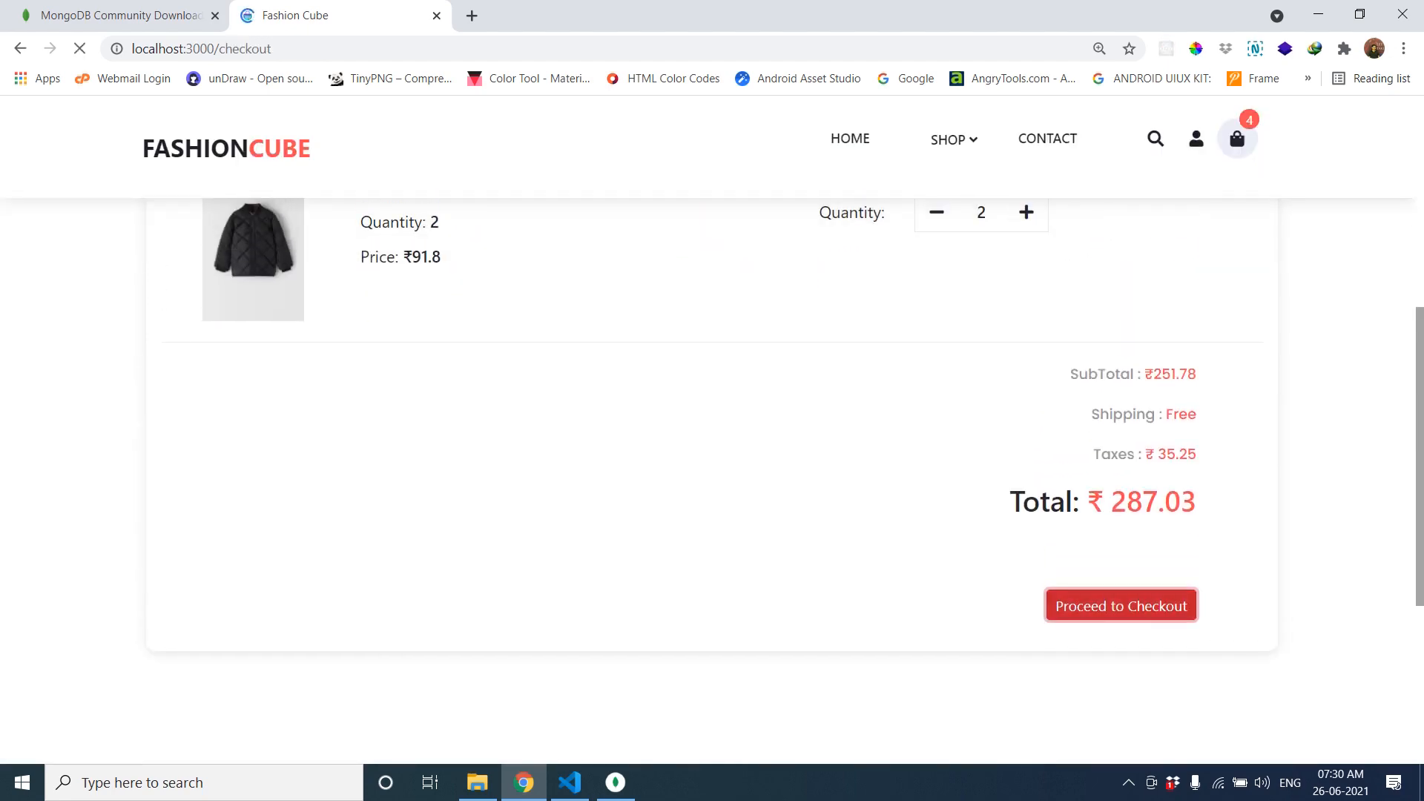
# - Review the checkout form, keeping Cash on delivery as the payment method
pyautogui.click(1120, 605)
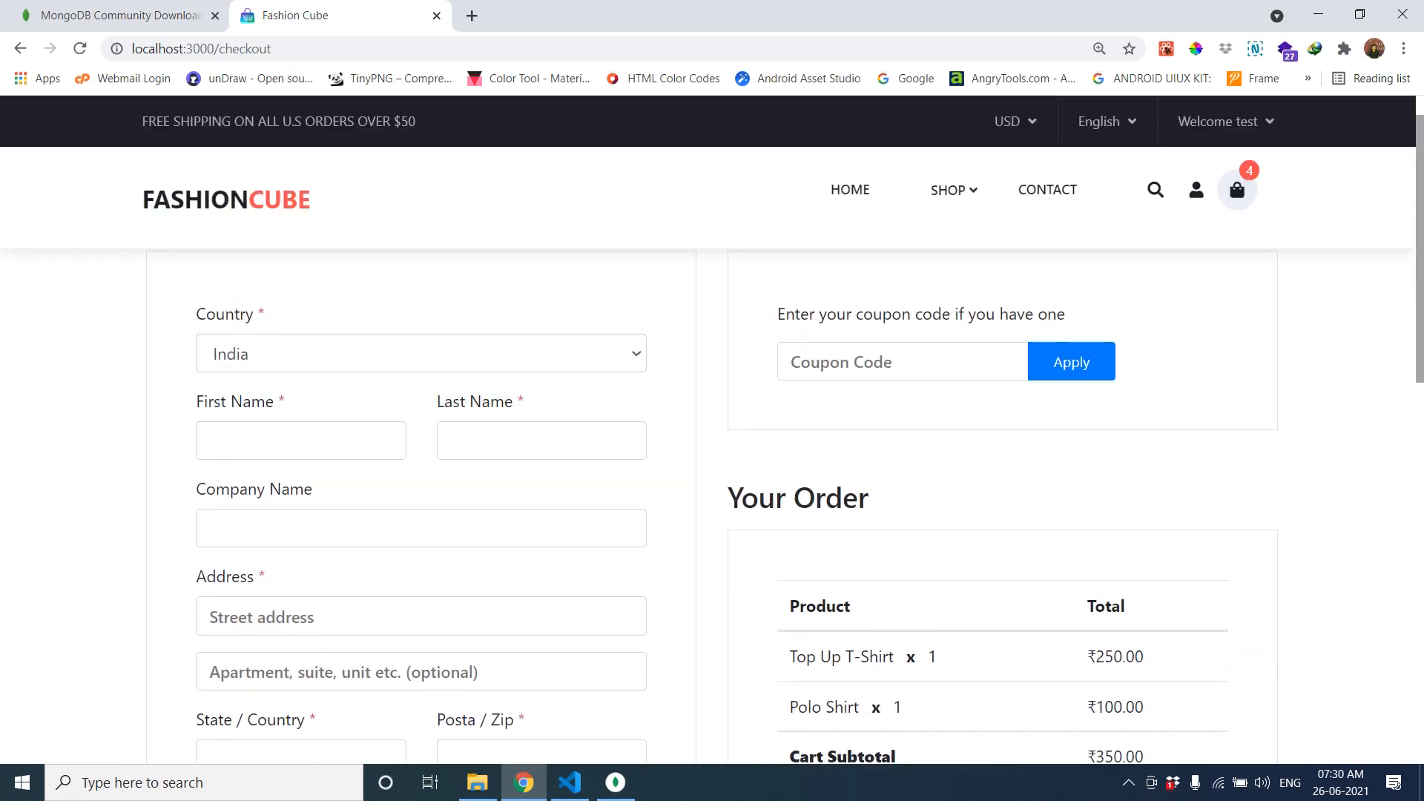
pyautogui.scroll(-3)
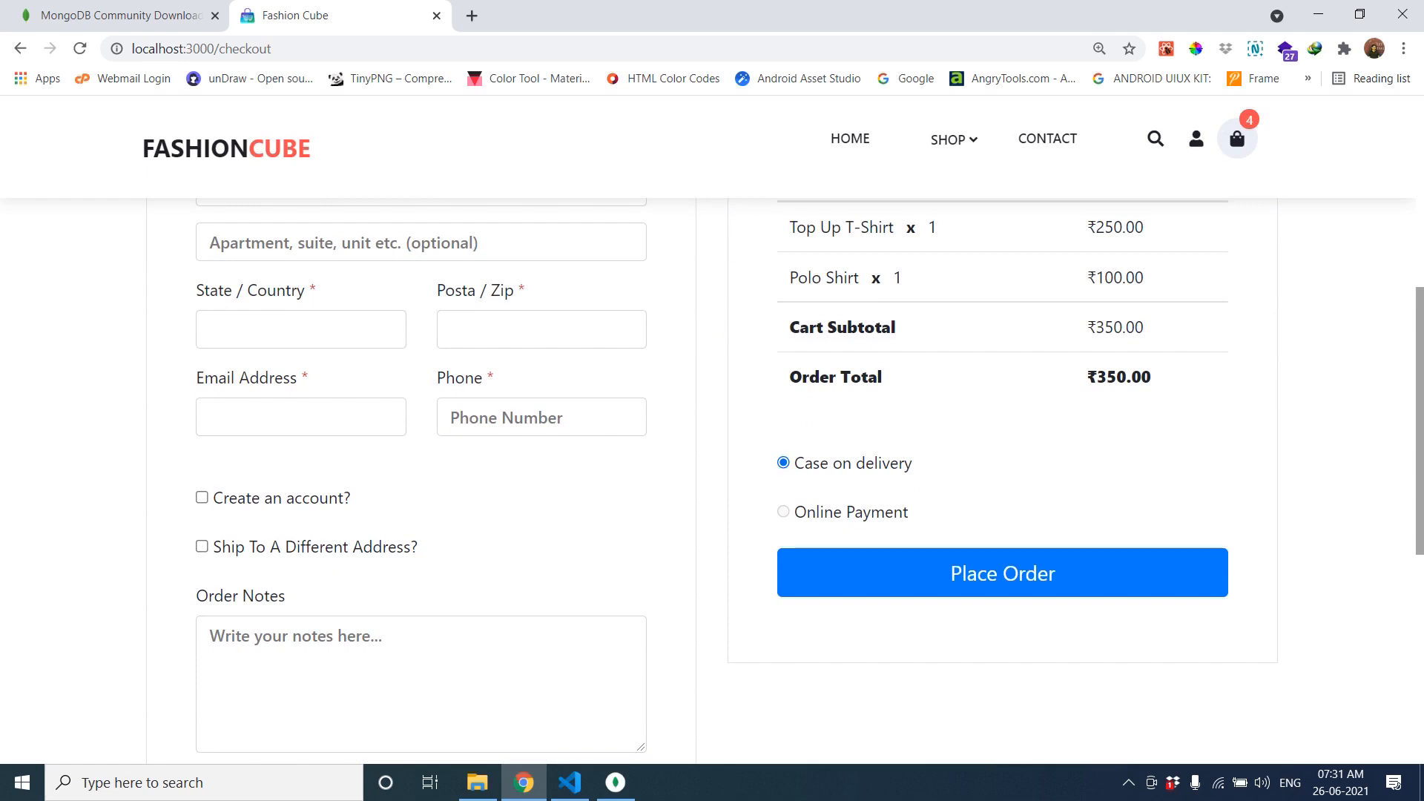
pyautogui.scroll(3)
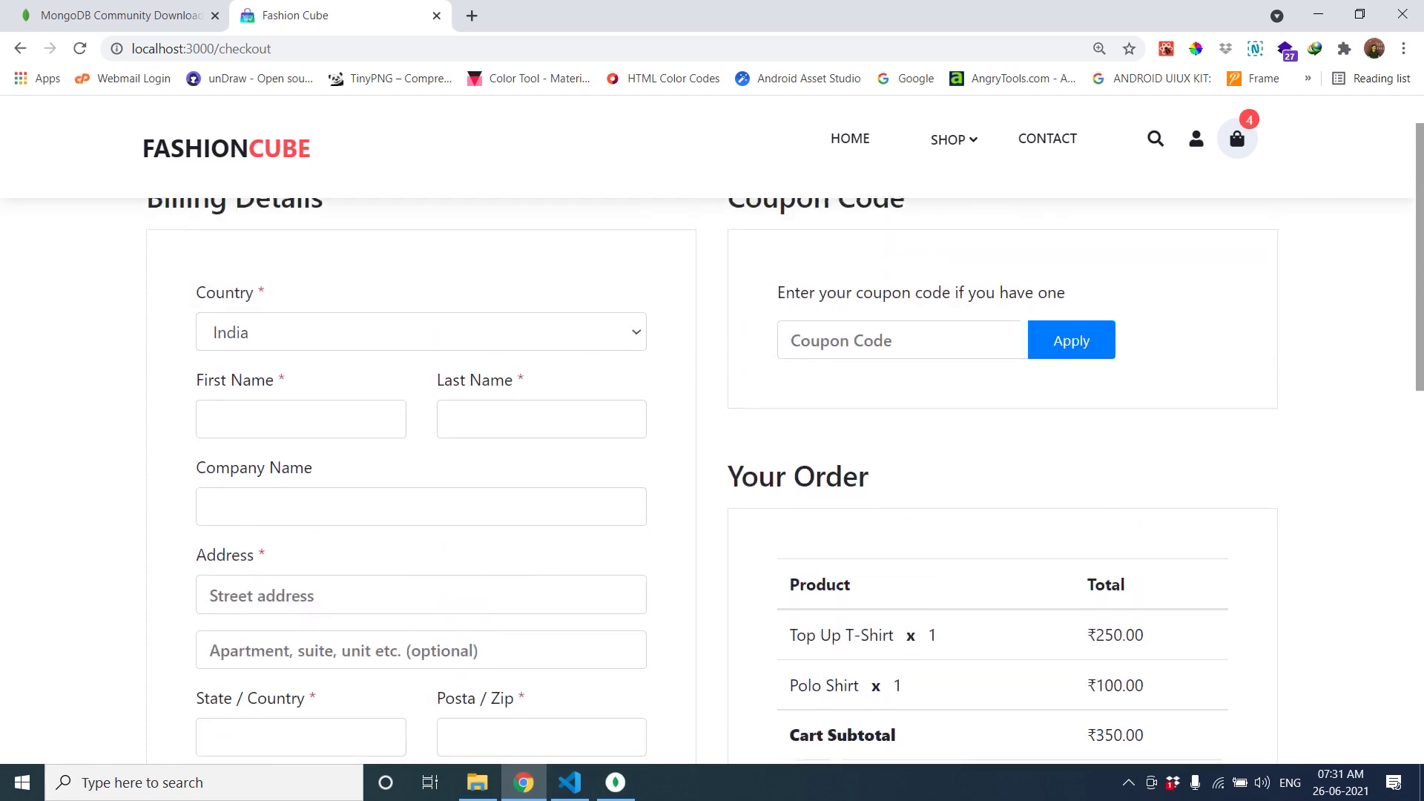
pyautogui.scroll(-3)
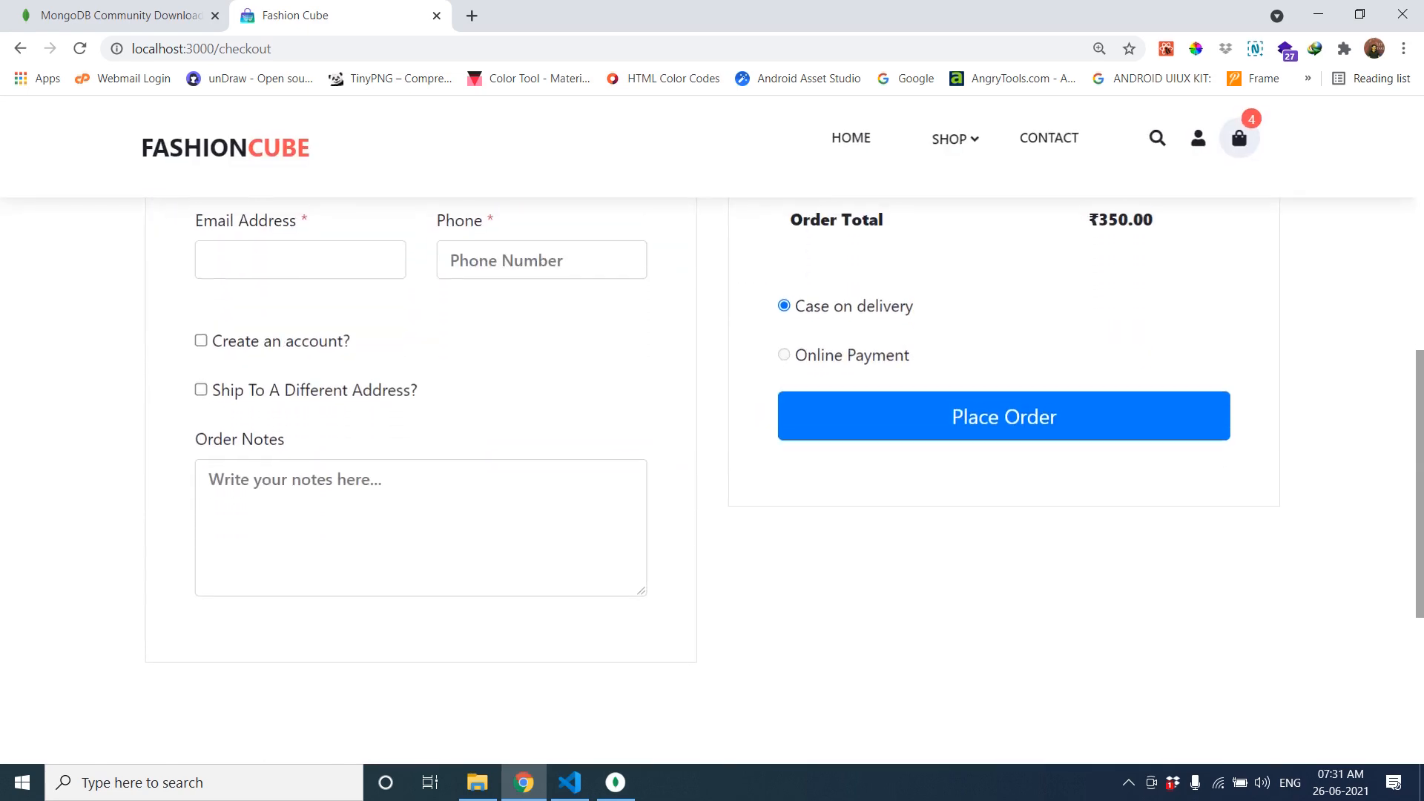
pyautogui.scroll(3)
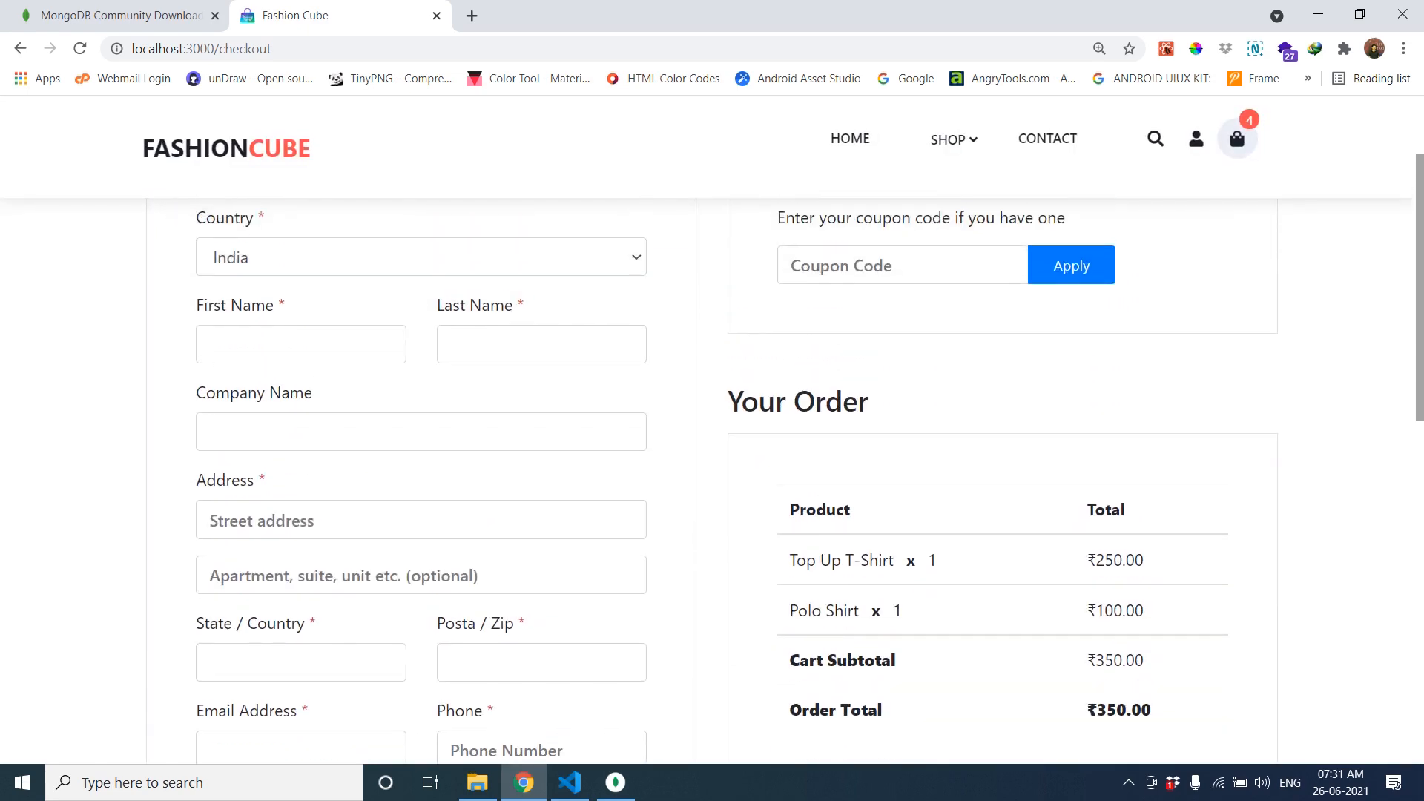
pyautogui.scroll(-3)
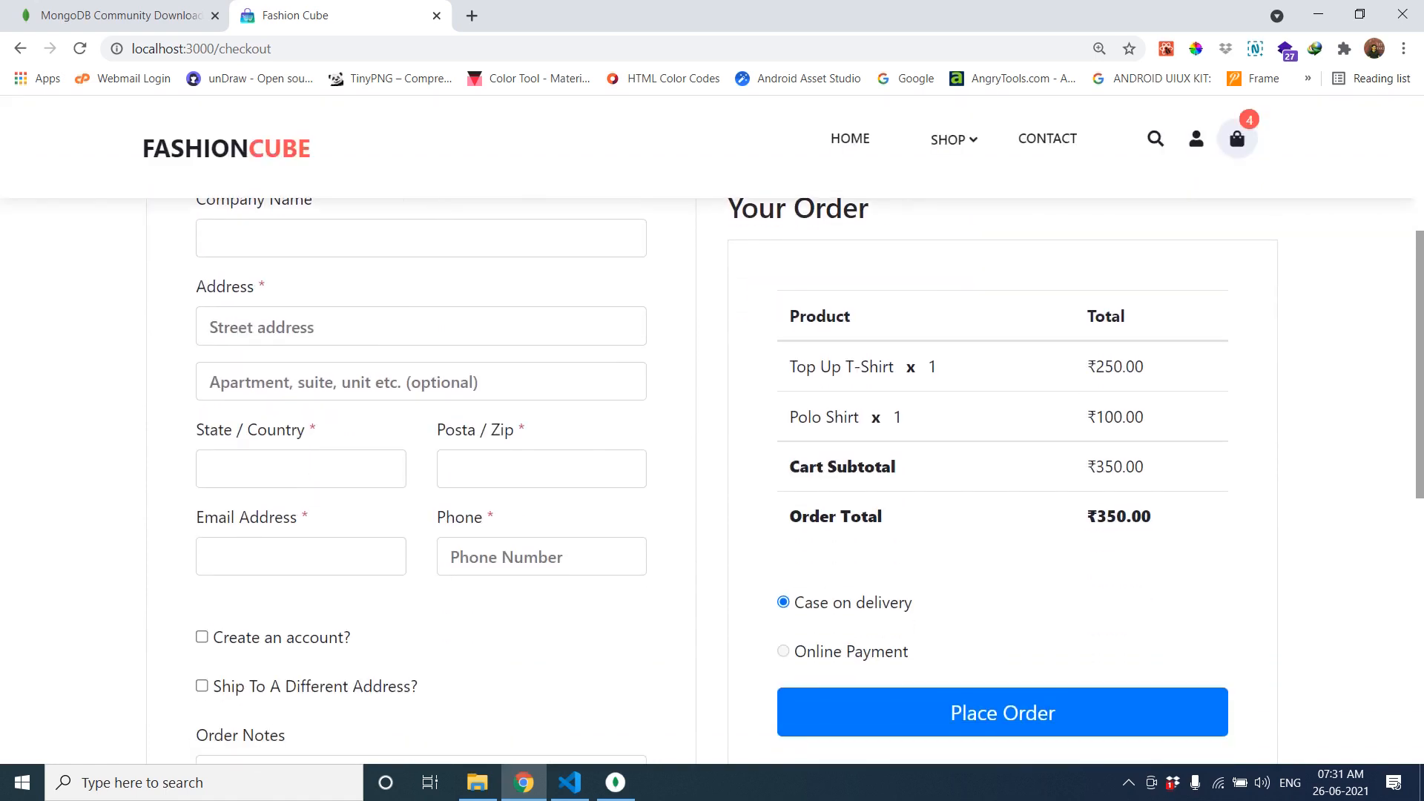
# - Place the order so the Thank you confirmation page appears
pyautogui.click(1002, 712)
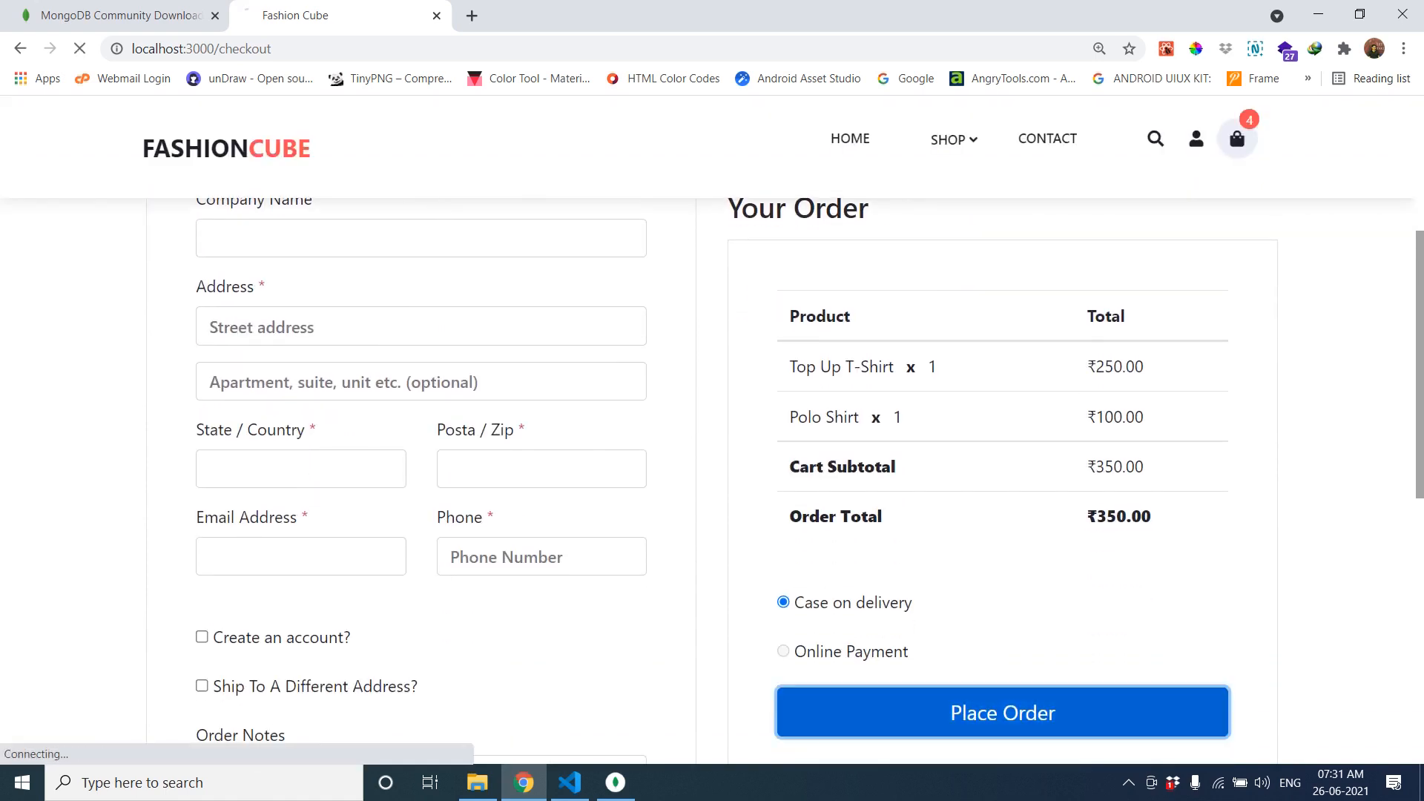
pyautogui.click(1002, 713)
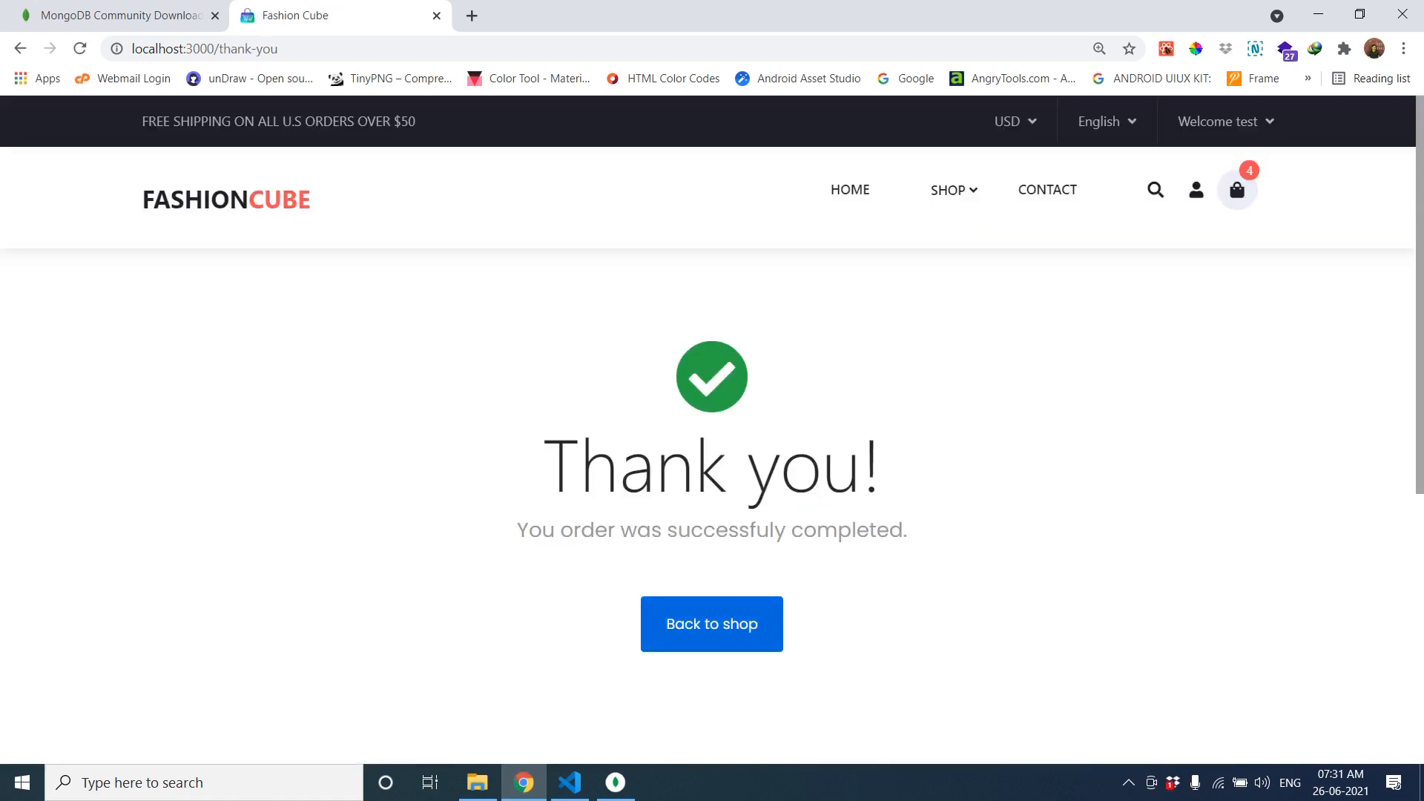
pyautogui.moveTo(711, 625)
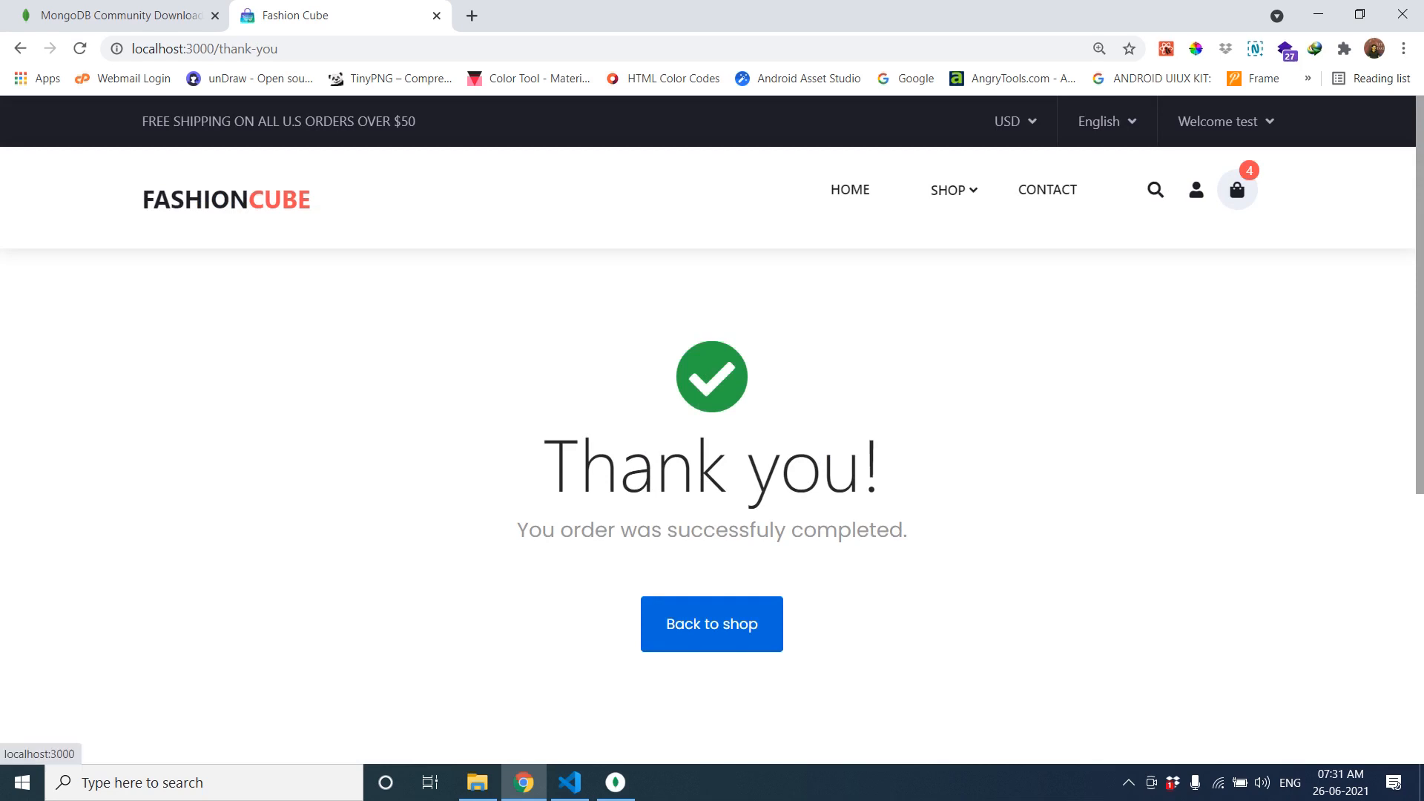